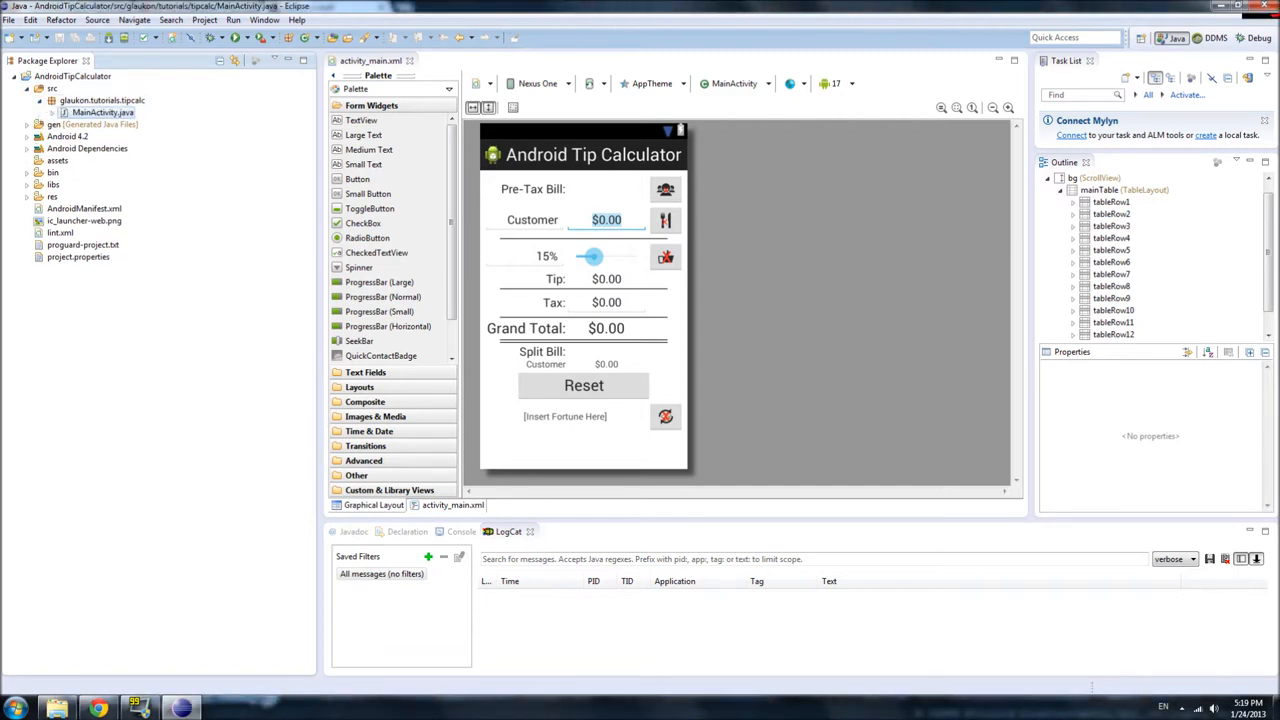
# Bring MainActivity.java source to the front and select all of its code.
pyautogui.click(462, 60)
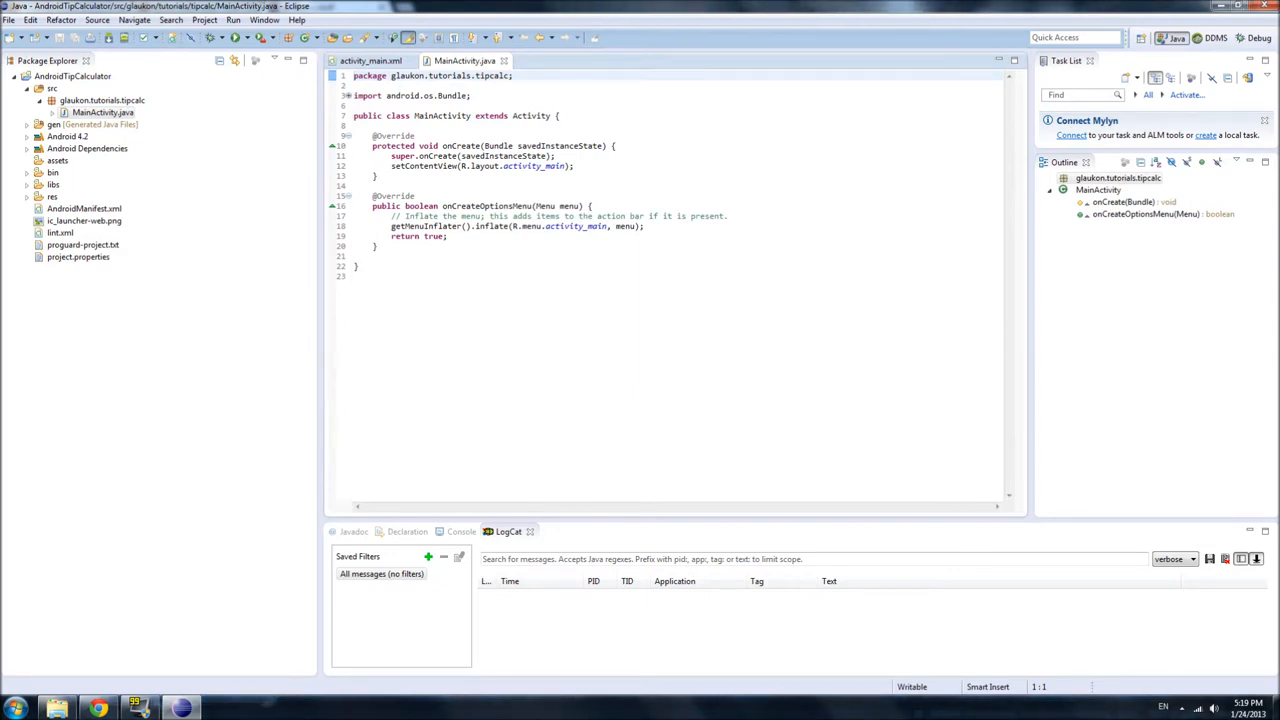
pyautogui.press('ctrl+a')
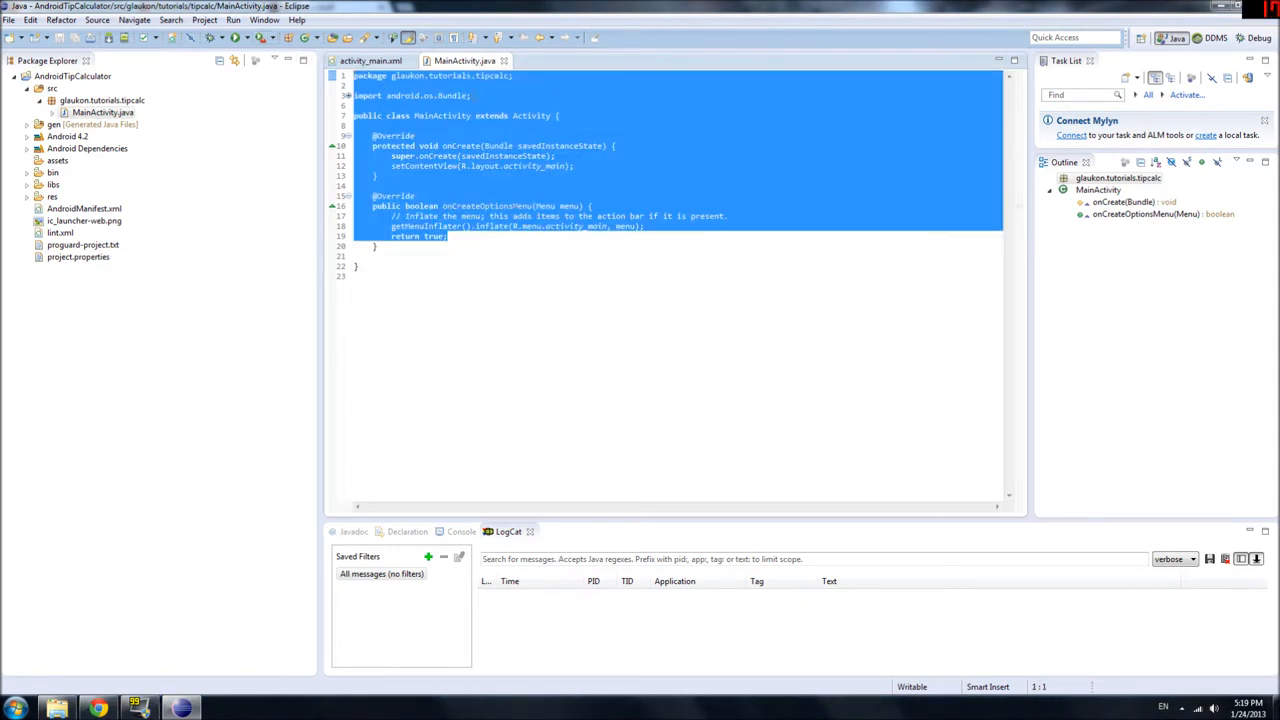
pyautogui.click(448, 236)
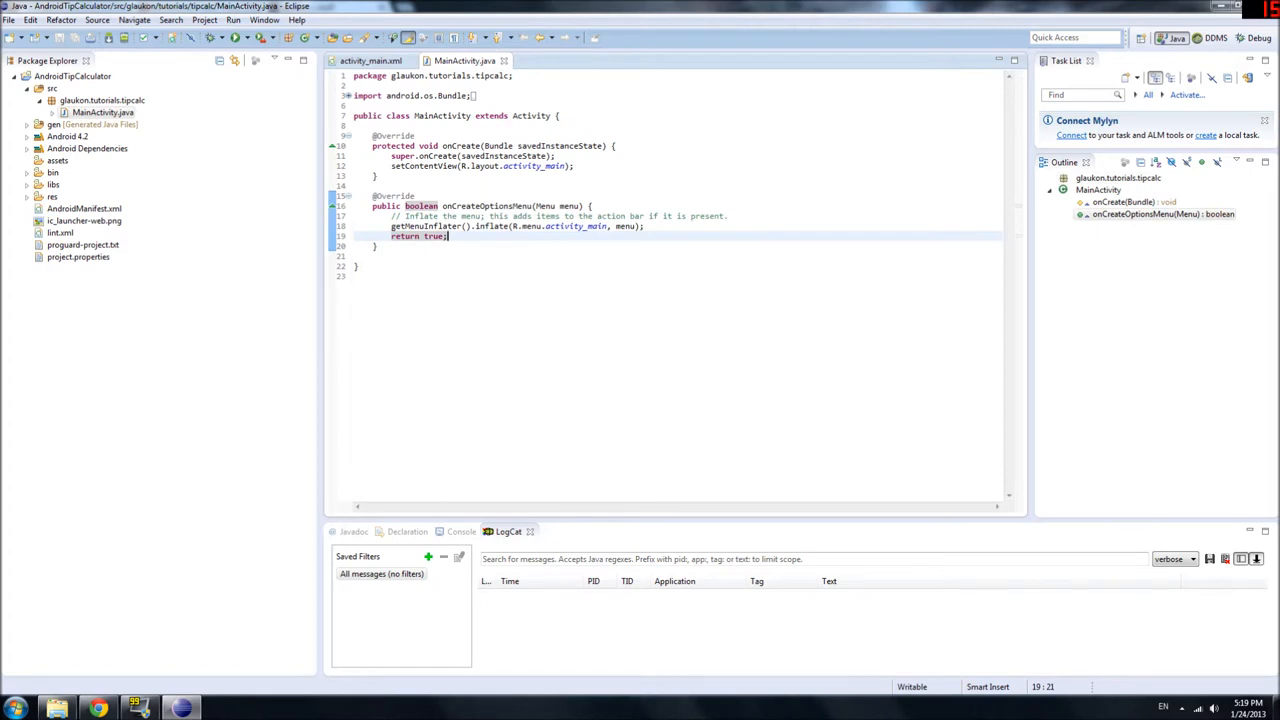
pyautogui.press('ctrl+a')
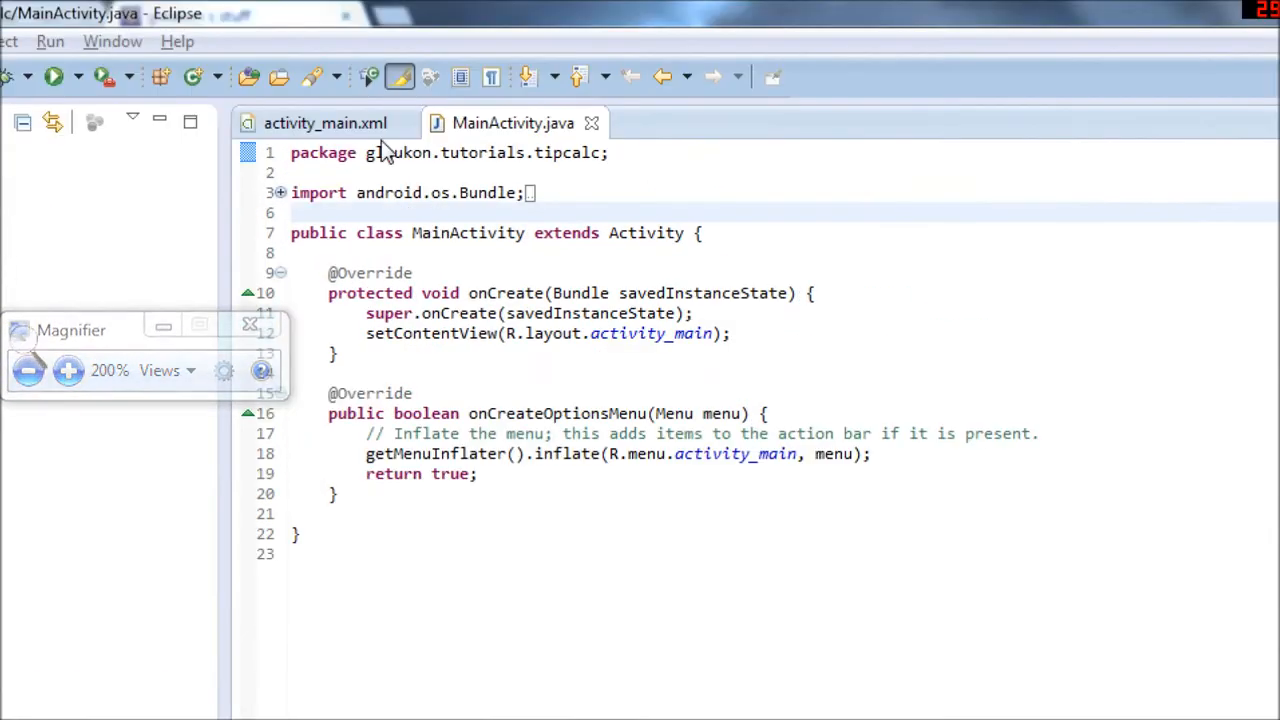
# Expand the folded import block to show the Bundle, Activity and Menu imports.
pyautogui.doubleClick(322, 152)
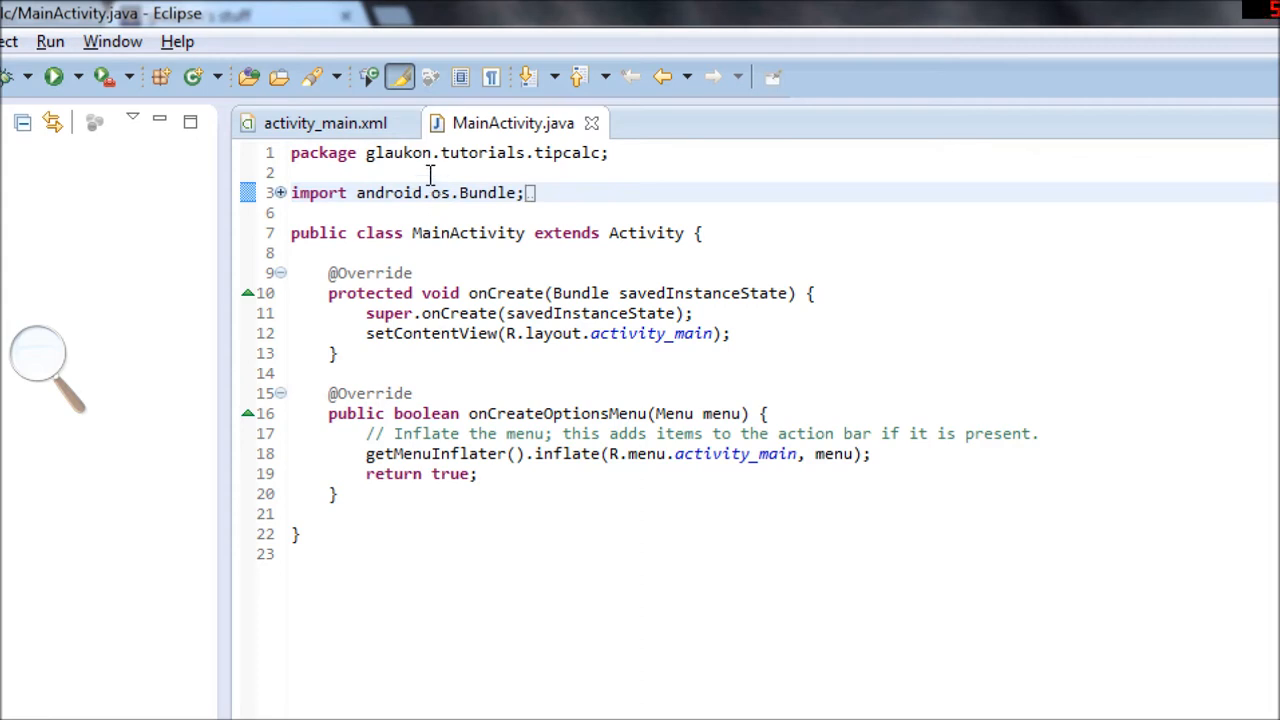
pyautogui.doubleClick(324, 152)
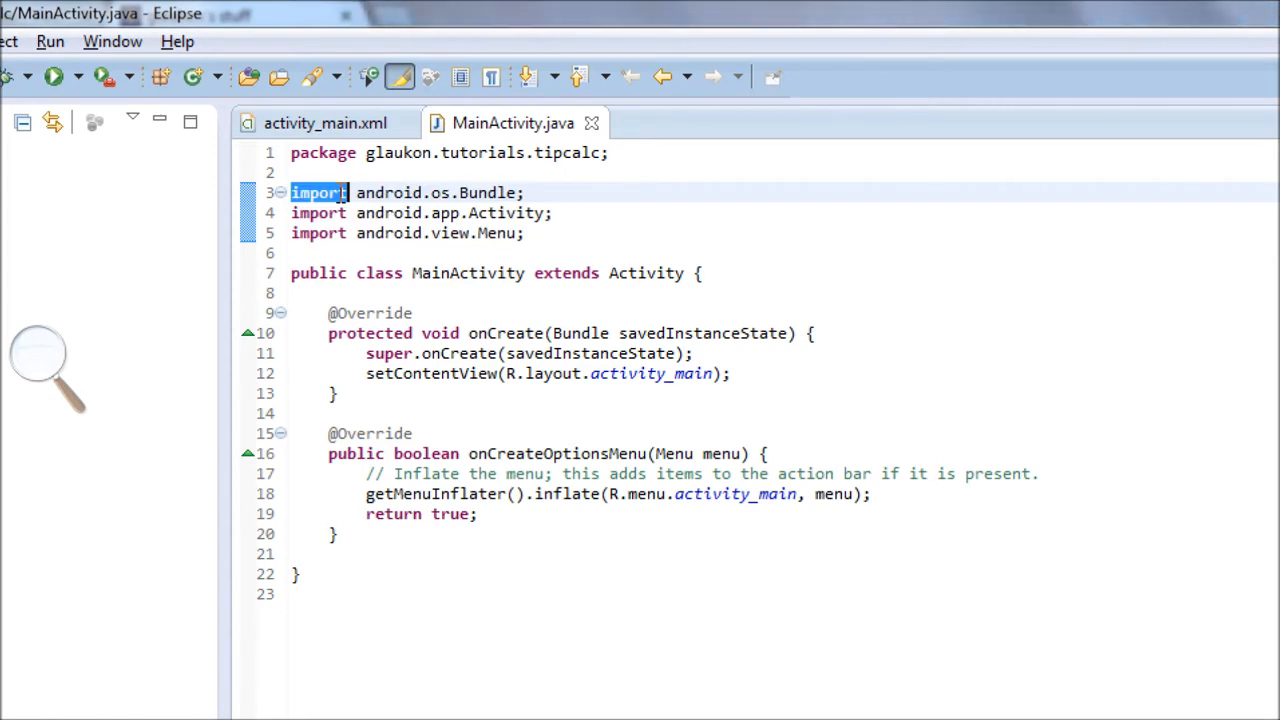
pyautogui.doubleClick(442, 192)
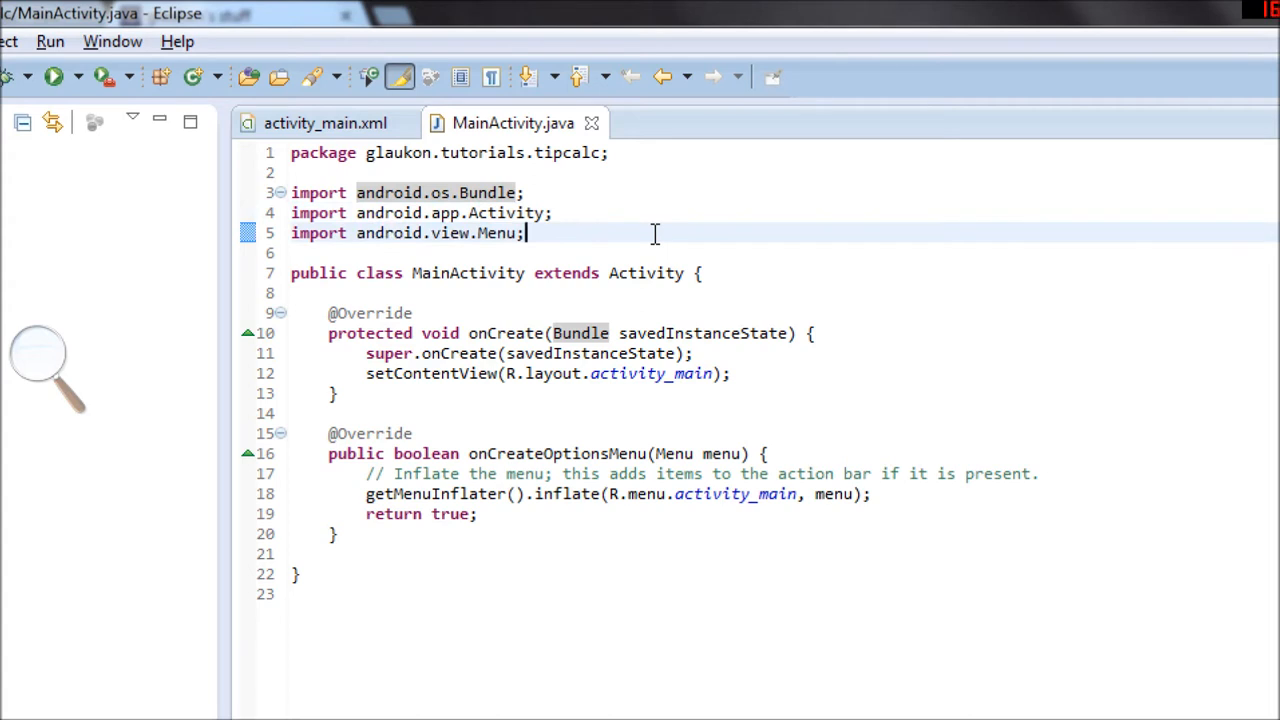
pyautogui.moveTo(656, 224)
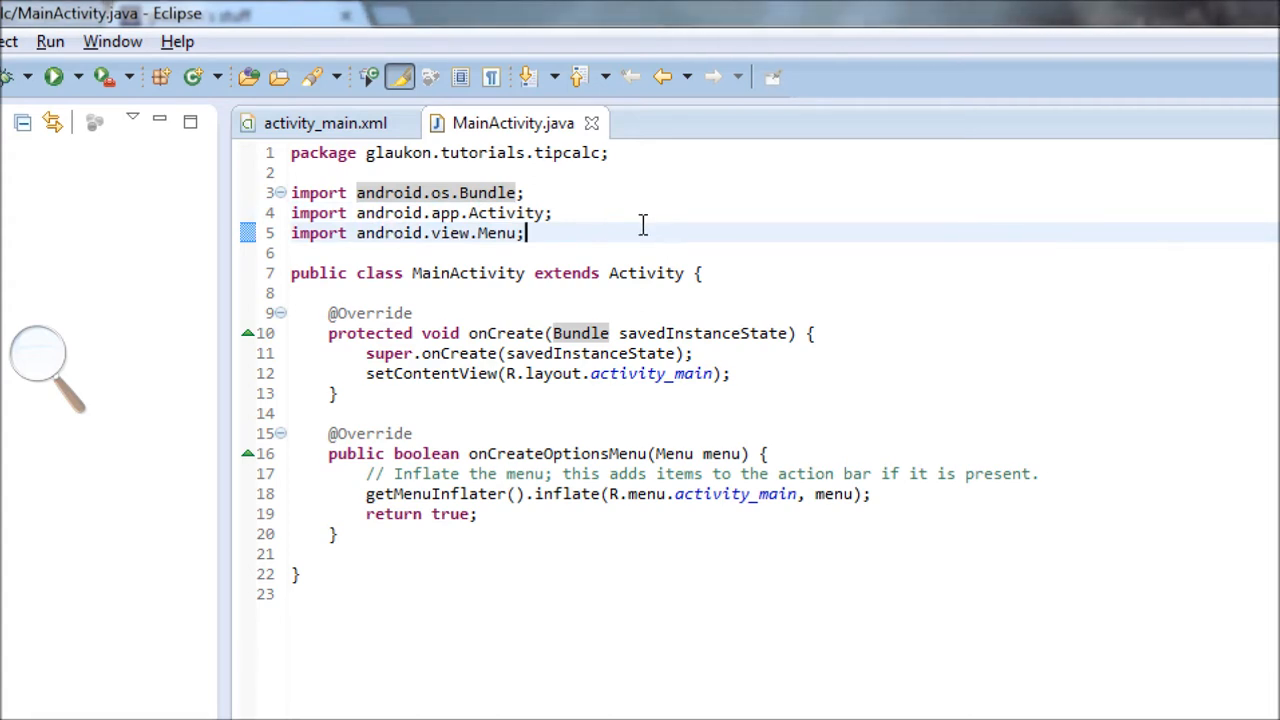
pyautogui.doubleClick(496, 232)
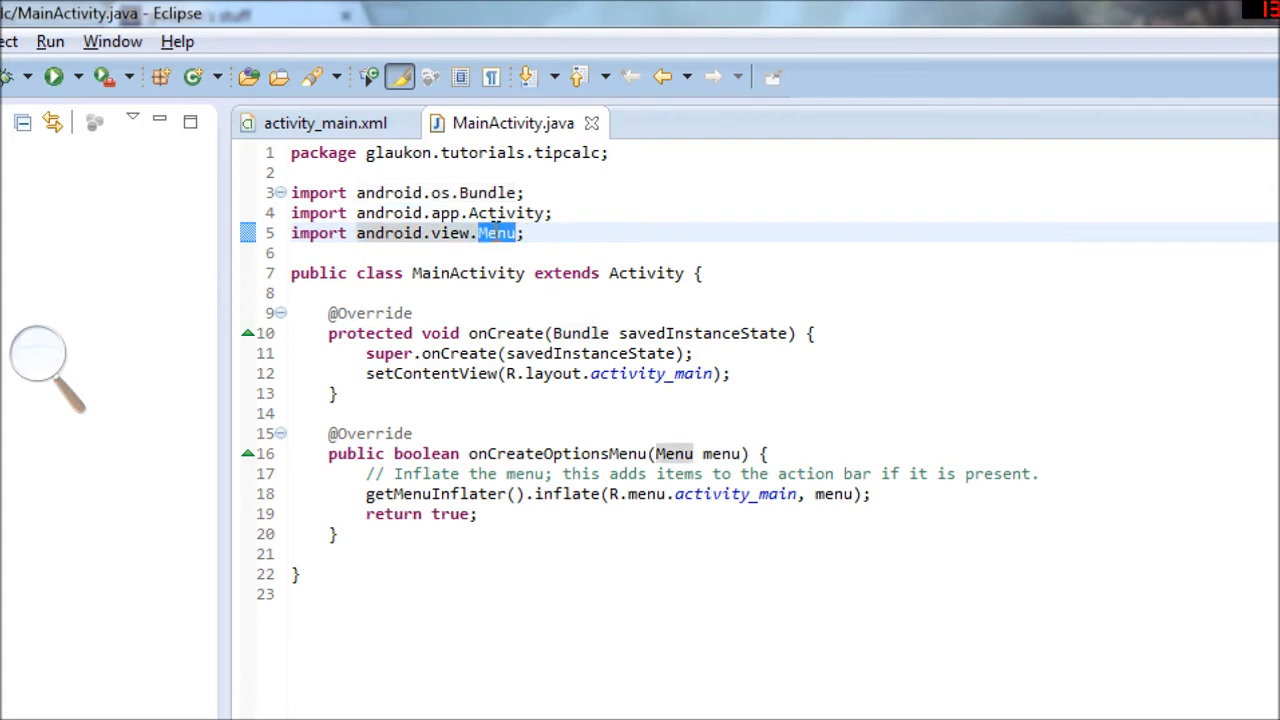
pyautogui.moveTo(496, 232)
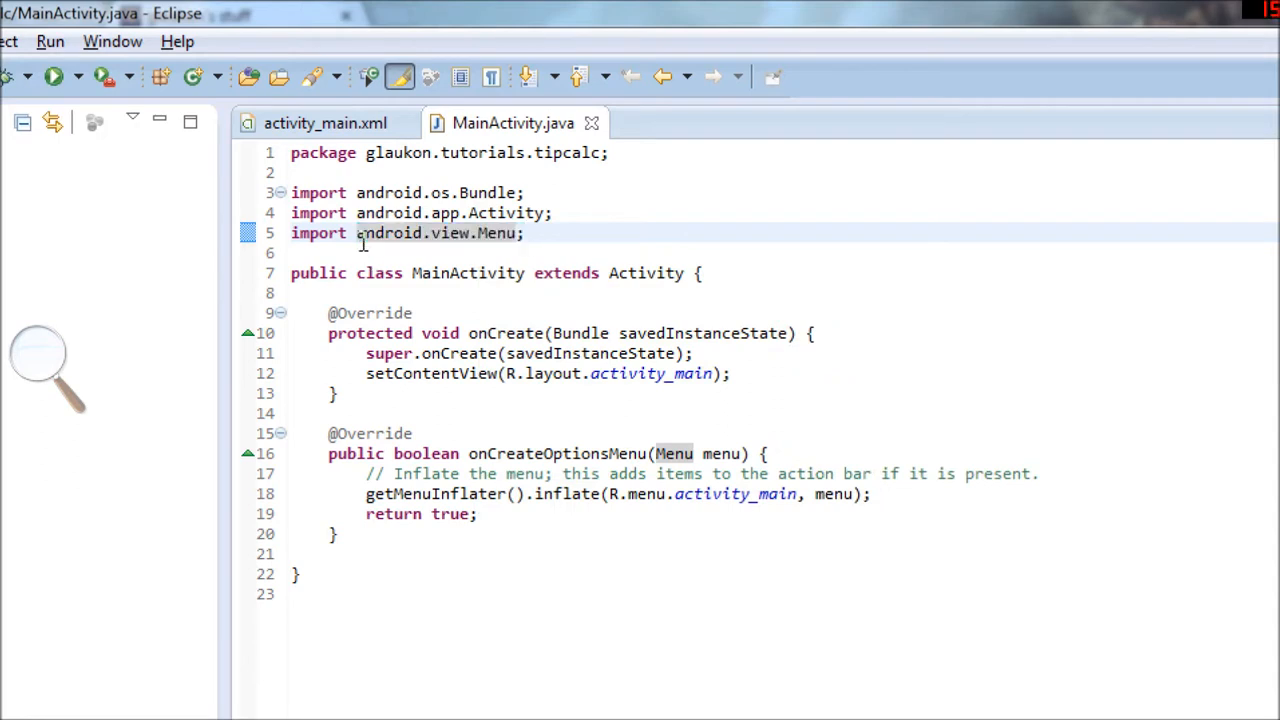
pyautogui.doubleClick(390, 232)
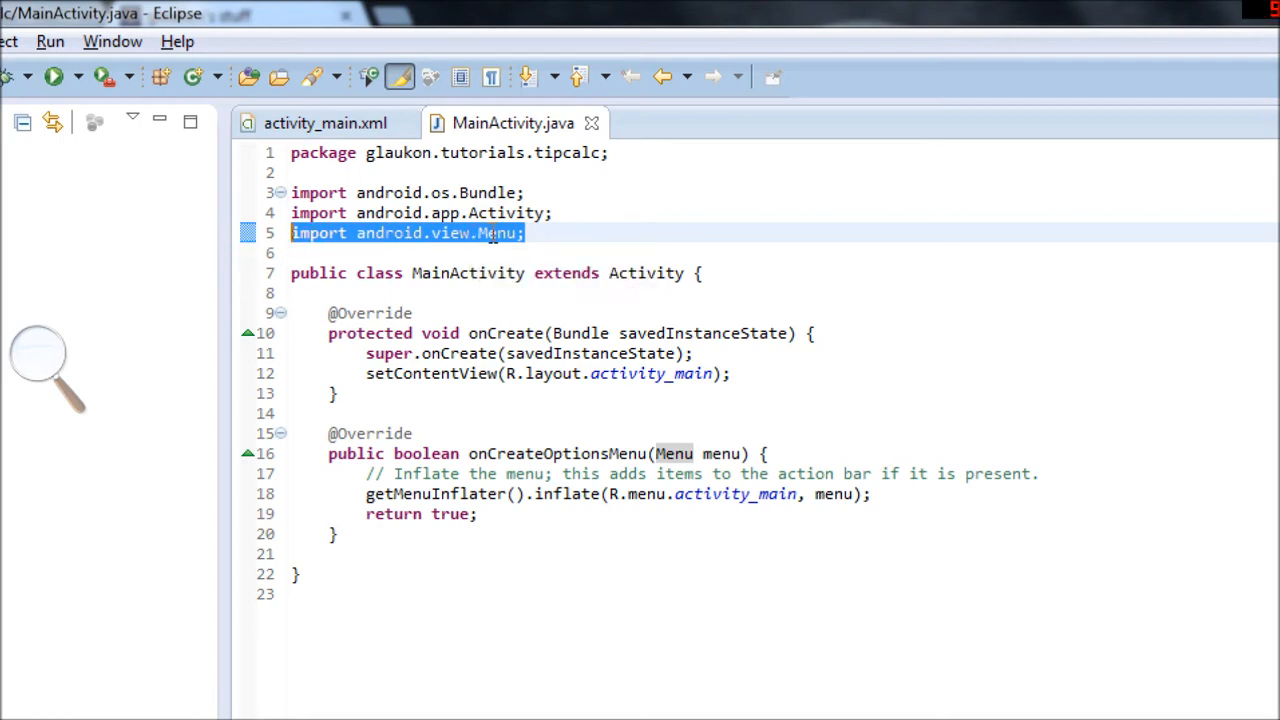
pyautogui.moveTo(496, 232)
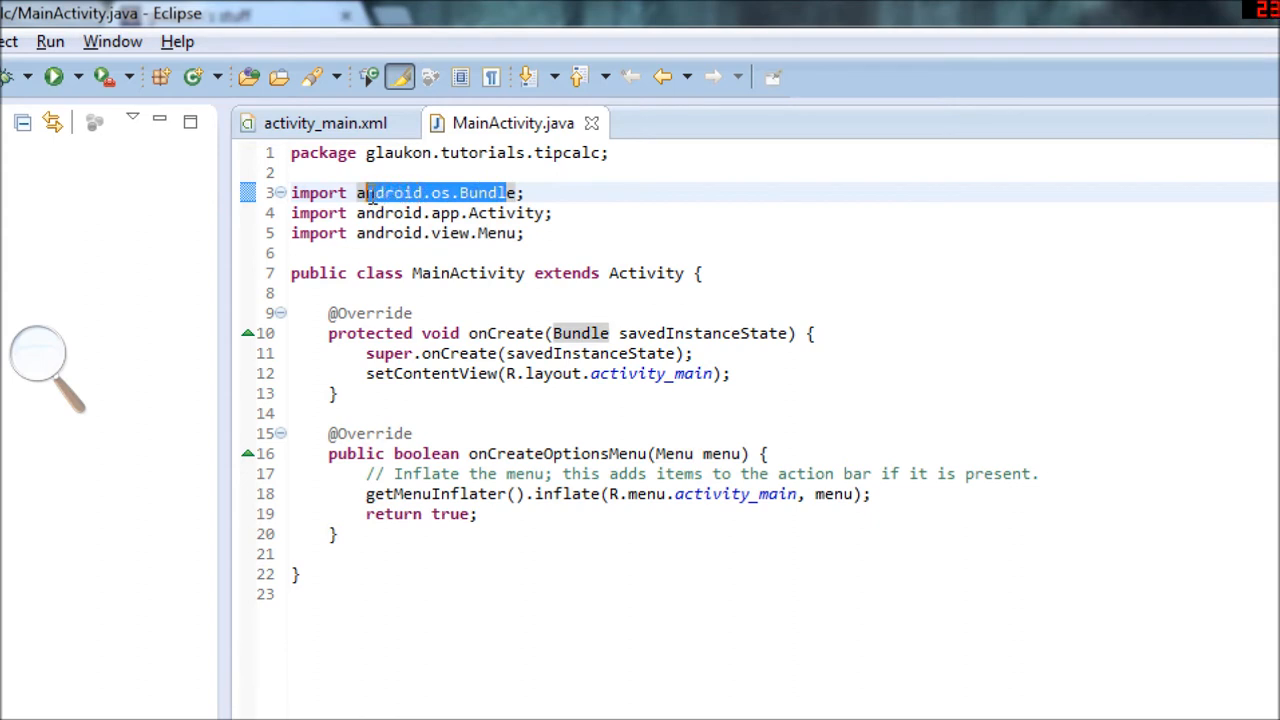
pyautogui.doubleClick(436, 192)
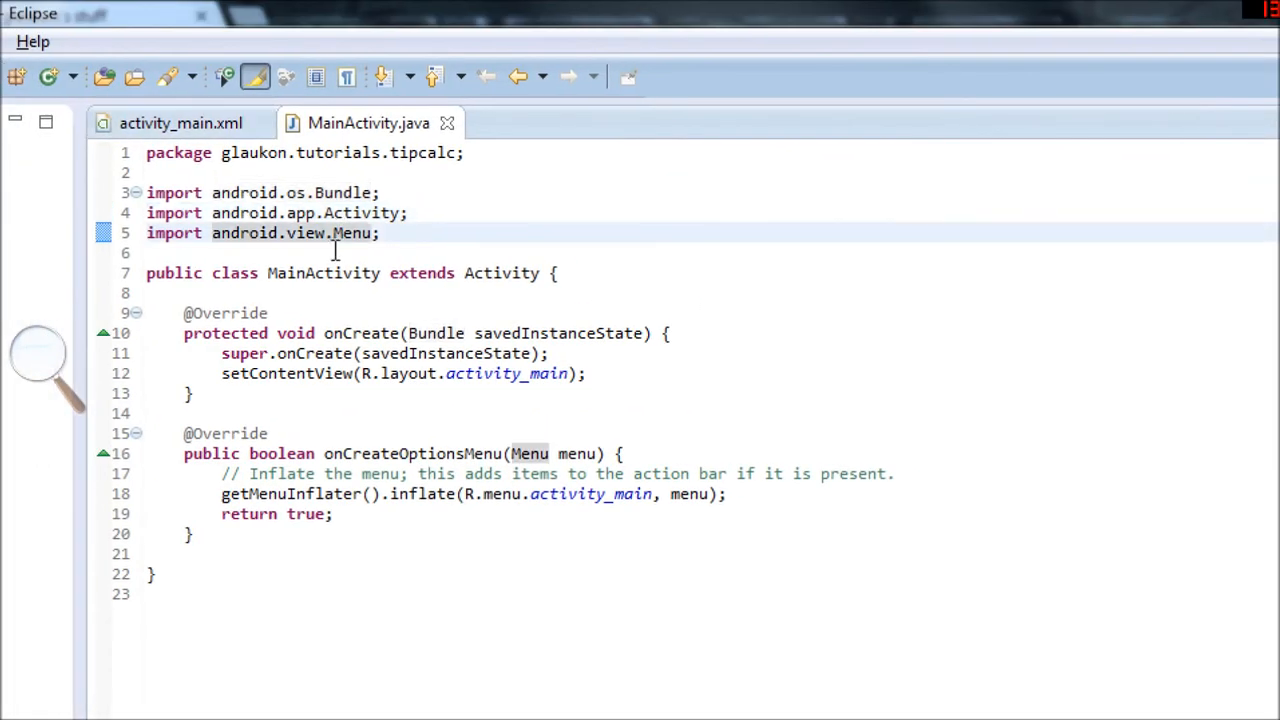
pyautogui.moveTo(146, 192); pyautogui.dragTo(390, 232)
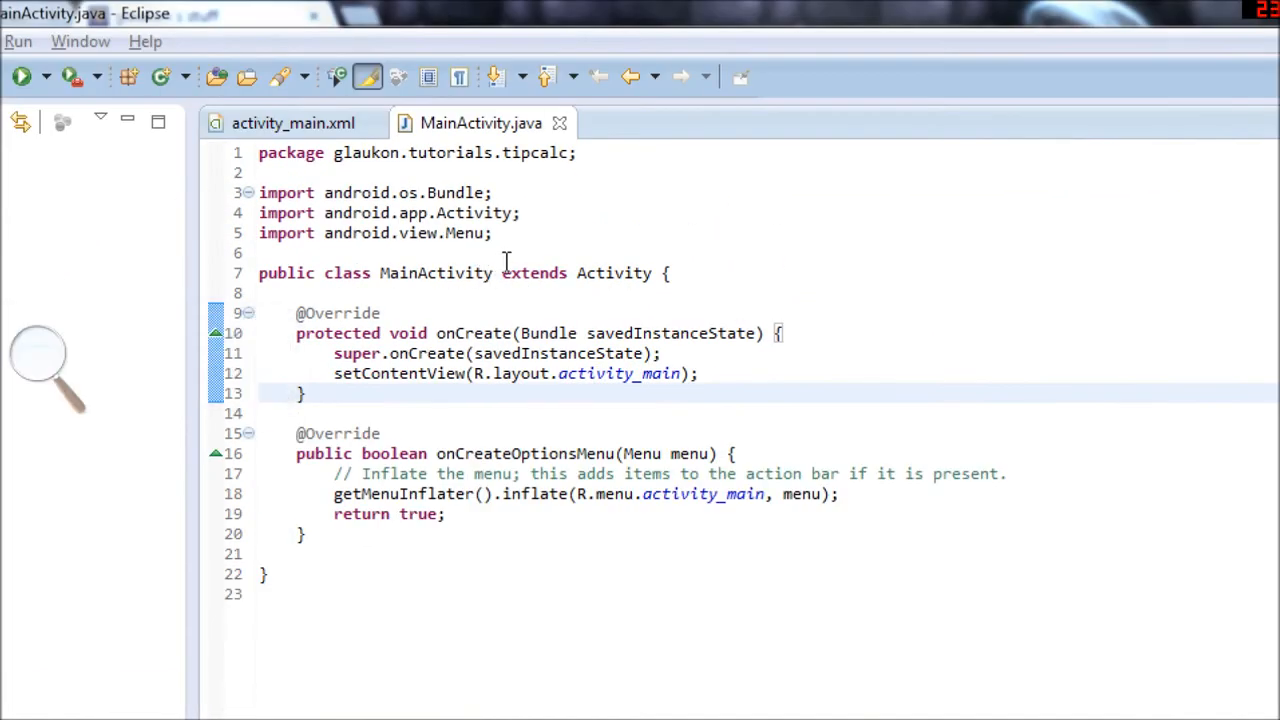
pyautogui.moveTo(260, 192); pyautogui.dragTo(492, 232)
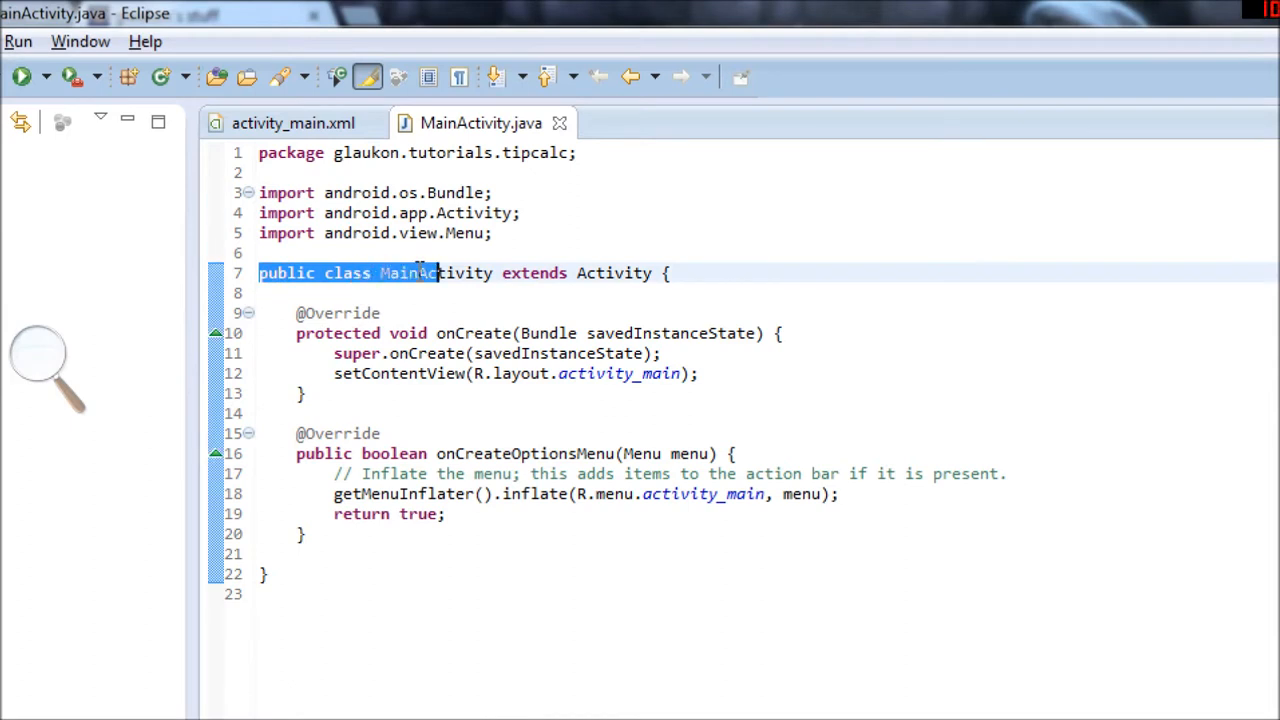
pyautogui.click(672, 272)
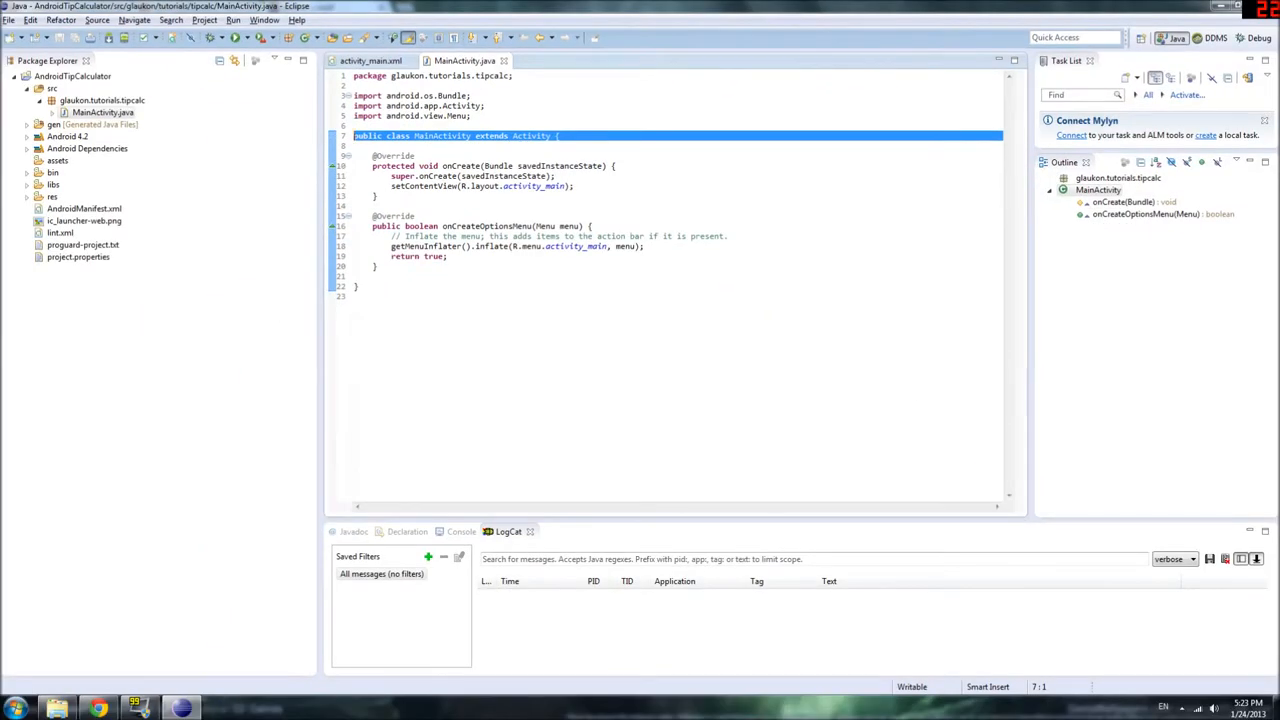
# Launch Paint from the Start Menu search for 'paint', leaving a blank canvas.
pyautogui.click(16, 710)
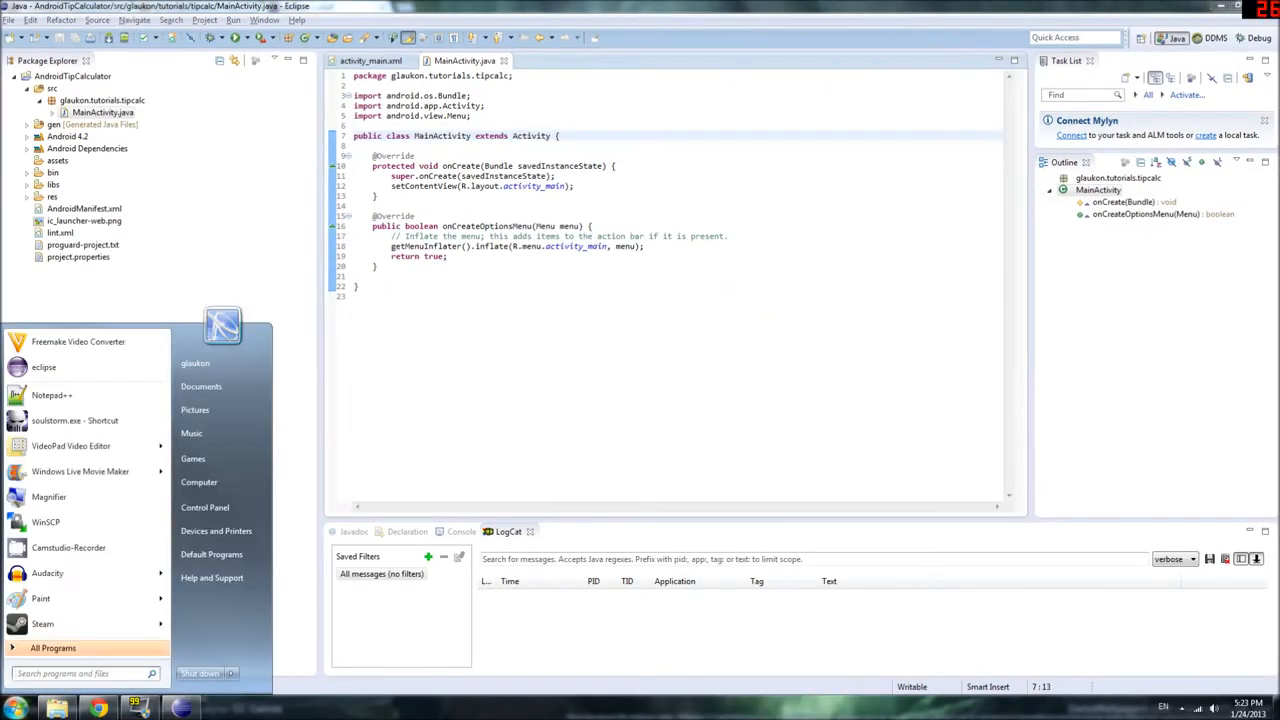
pyautogui.write('paint')
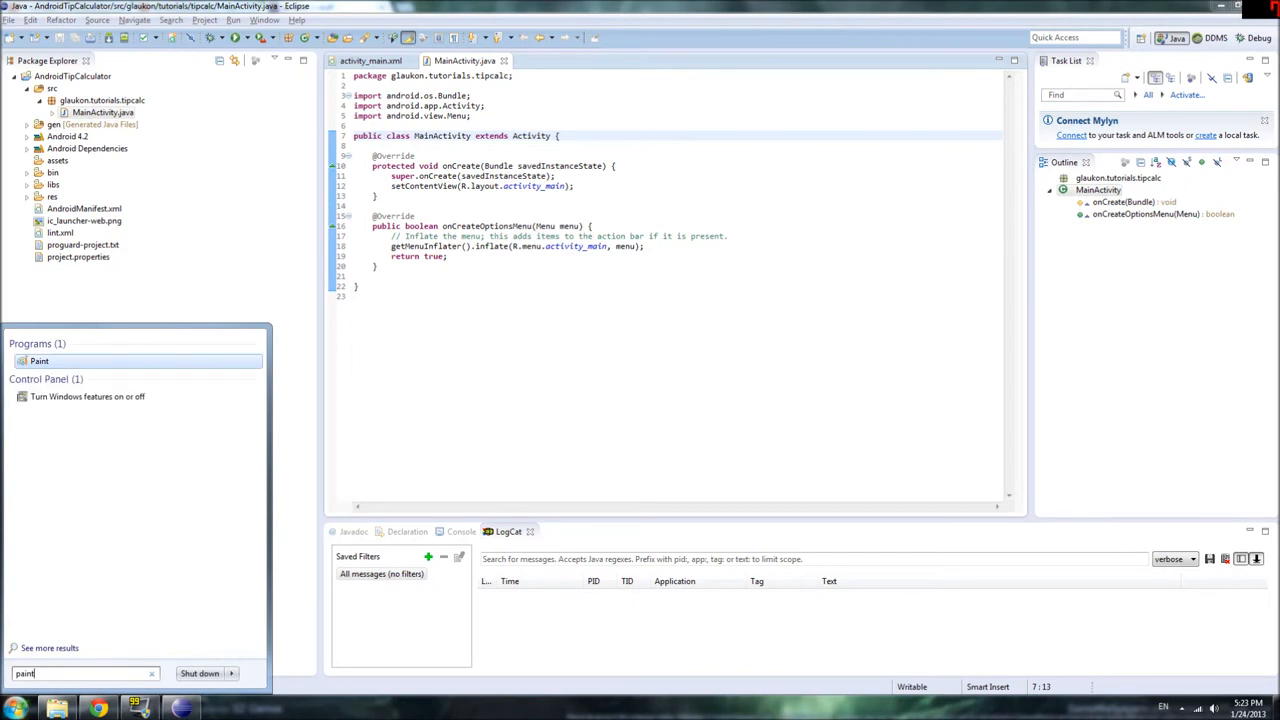
pyautogui.click(40, 360)
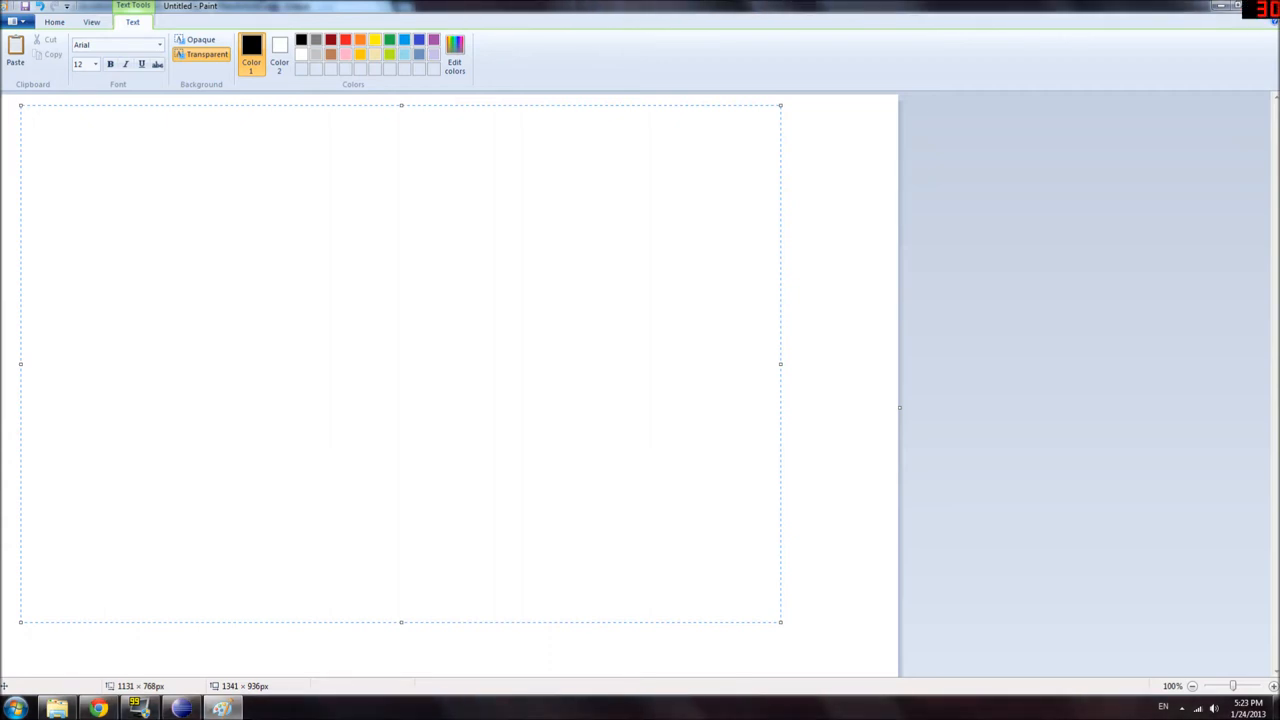
# Write 'class: person' with height, age, walk:, talk: and eat: lines at the canvas top-left.
pyautogui.click(24, 112)
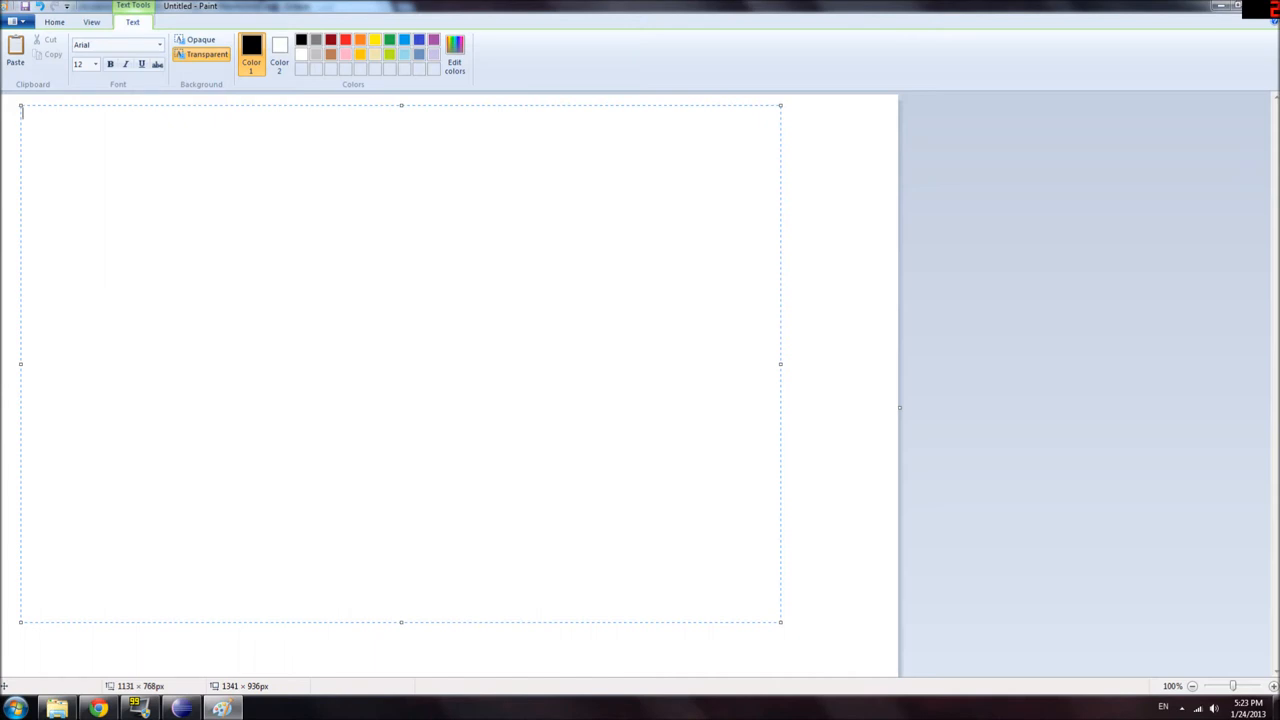
pyautogui.write('class')
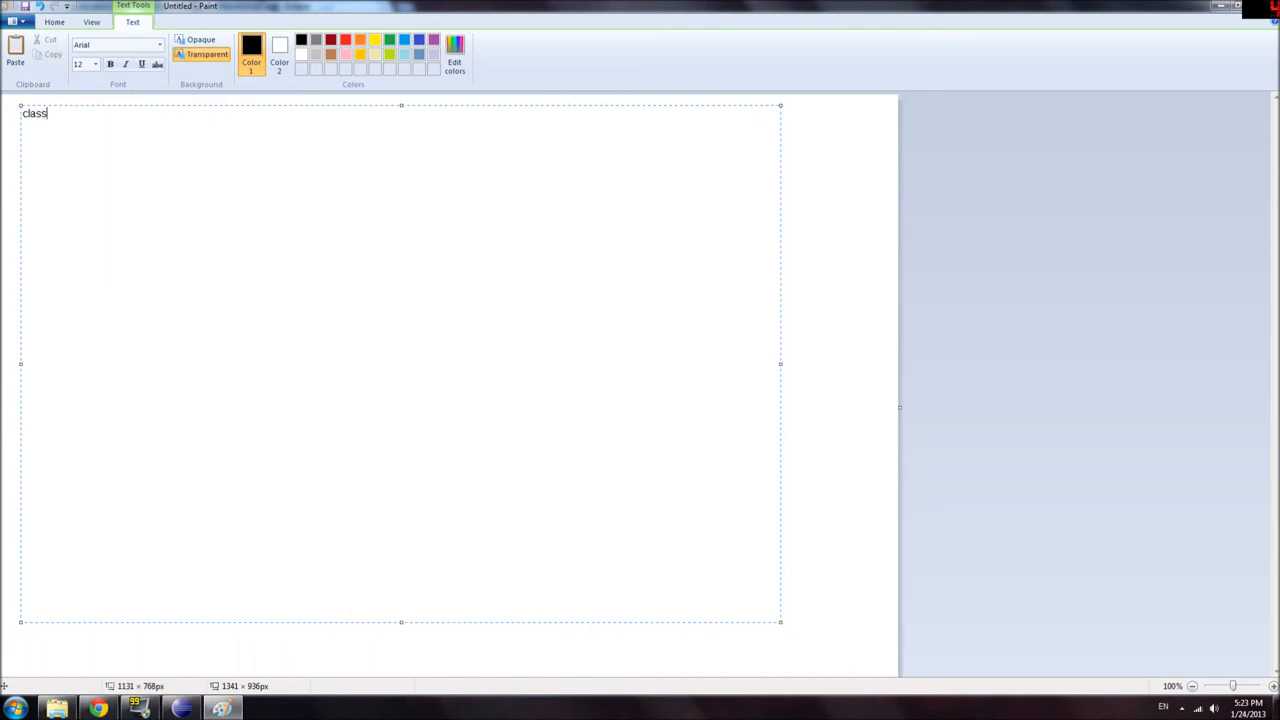
pyautogui.write(': p')
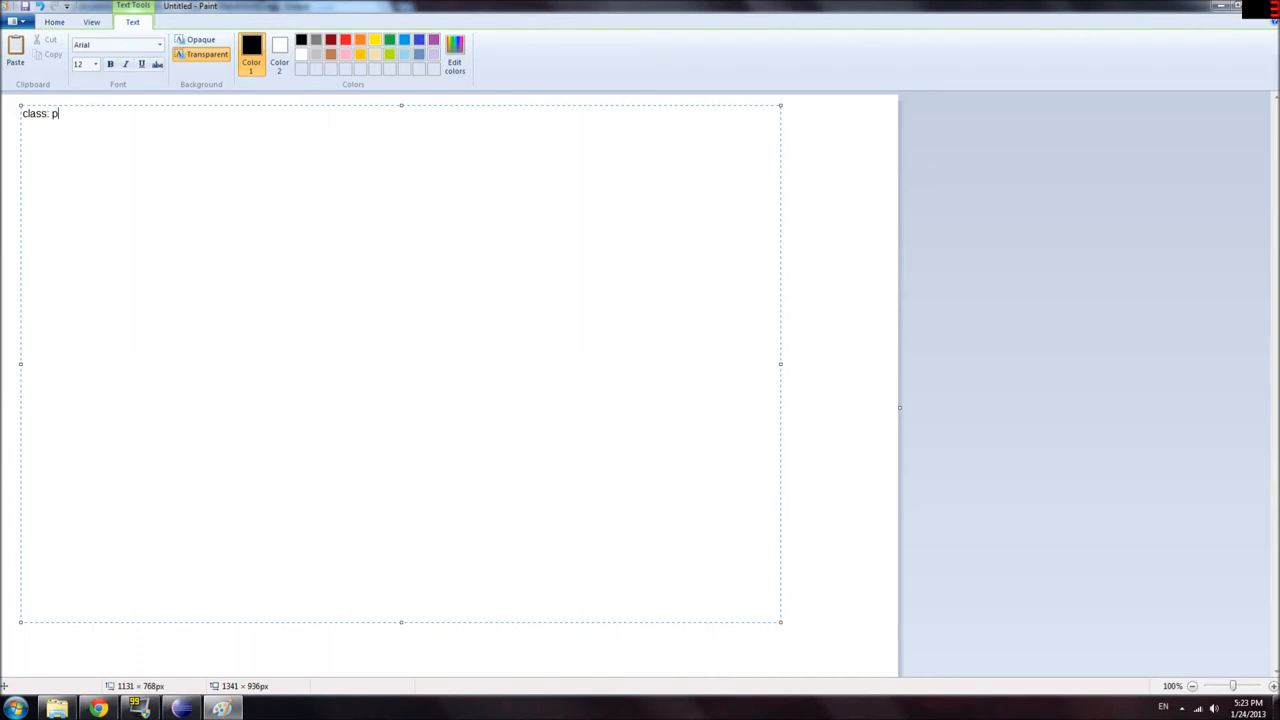
pyautogui.write('erson')
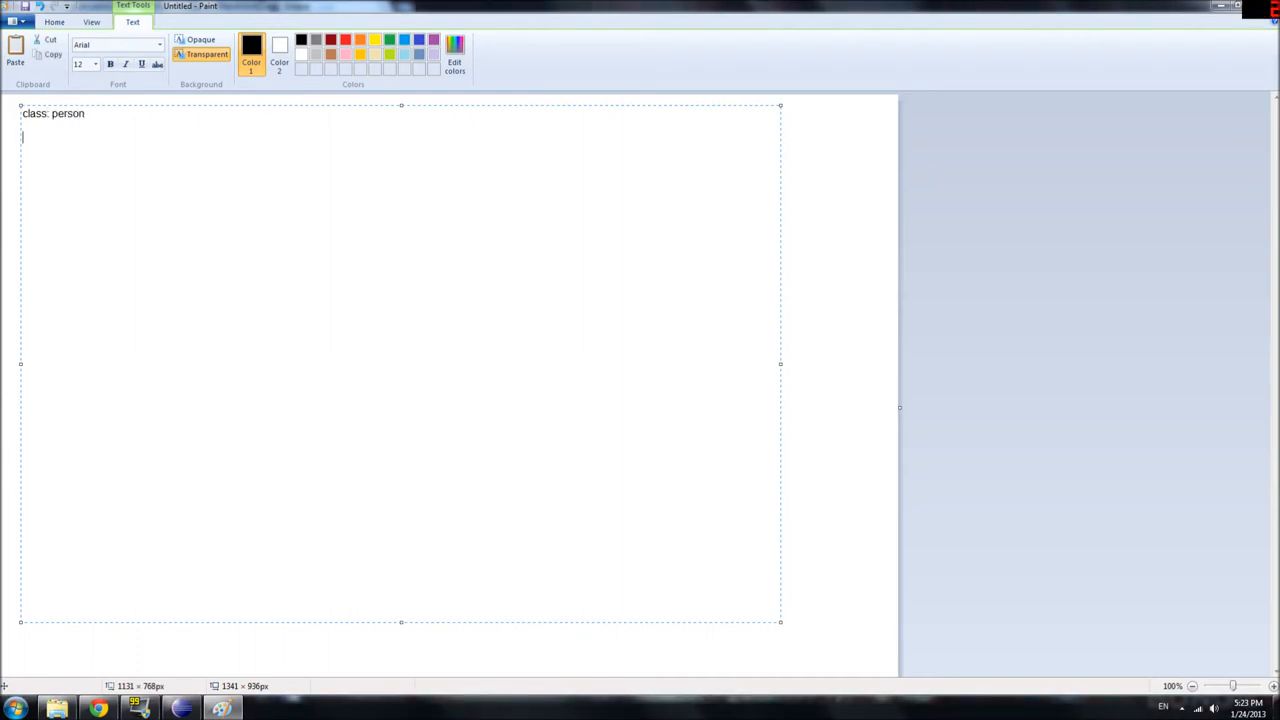
pyautogui.write('a')
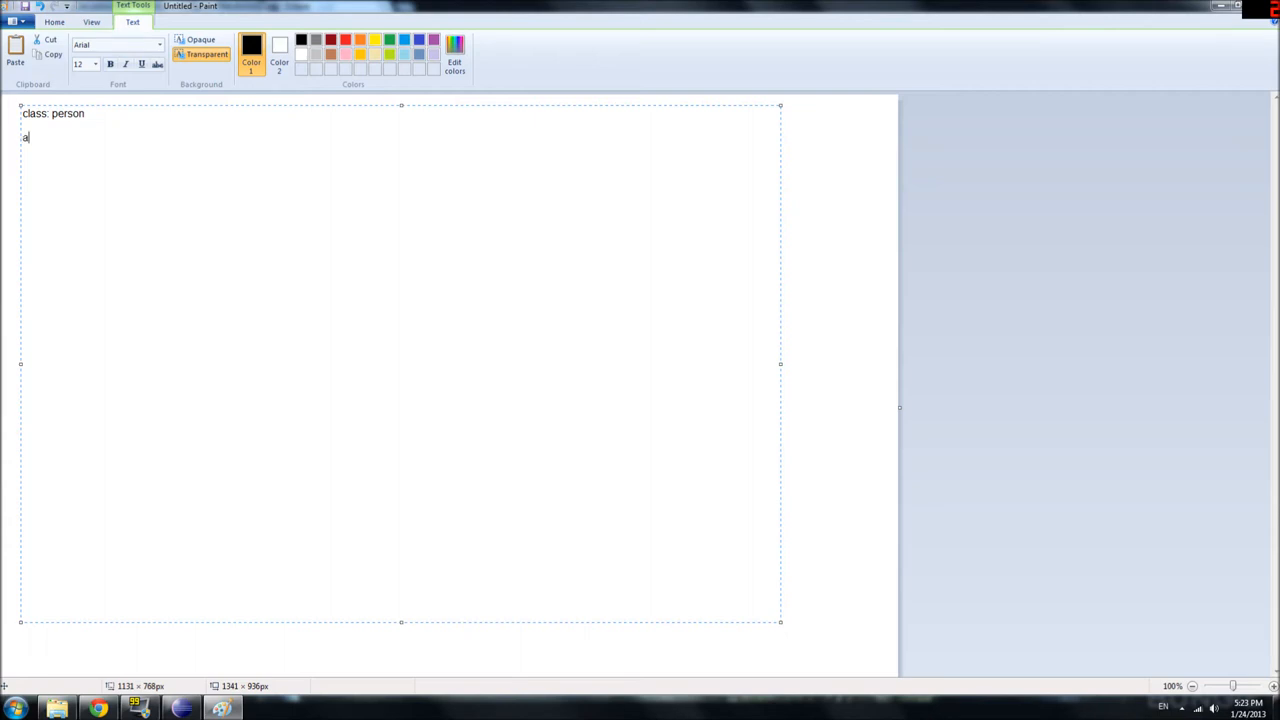
pyautogui.write('height:')
pyautogui.write('weight')
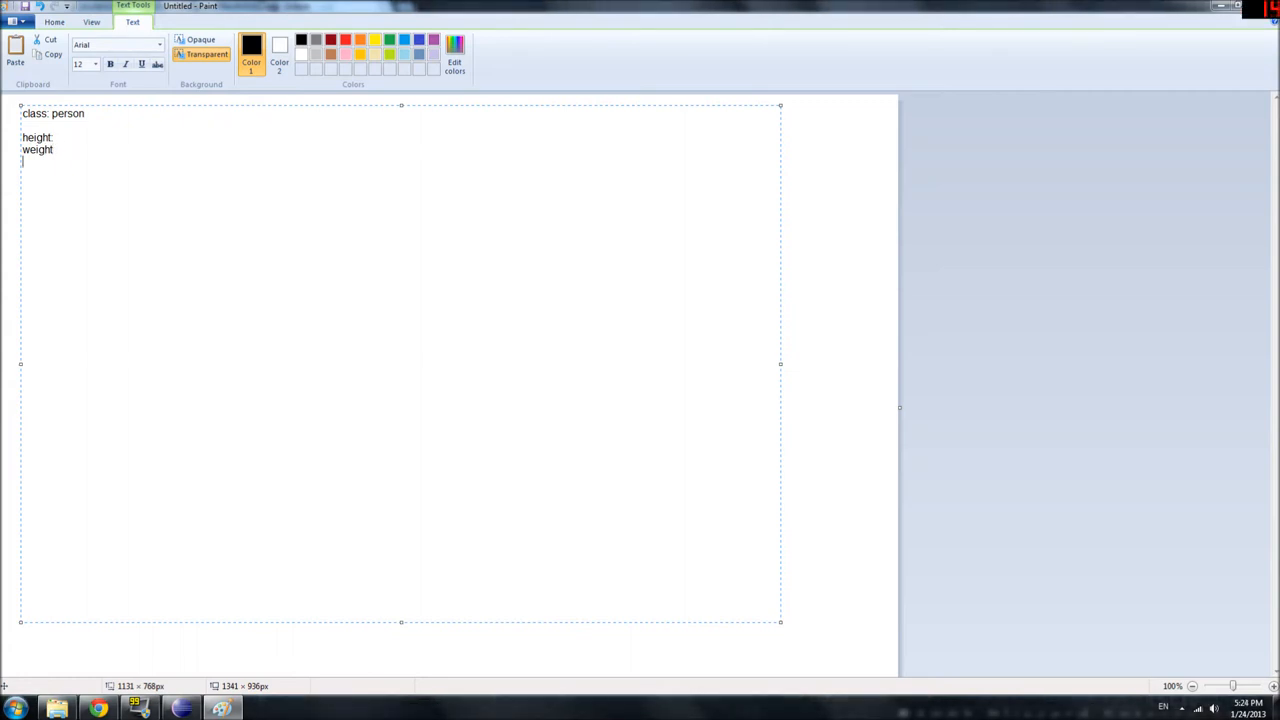
pyautogui.write('age')
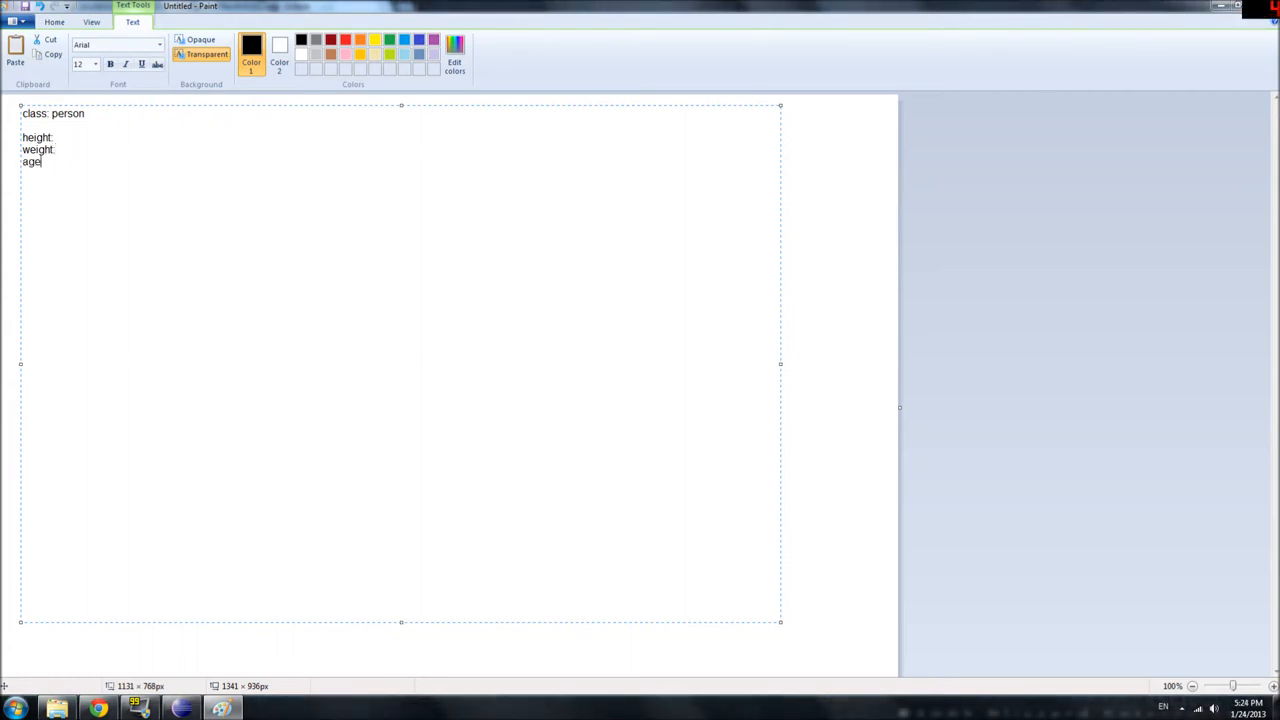
pyautogui.write(':')
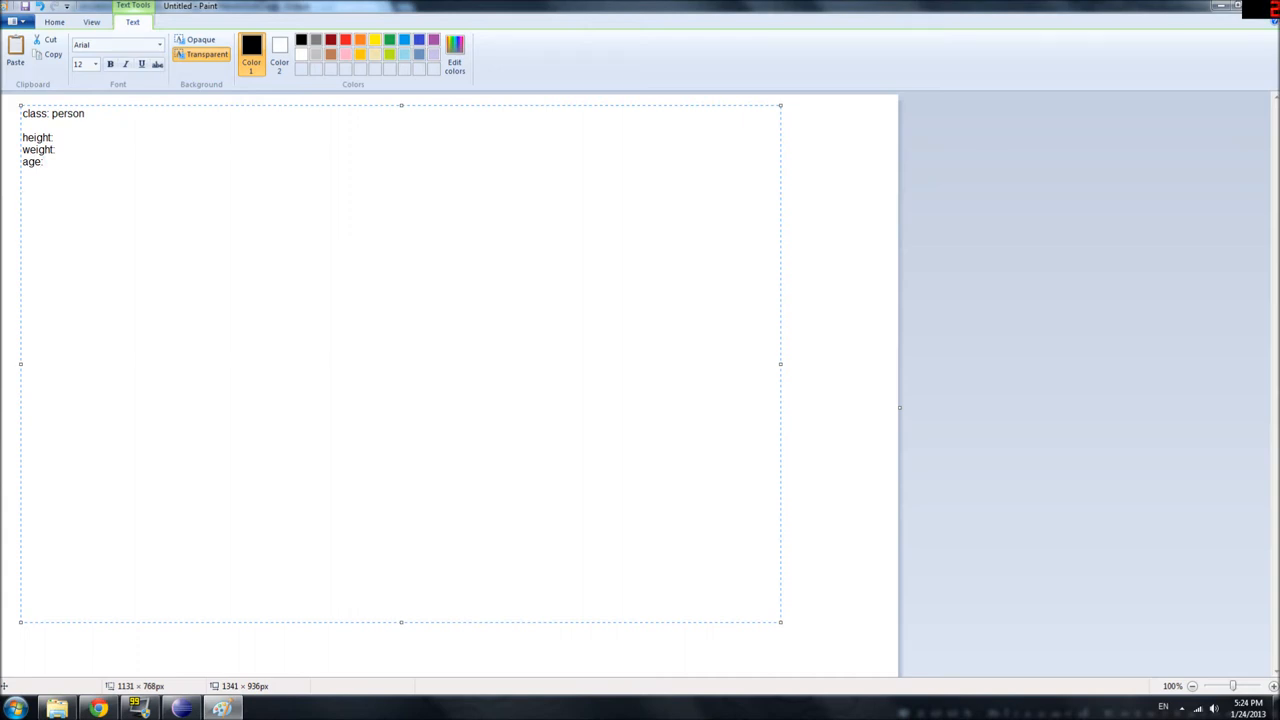
pyautogui.write('walk:')
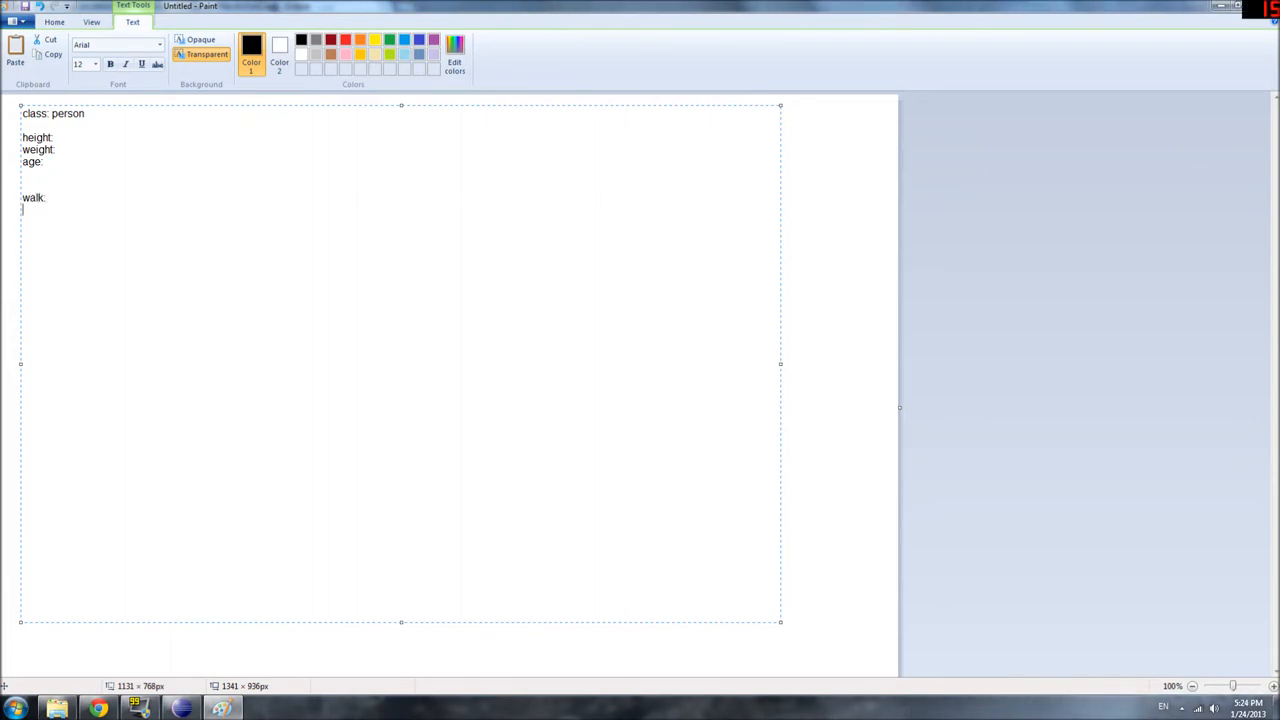
pyautogui.write('talk:')
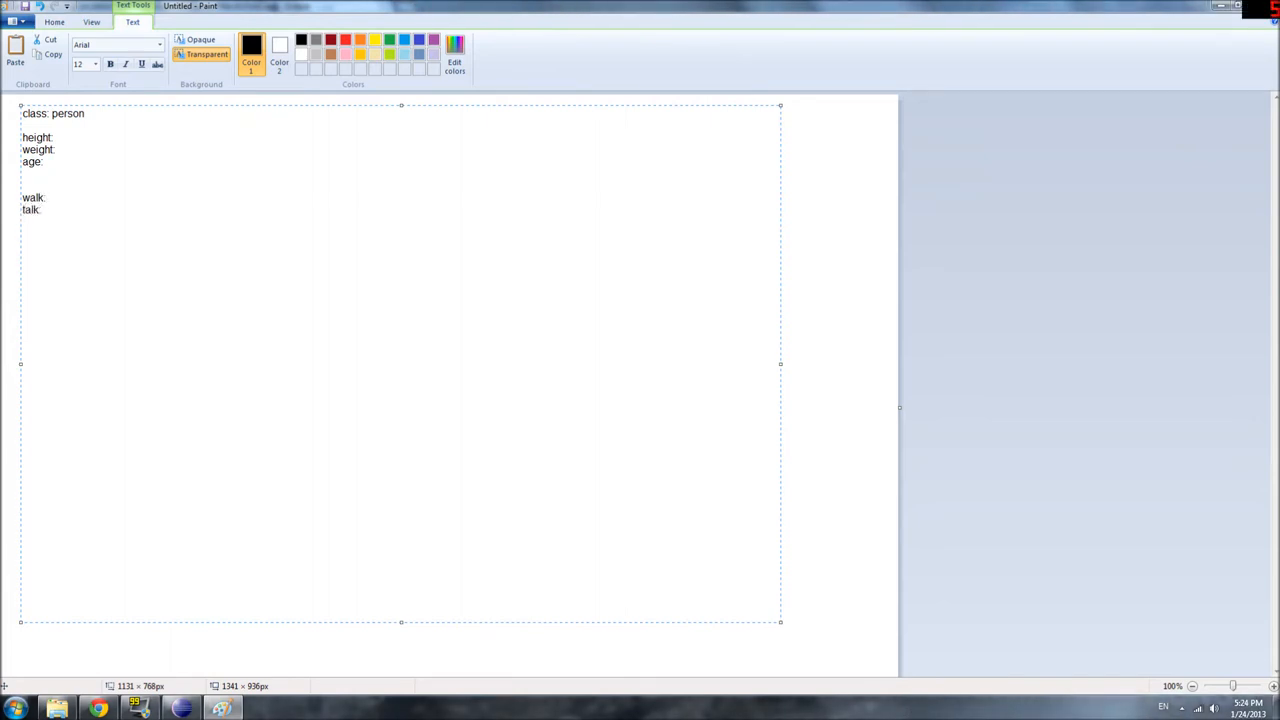
pyautogui.write('eat:')
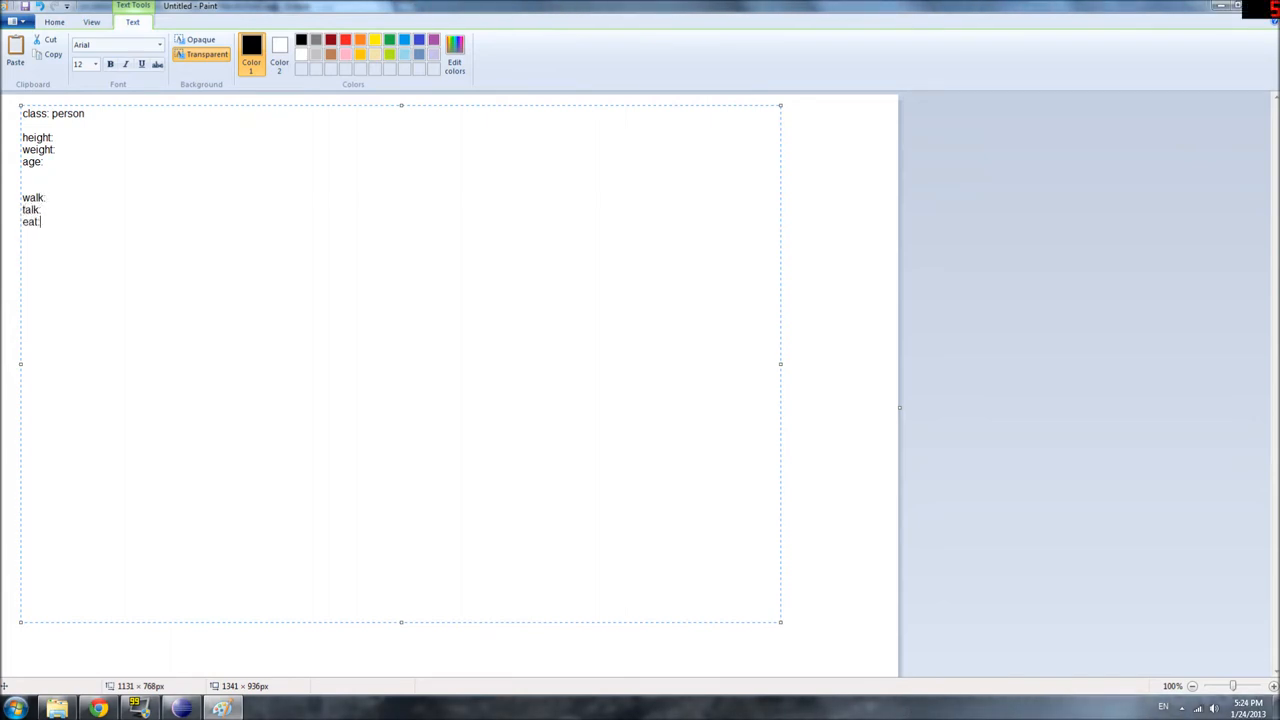
# Fill in values 100 and 50 and placeholder 'xvbgc', then select the person class block to copy.
pyautogui.moveTo(22, 136); pyautogui.dragTo(40, 222)
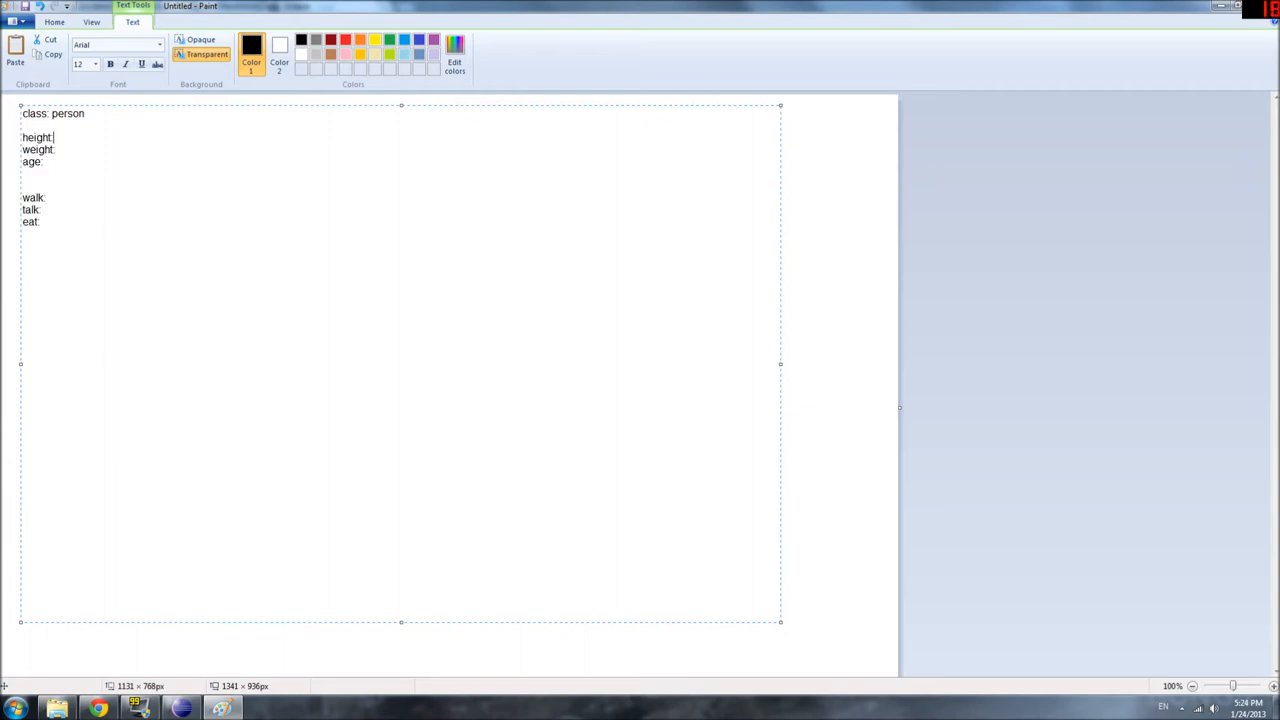
pyautogui.write('100')
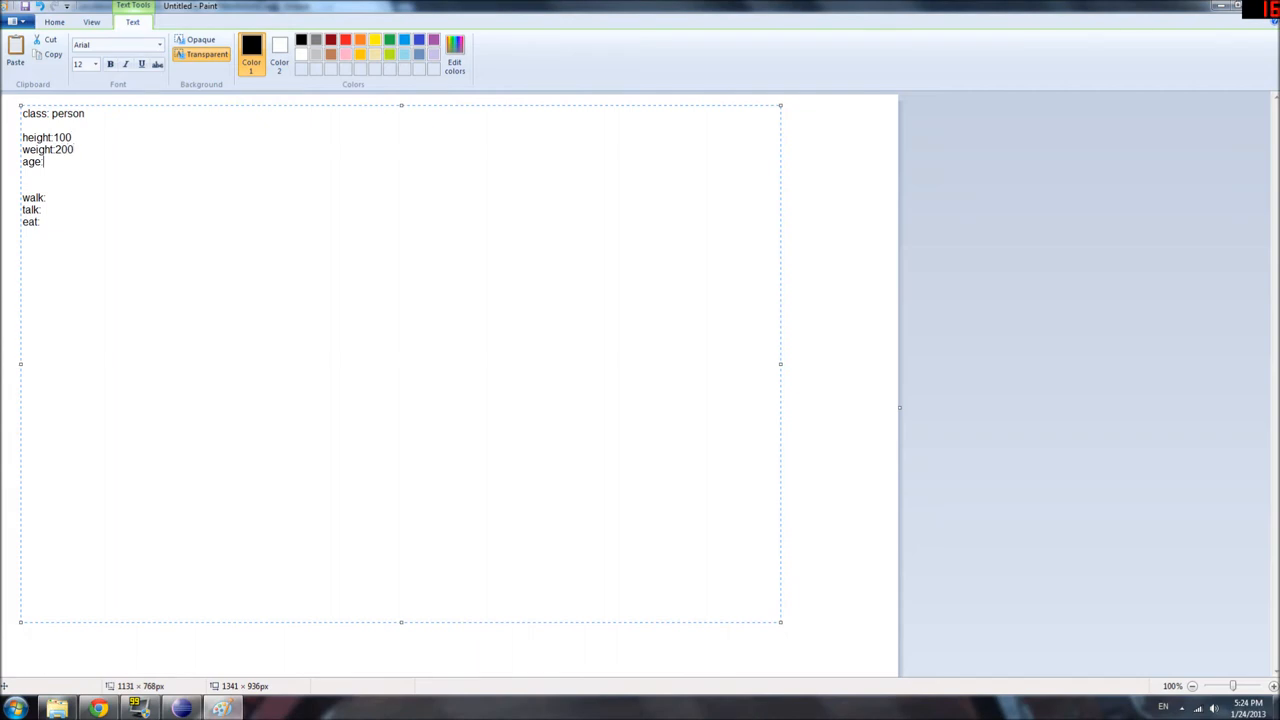
pyautogui.write('50')
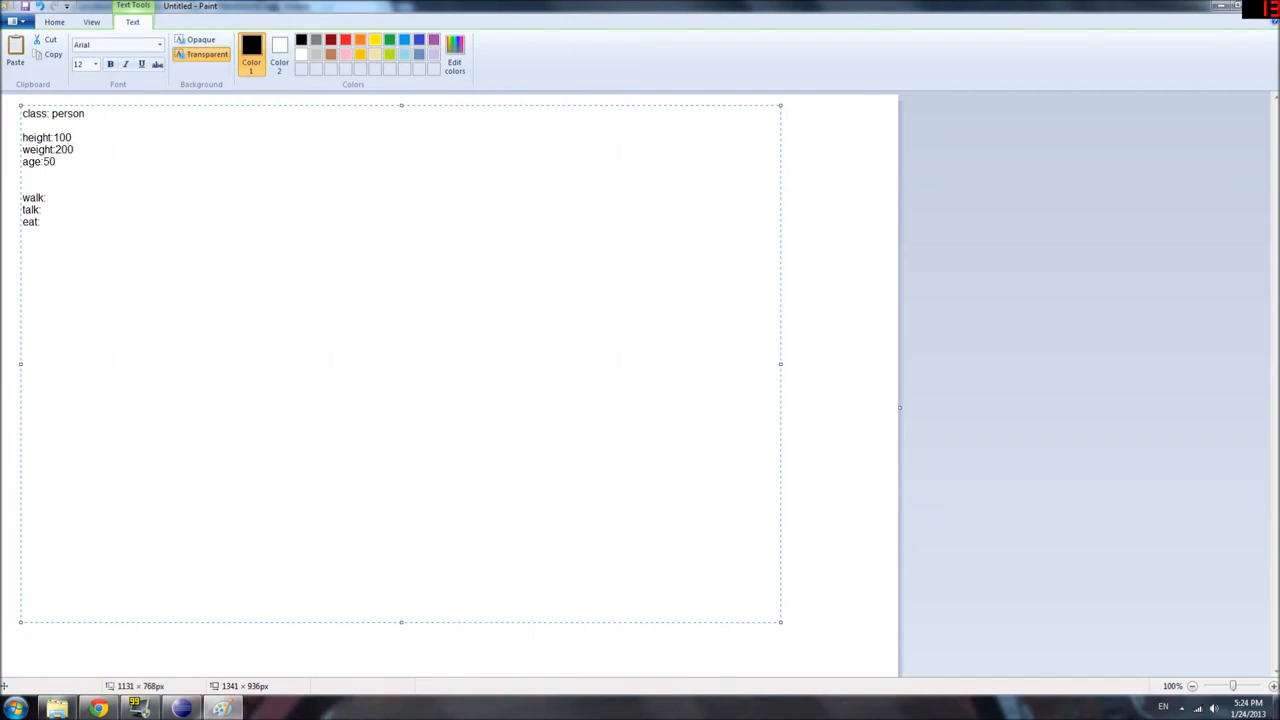
pyautogui.write('xvbgc')
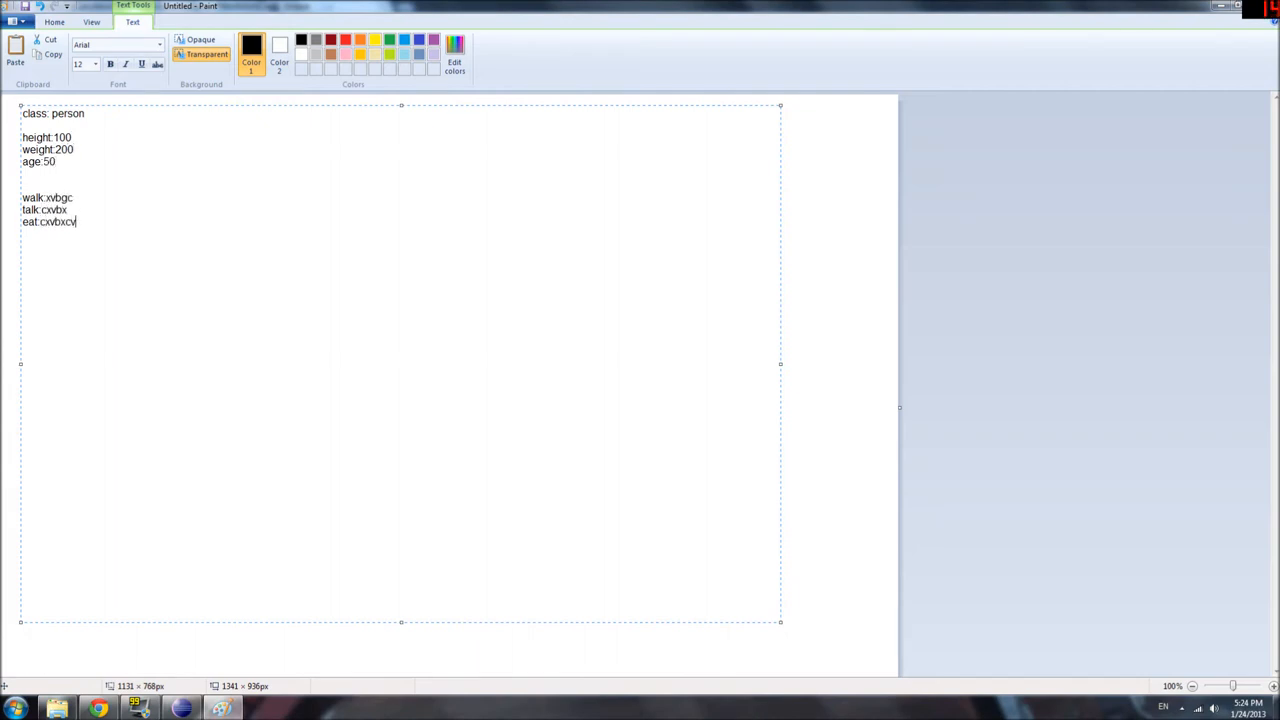
pyautogui.moveTo(22, 136); pyautogui.dragTo(82, 224)
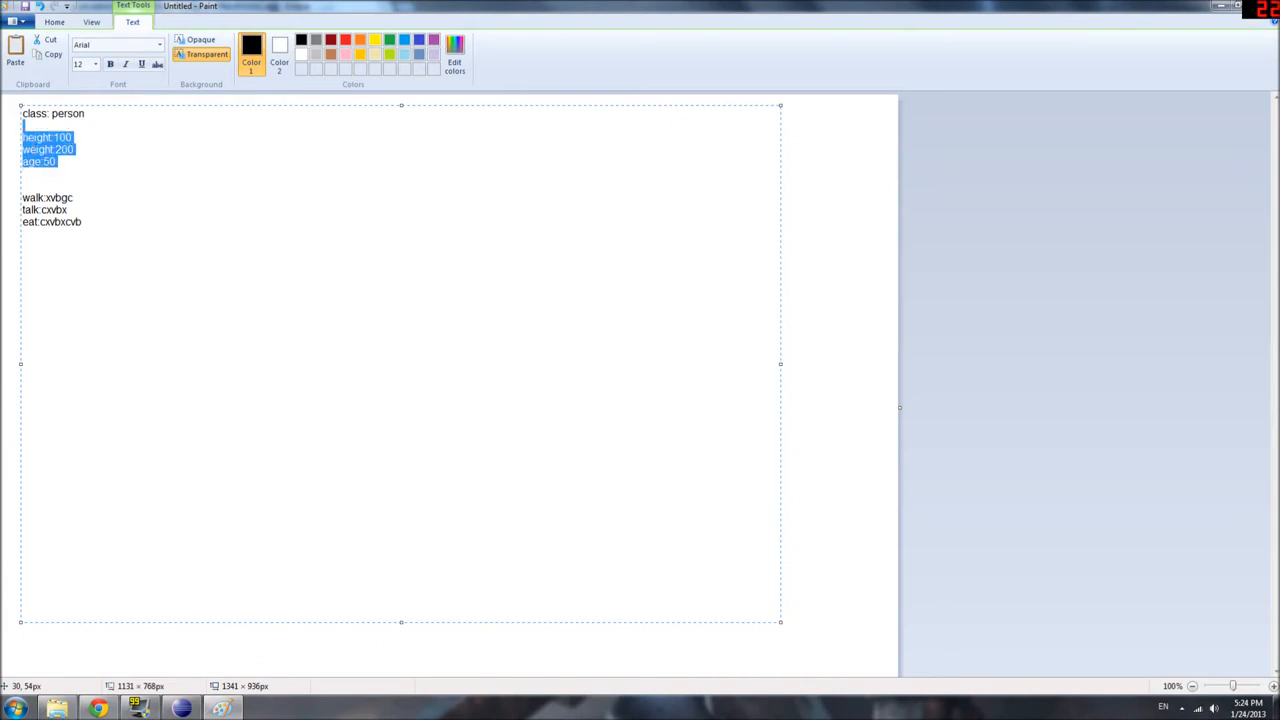
# Copy the person class block and paste it so four copies run down the canvas.
pyautogui.press('ctrl+a')
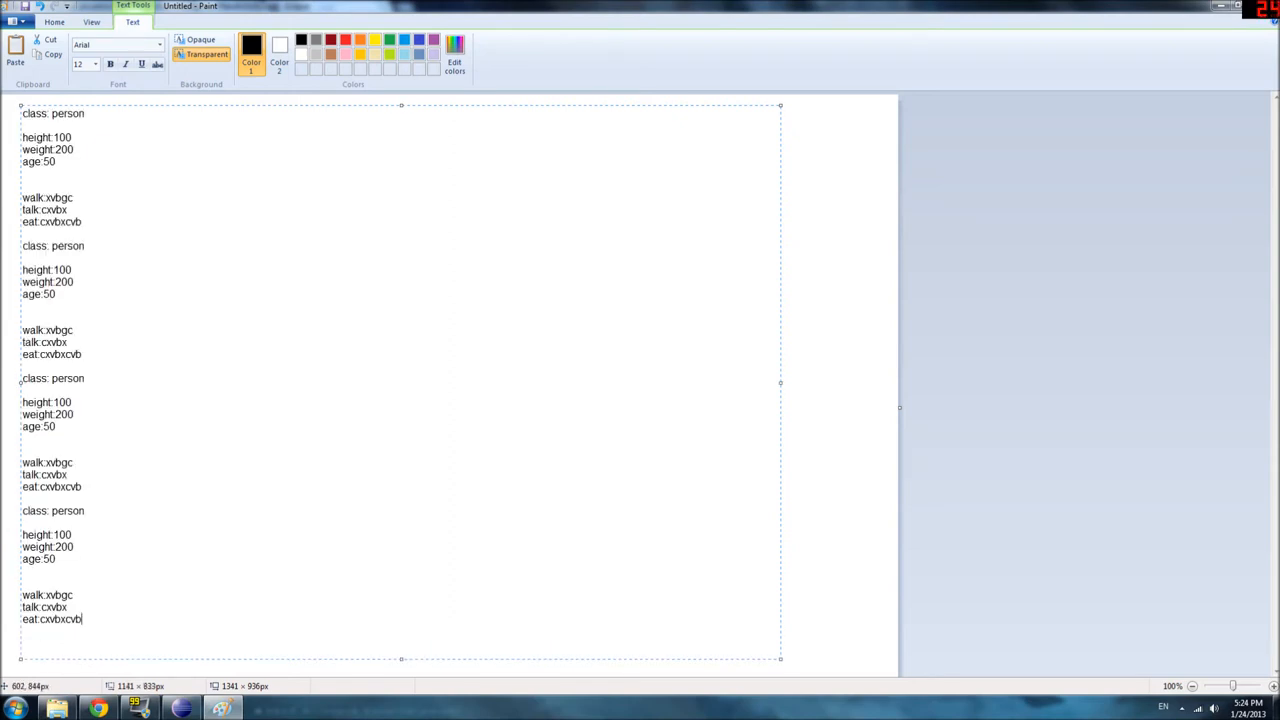
pyautogui.doubleClick(68, 244)
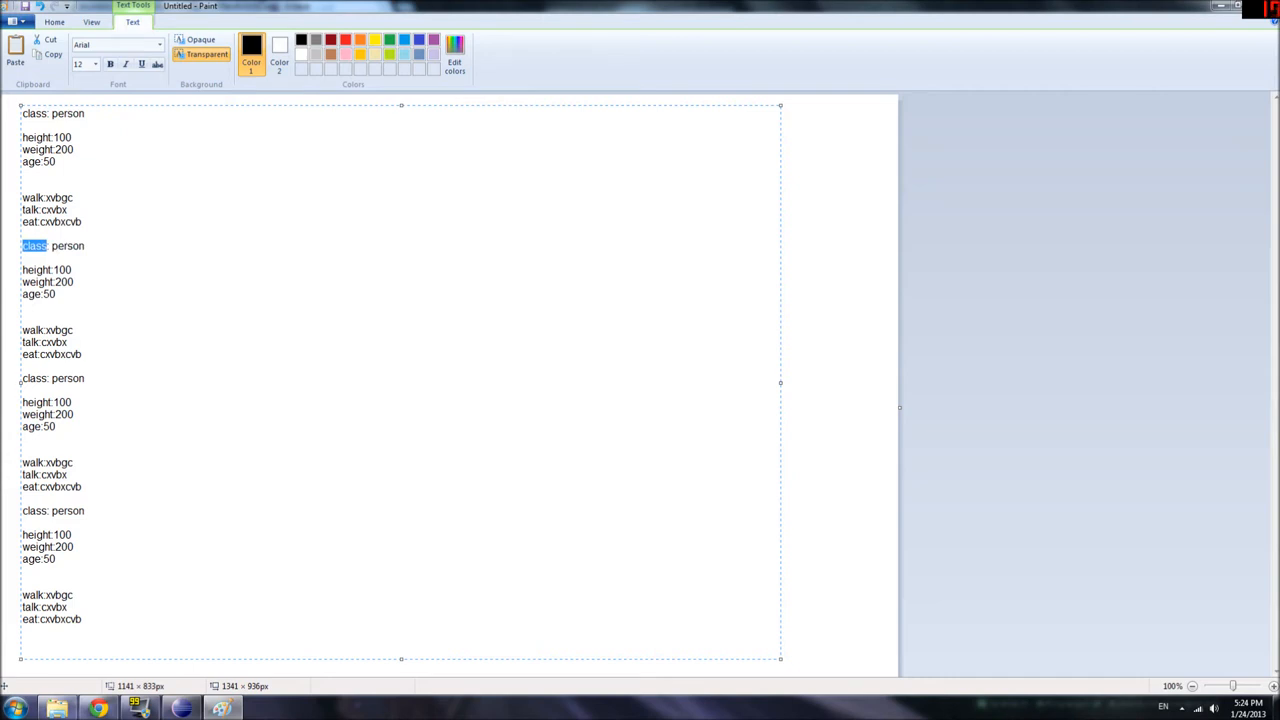
# Relabel the lower copies as object jim, pam and mike.
pyautogui.write('object:')
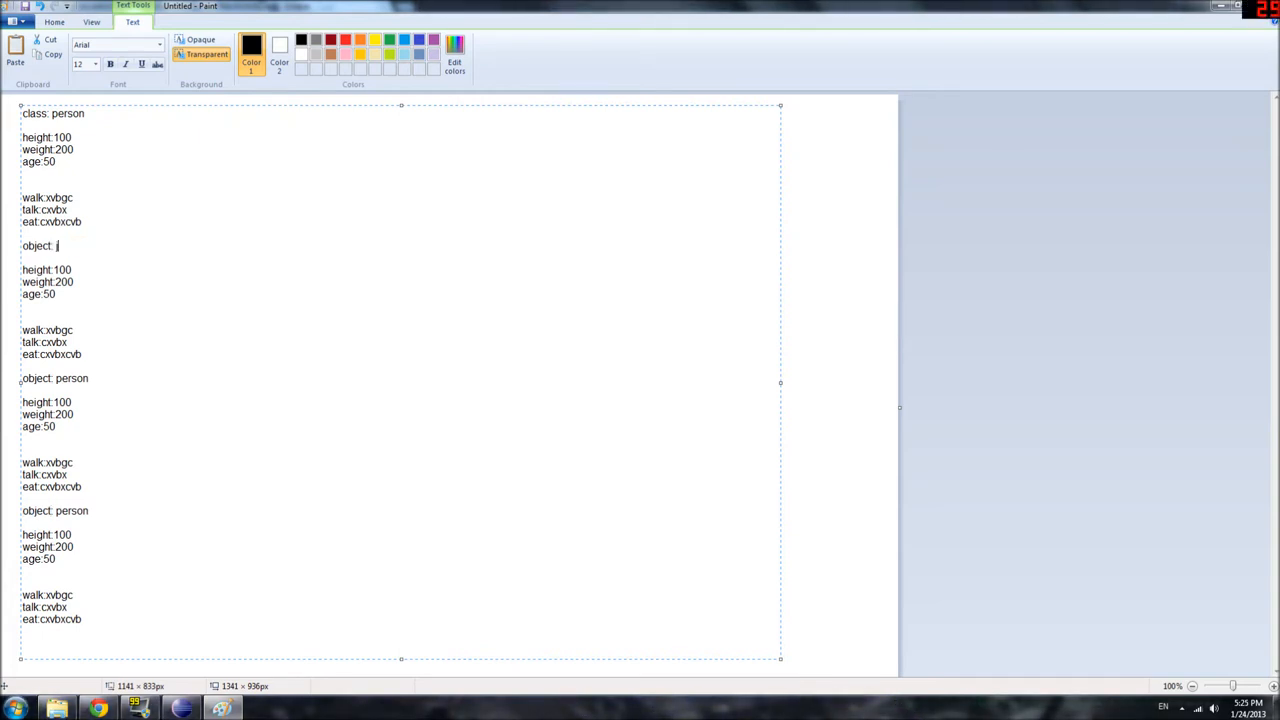
pyautogui.write('im')
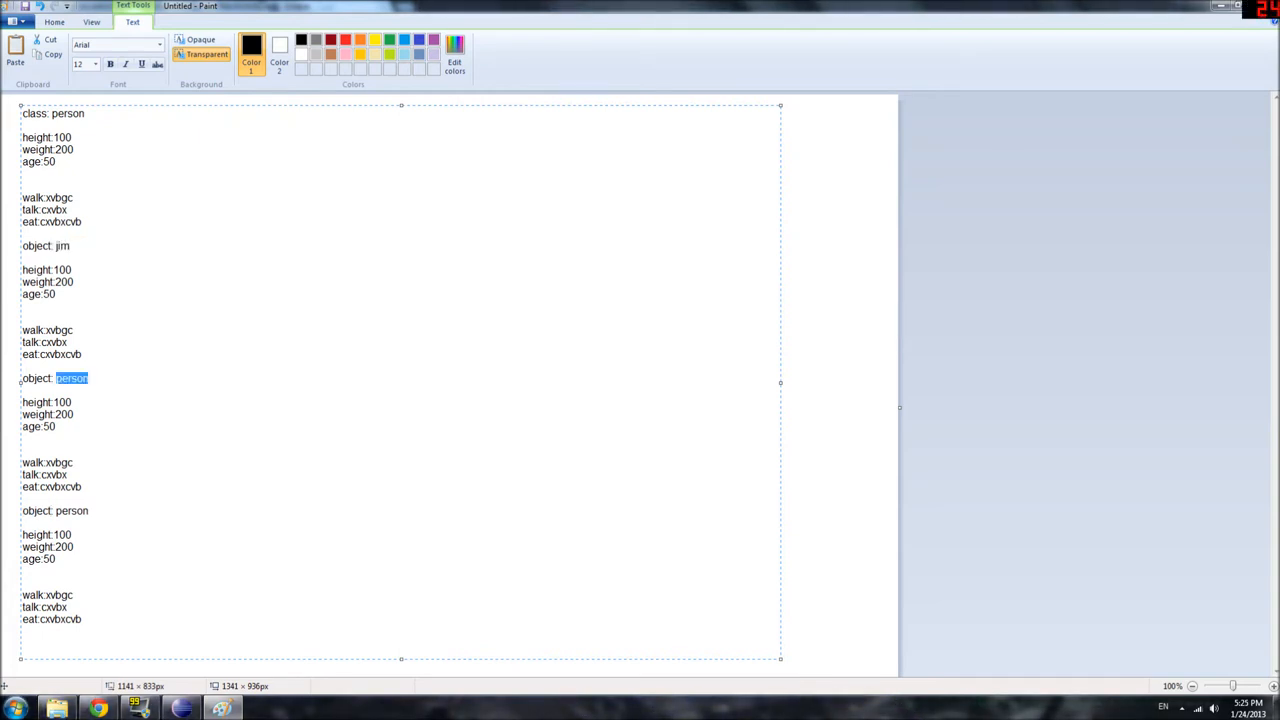
pyautogui.write('pam')
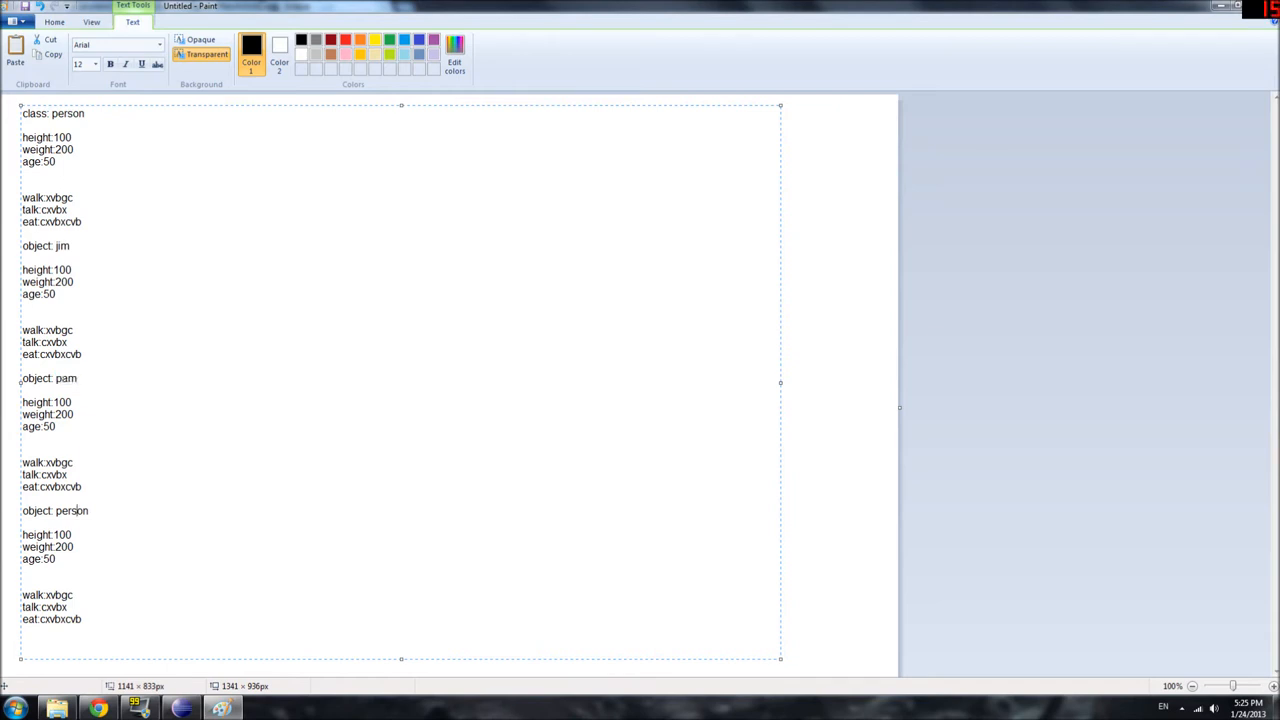
pyautogui.write('mike')
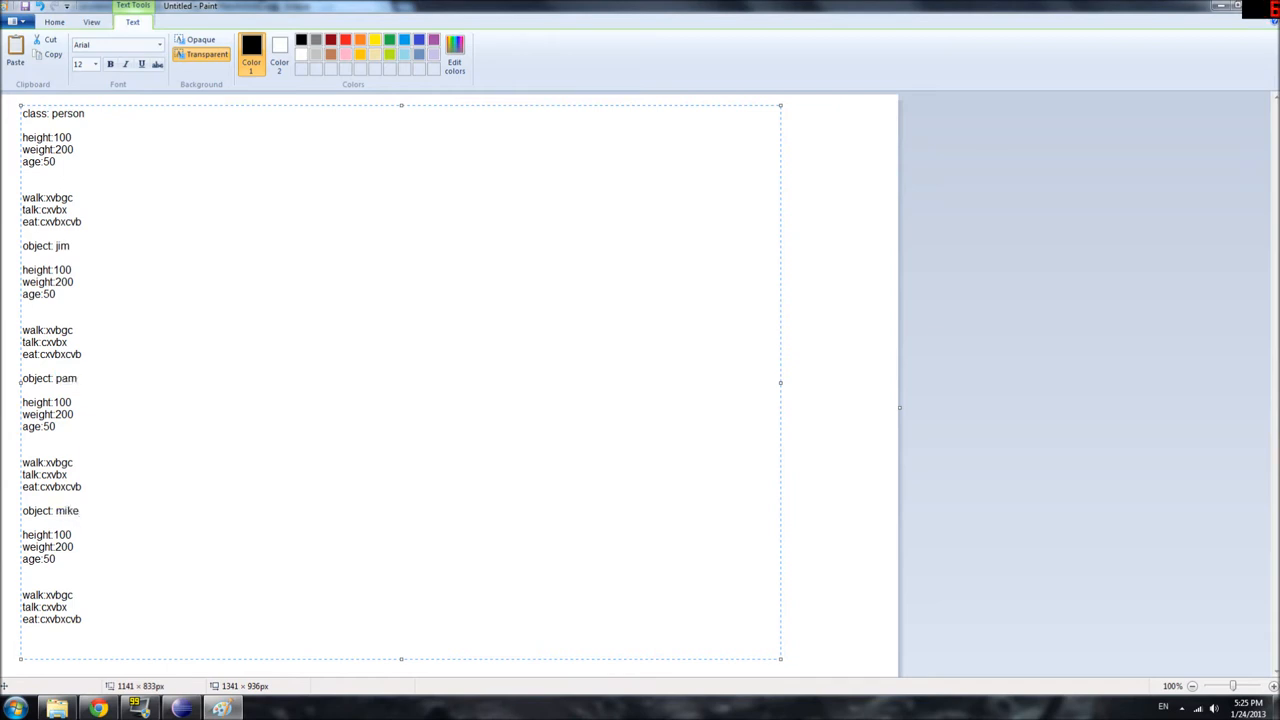
pyautogui.doubleClick(62, 268)
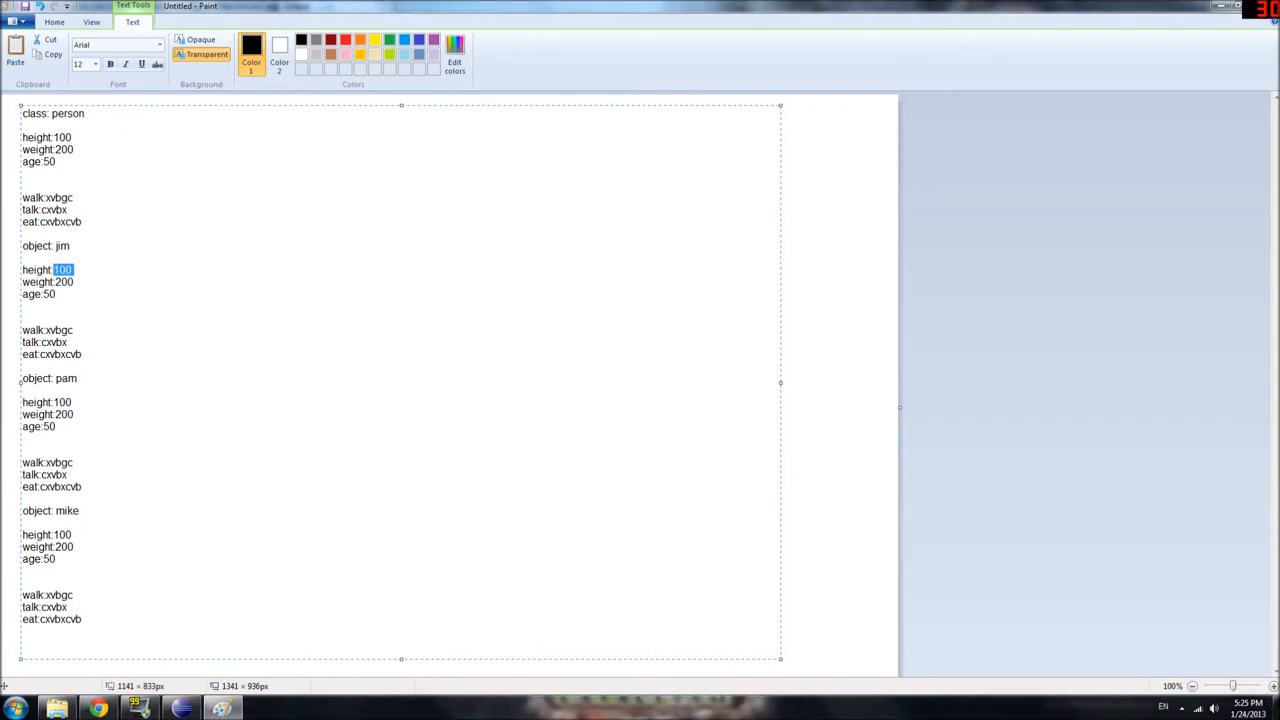
# Give jim, pam and mike their own values: heights 120, 80, 90 and ages 33, 22, 44.
pyautogui.write('12')
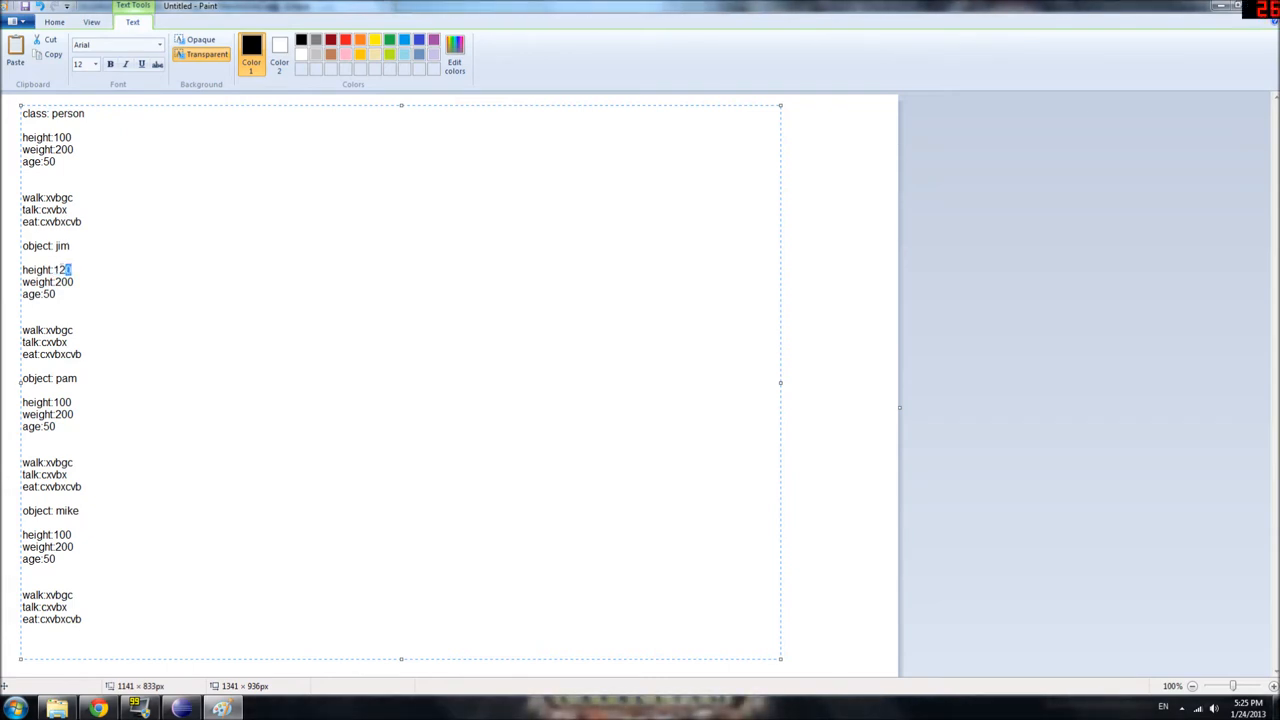
pyautogui.doubleClick(64, 268)
pyautogui.write('8')
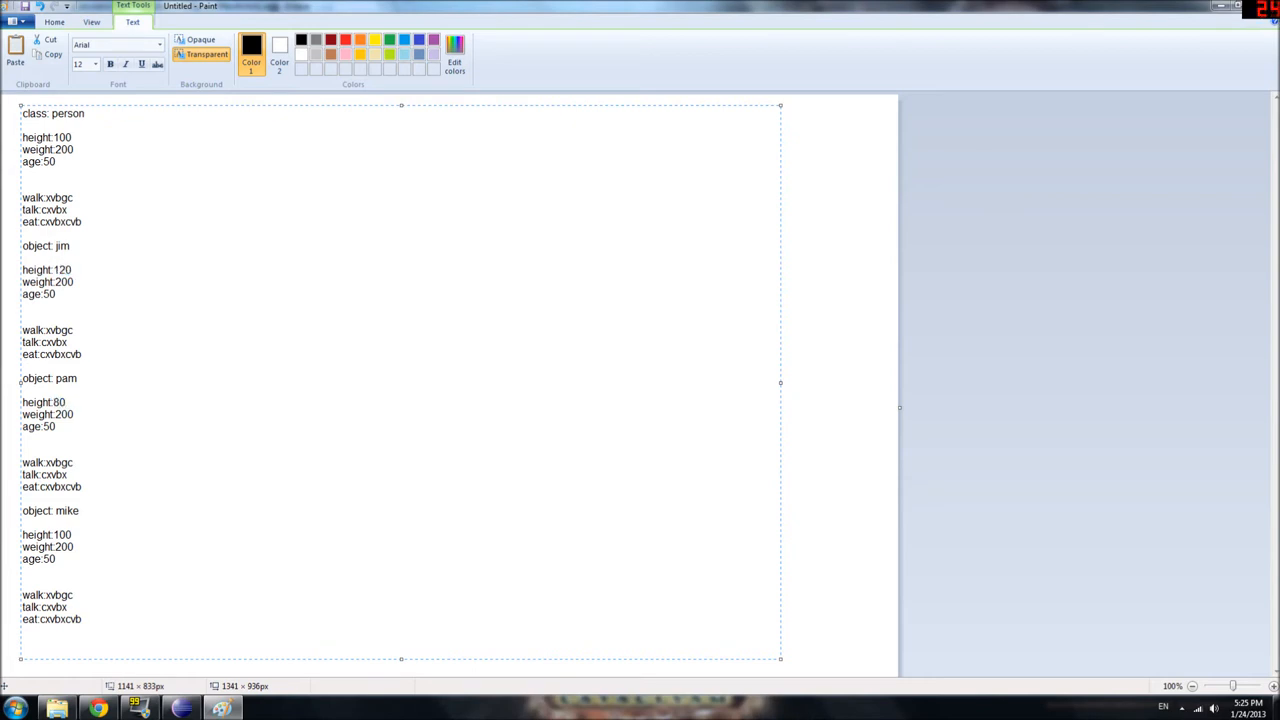
pyautogui.write('90')
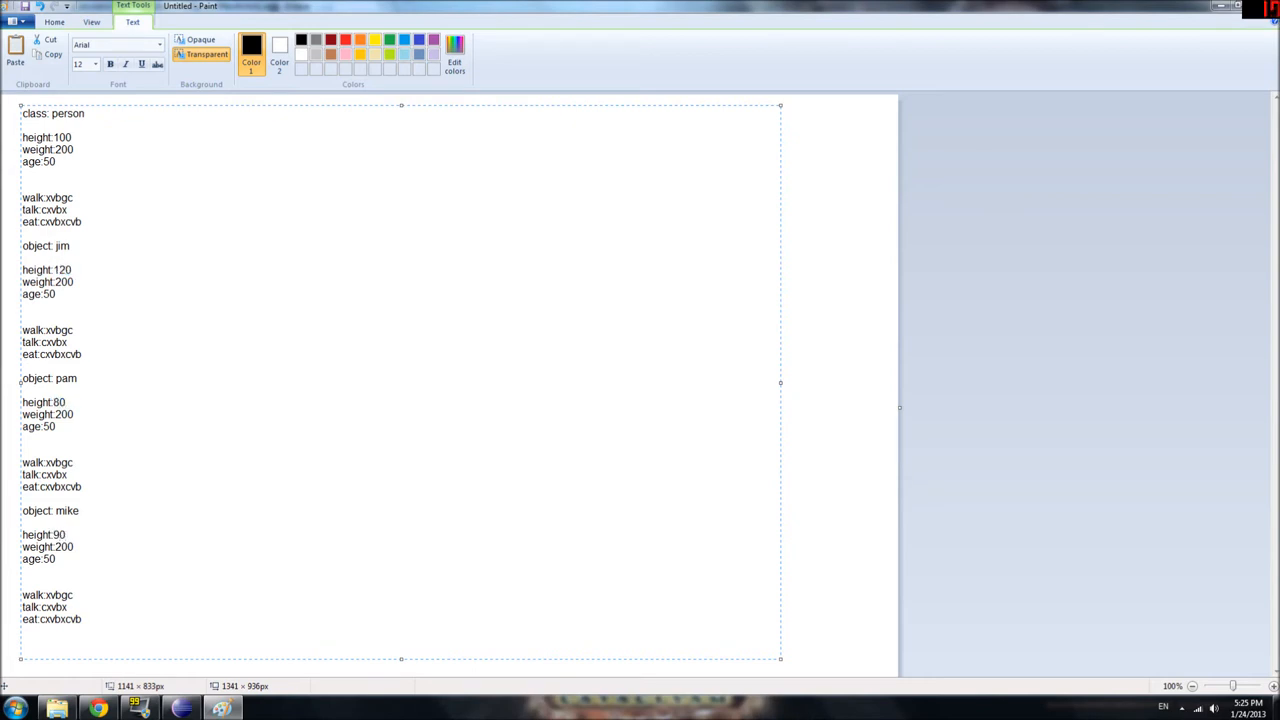
pyautogui.doubleClick(64, 414)
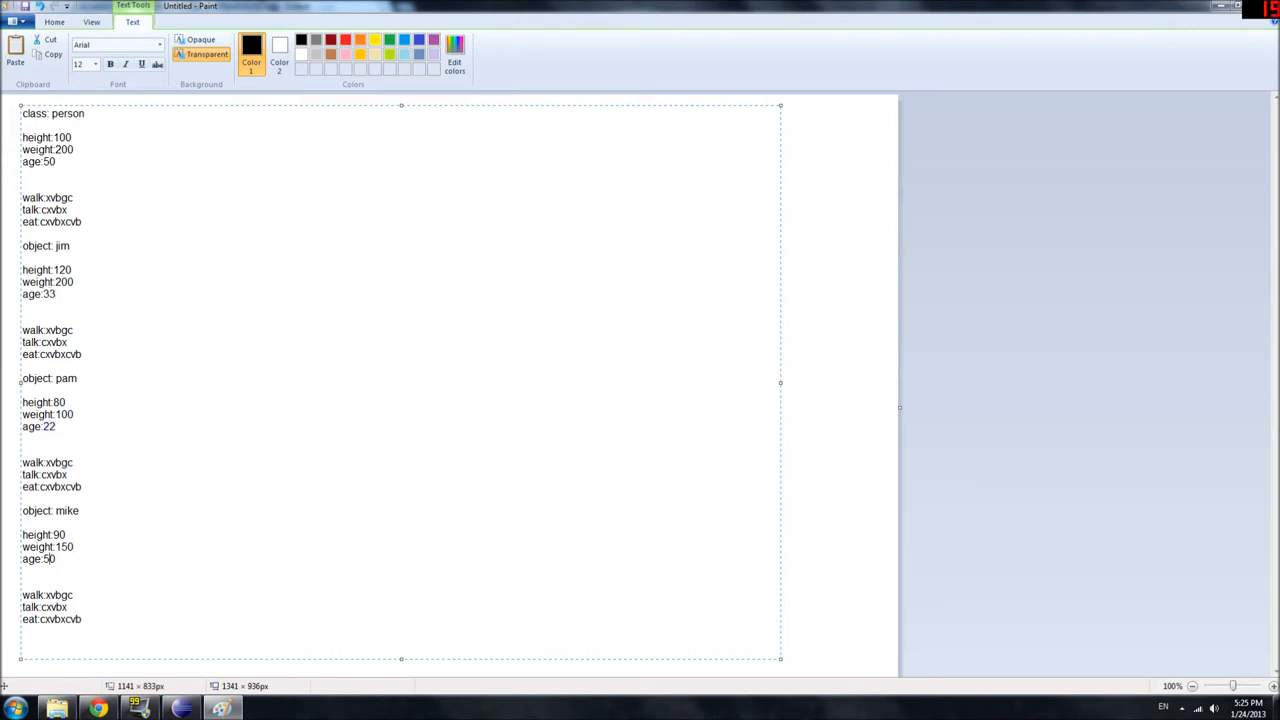
pyautogui.write('44')
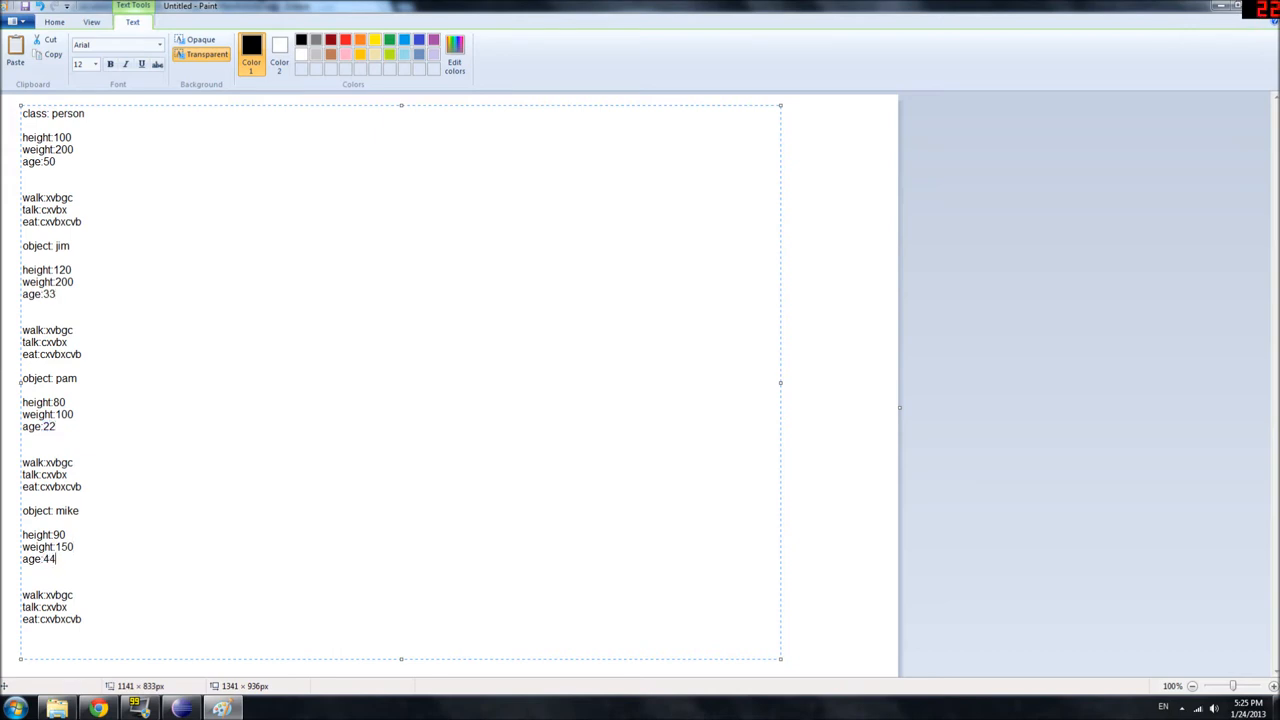
pyautogui.moveTo(22, 378); pyautogui.dragTo(82, 426)
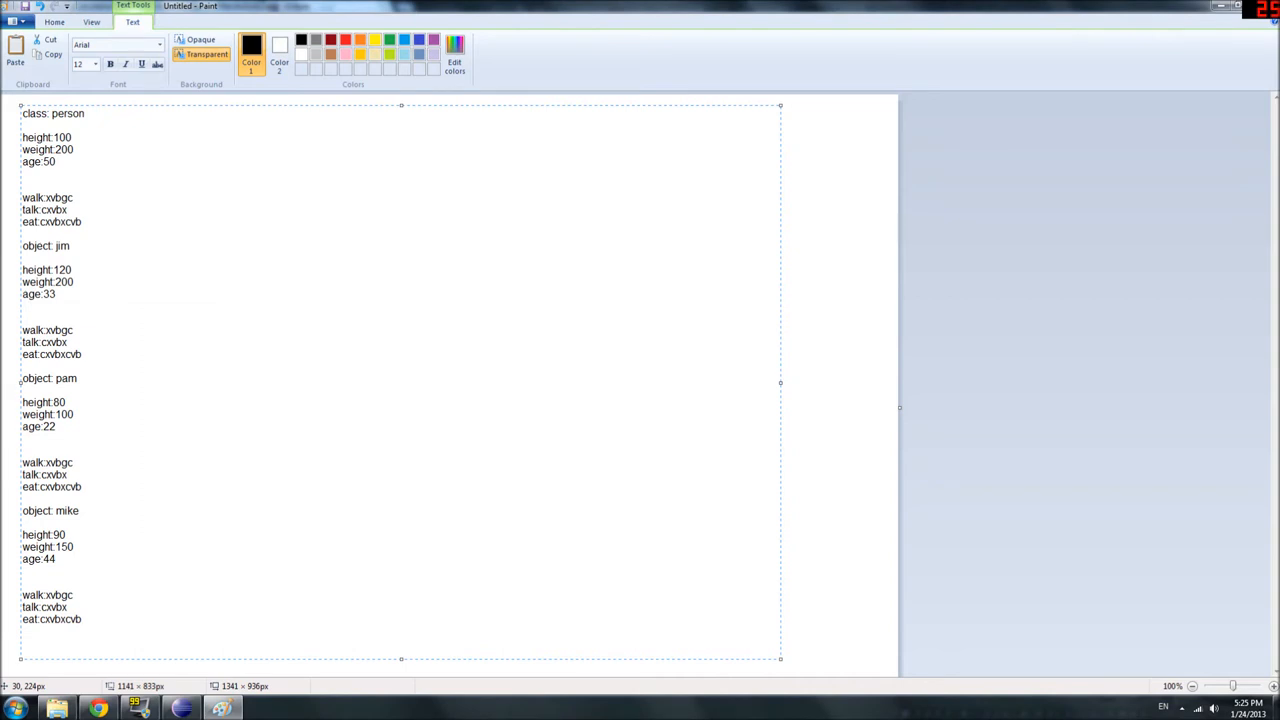
pyautogui.moveTo(22, 378); pyautogui.dragTo(56, 428)
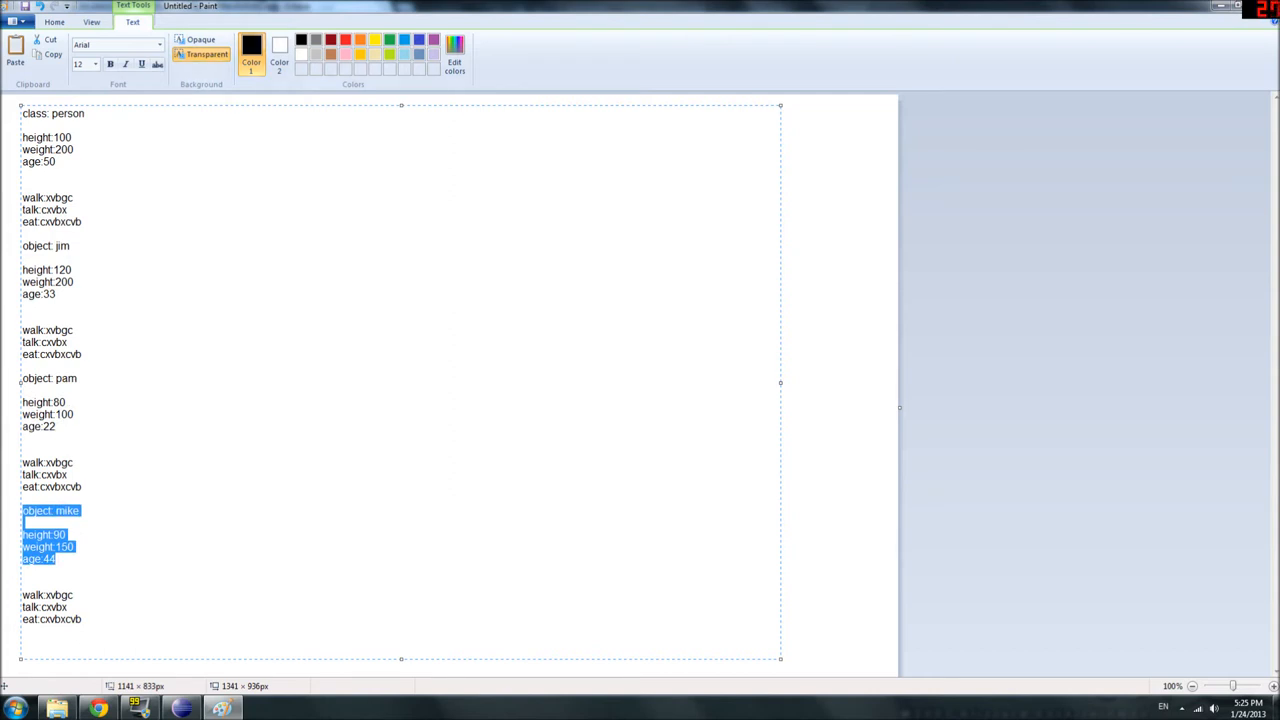
# With the pencil, link class person to its objects, circle the properties and arrow jim's methods.
pyautogui.click(54, 22)
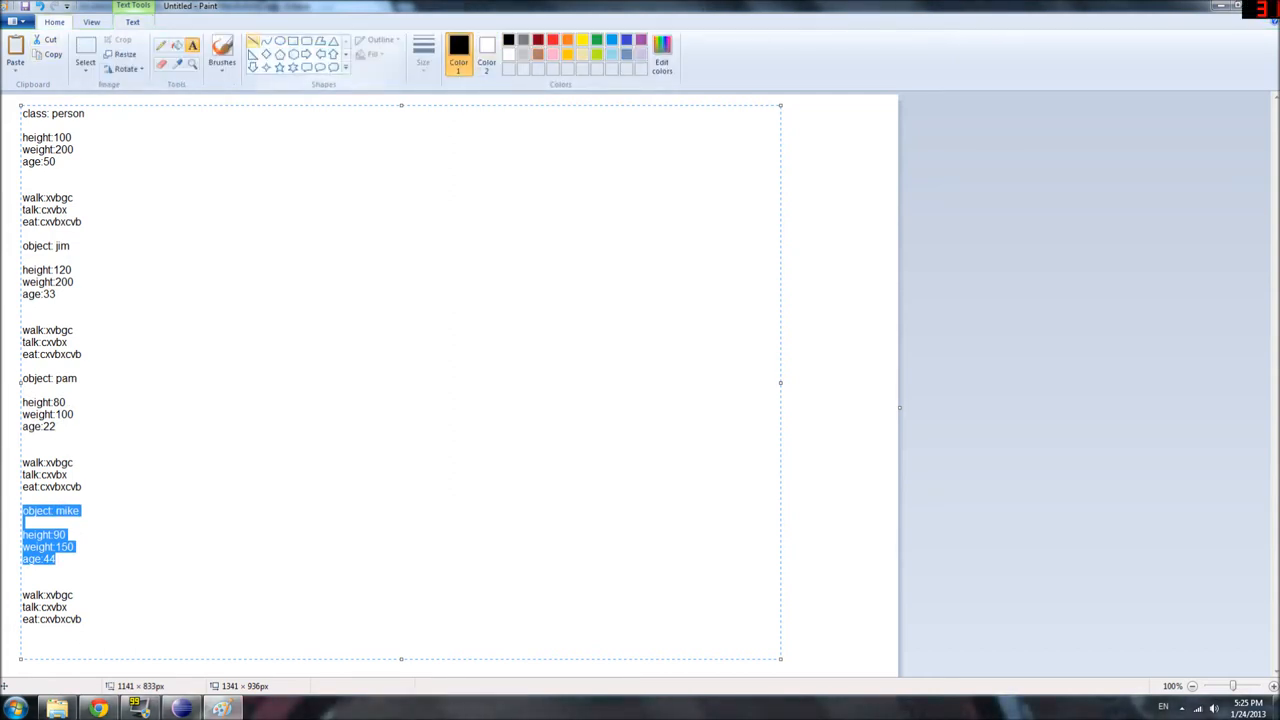
pyautogui.moveTo(184, 184); pyautogui.dragTo(116, 568)
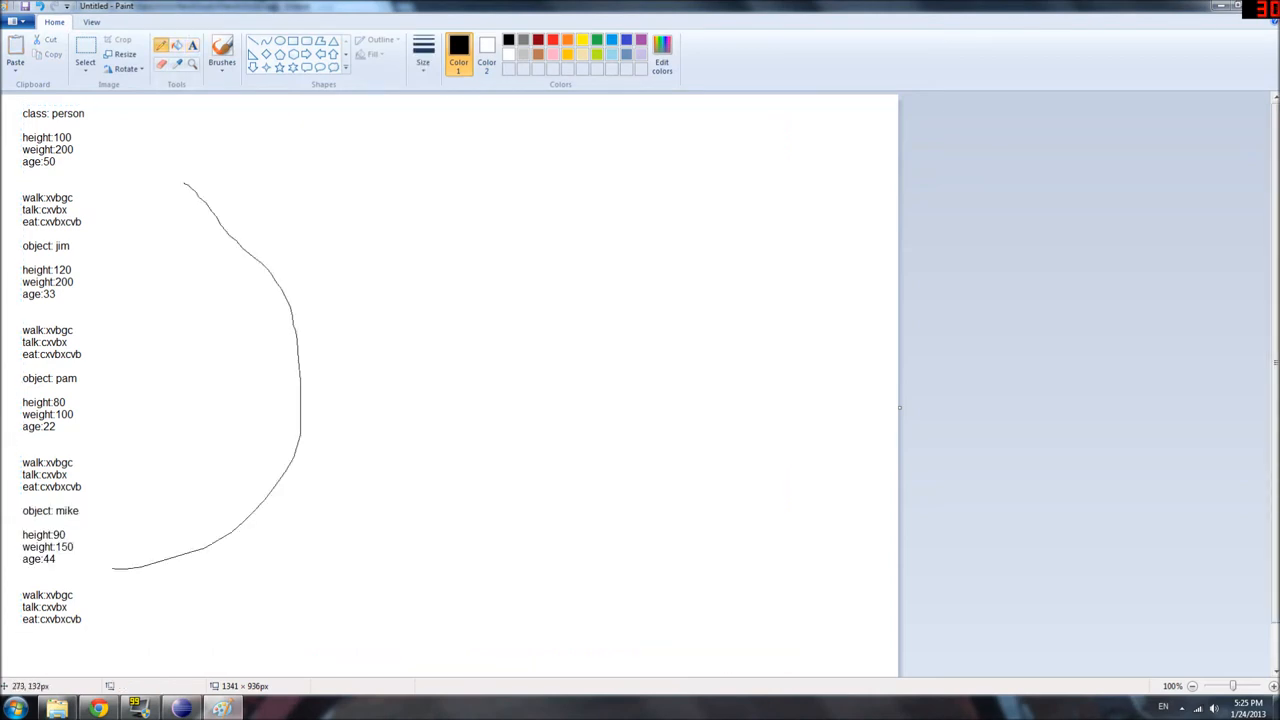
pyautogui.moveTo(116, 136); pyautogui.dragTo(210, 280)
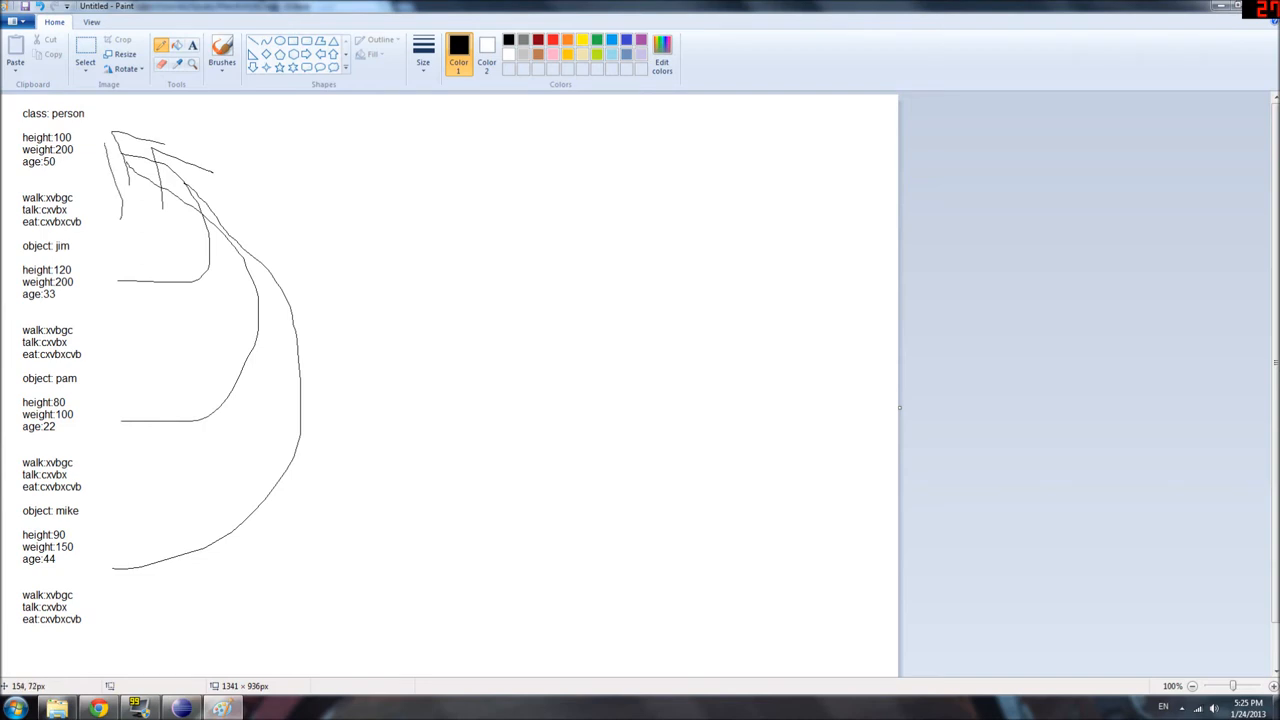
pyautogui.moveTo(130, 140); pyautogui.dragTo(200, 140)
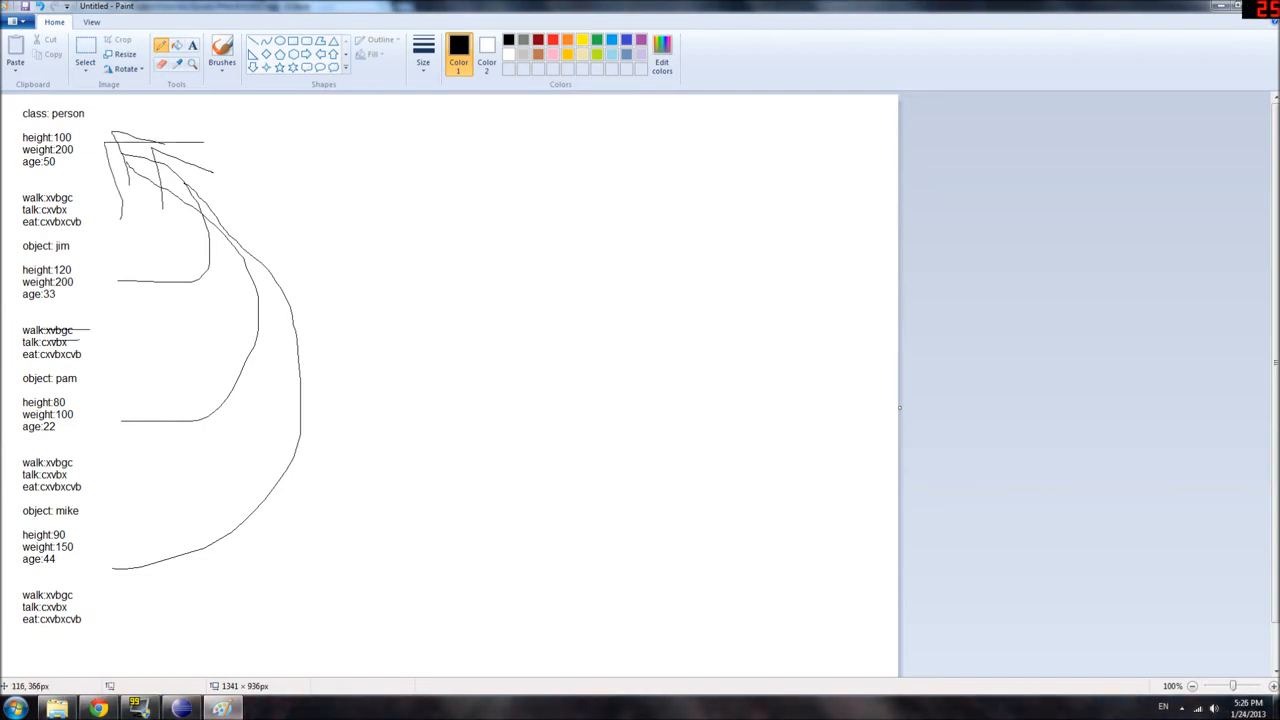
pyautogui.moveTo(80, 328); pyautogui.dragTo(96, 344)
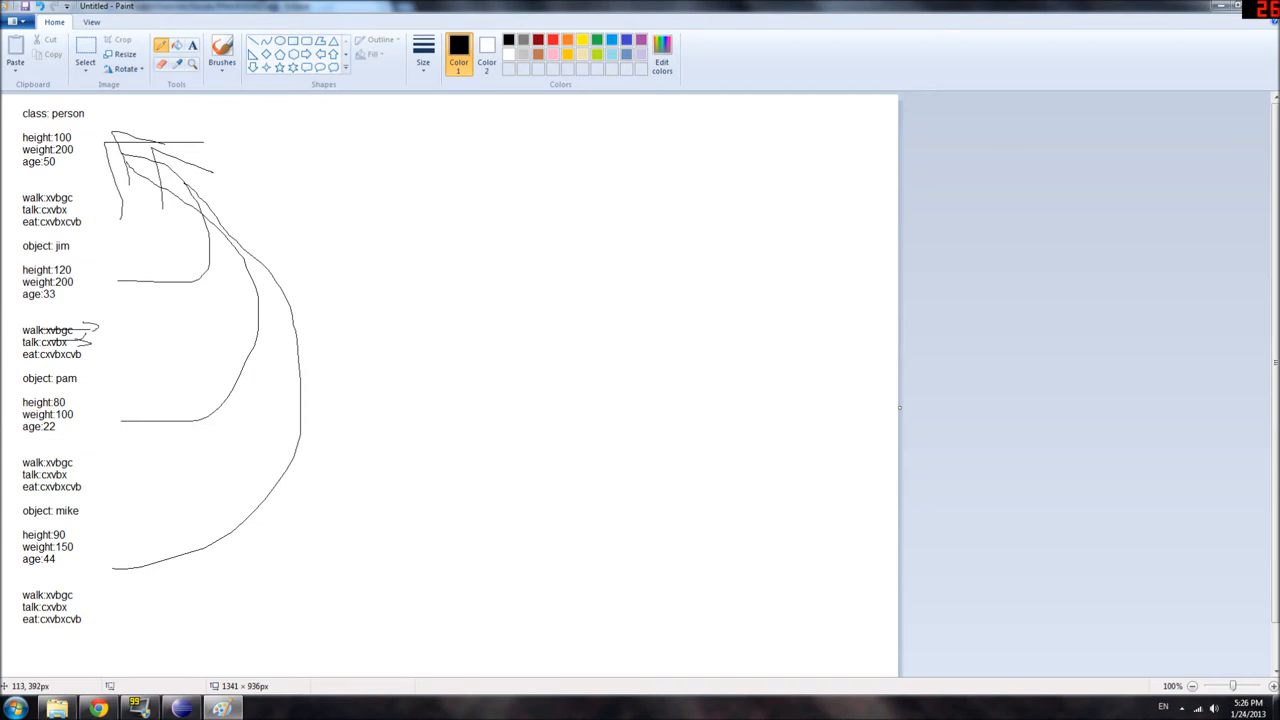
pyautogui.moveTo(82, 354); pyautogui.dragTo(108, 354)
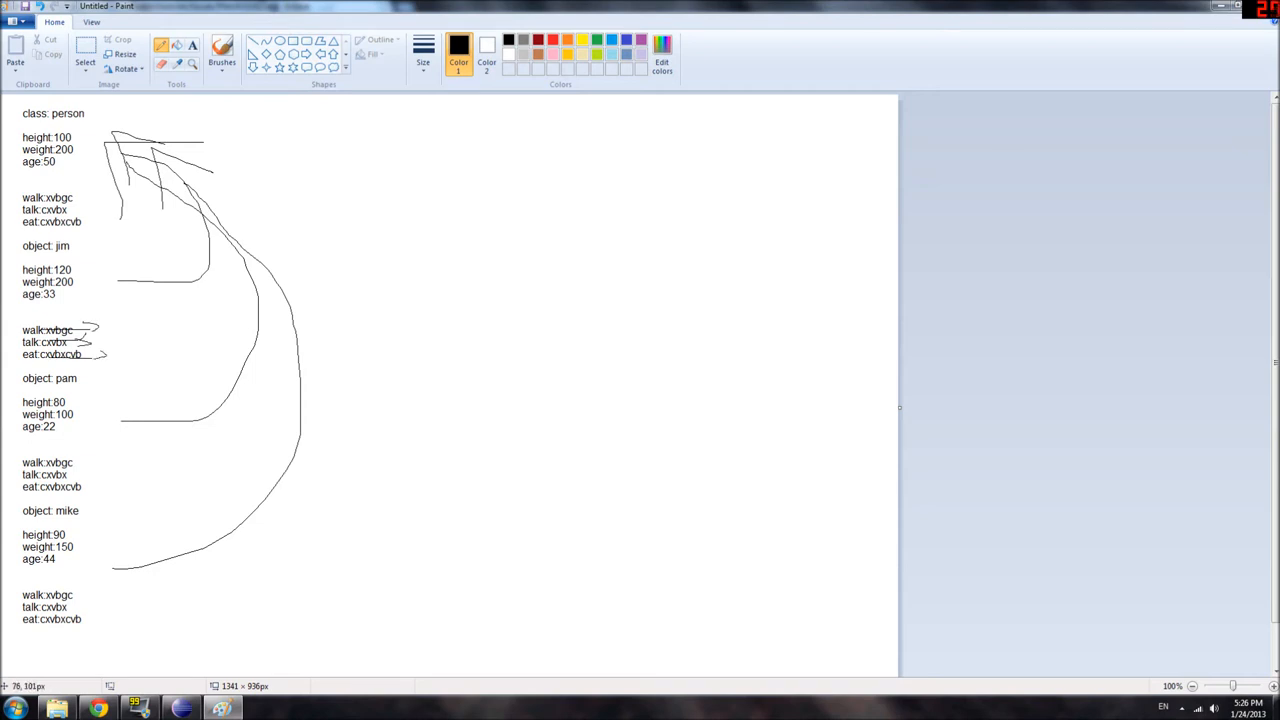
pyautogui.moveTo(56, 114); pyautogui.dragTo(64, 230)
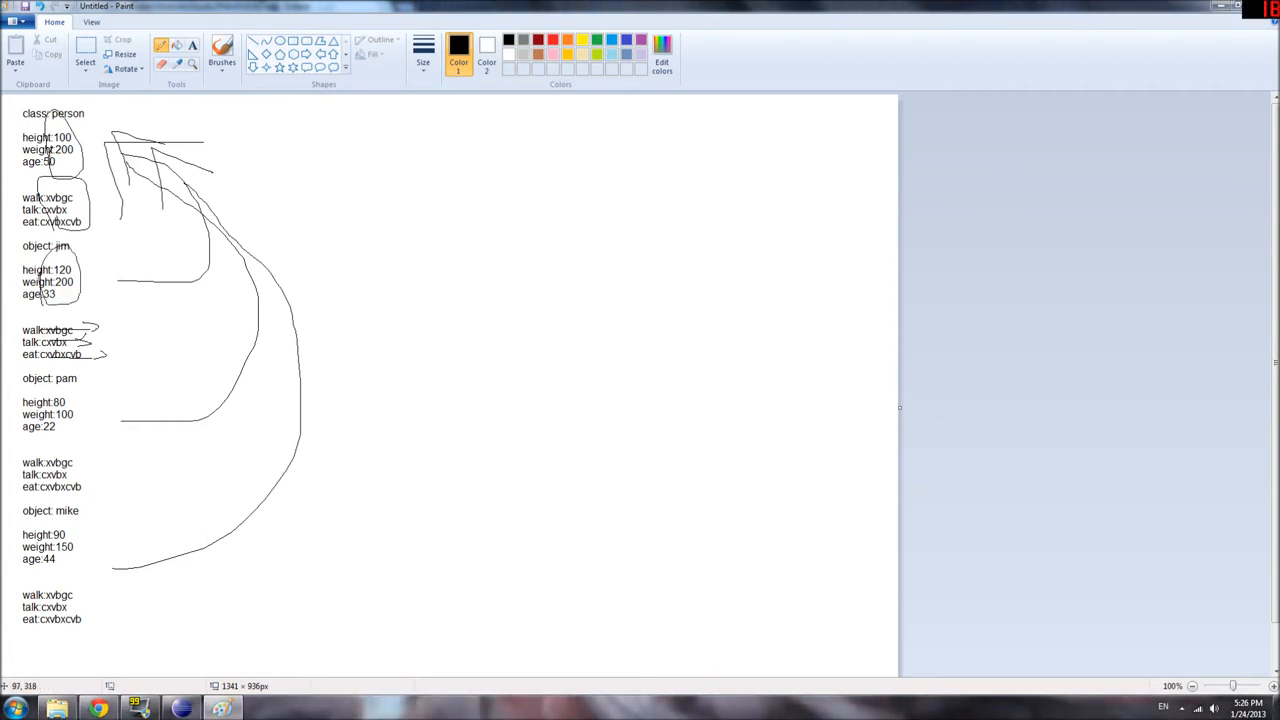
pyautogui.moveTo(178, 260)
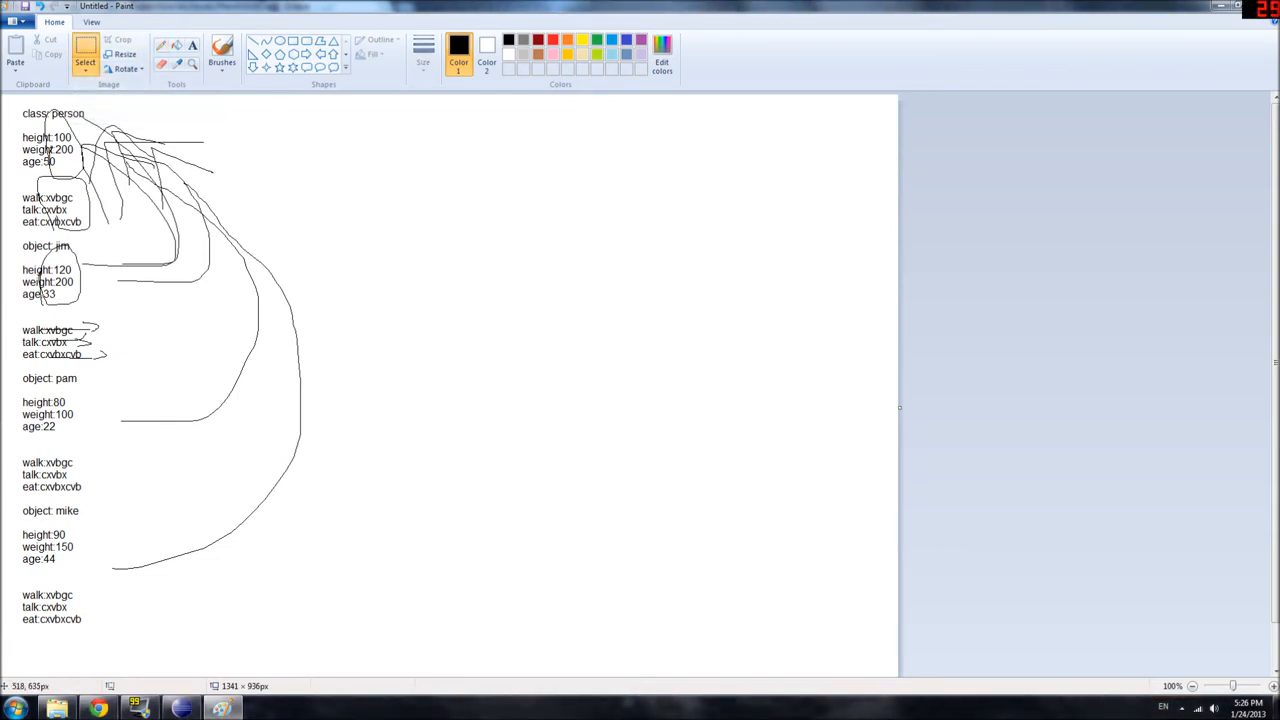
pyautogui.moveTo(584, 719)
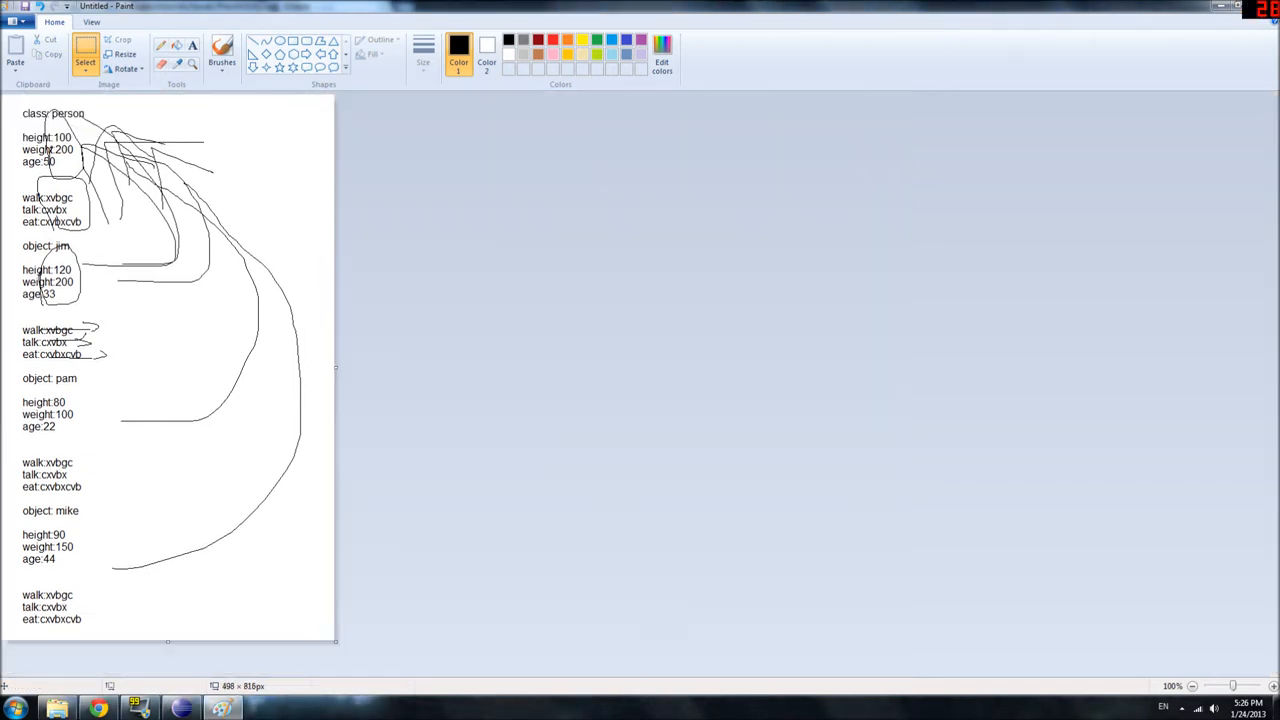
# Bring the Eclipse MainActivity.java editor to the front from the taskbar.
pyautogui.click(308, 8)
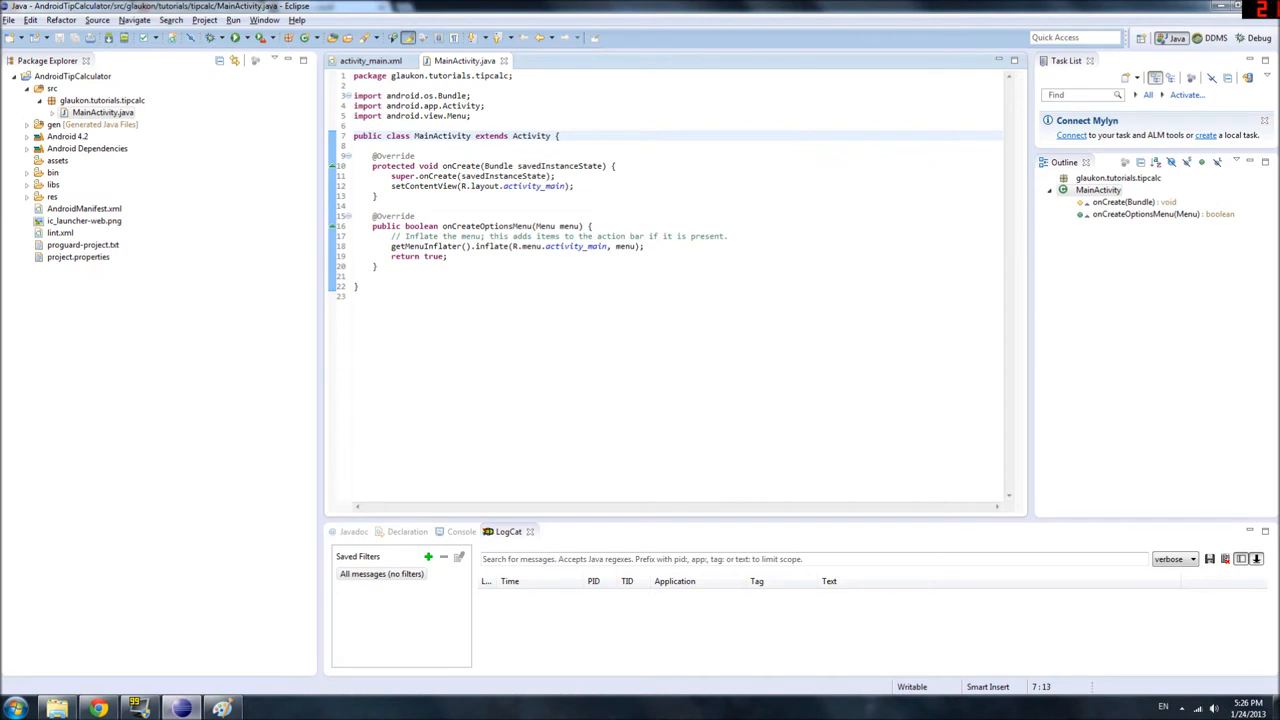
# Highlight public, MainActivity, Activity, the Bundle import and class in the declaration.
pyautogui.click(368, 136)
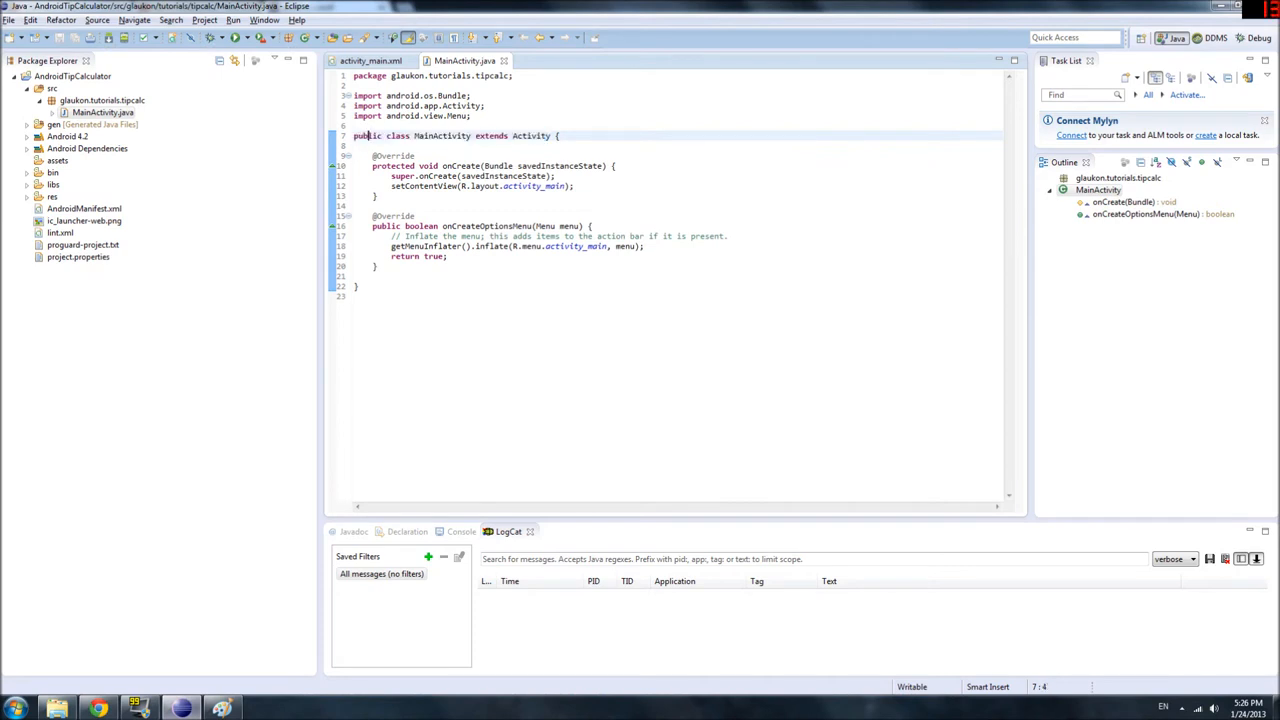
pyautogui.doubleClick(368, 136)
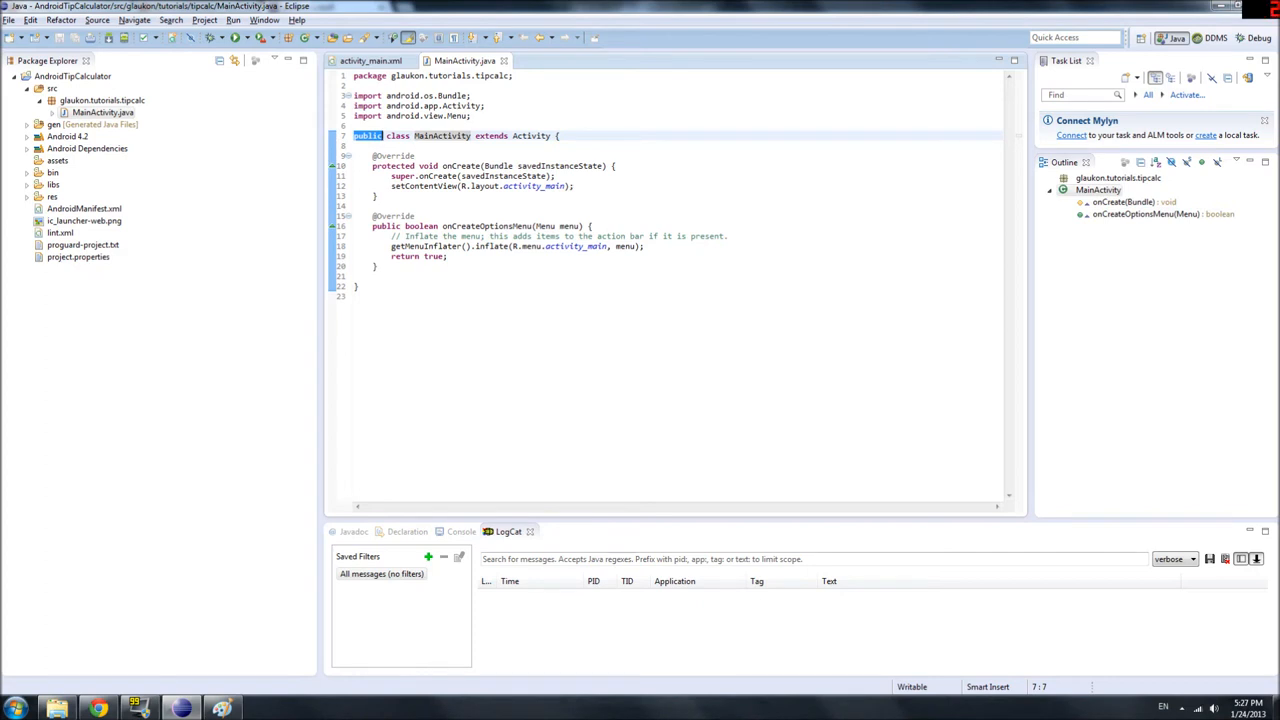
pyautogui.doubleClick(398, 136)
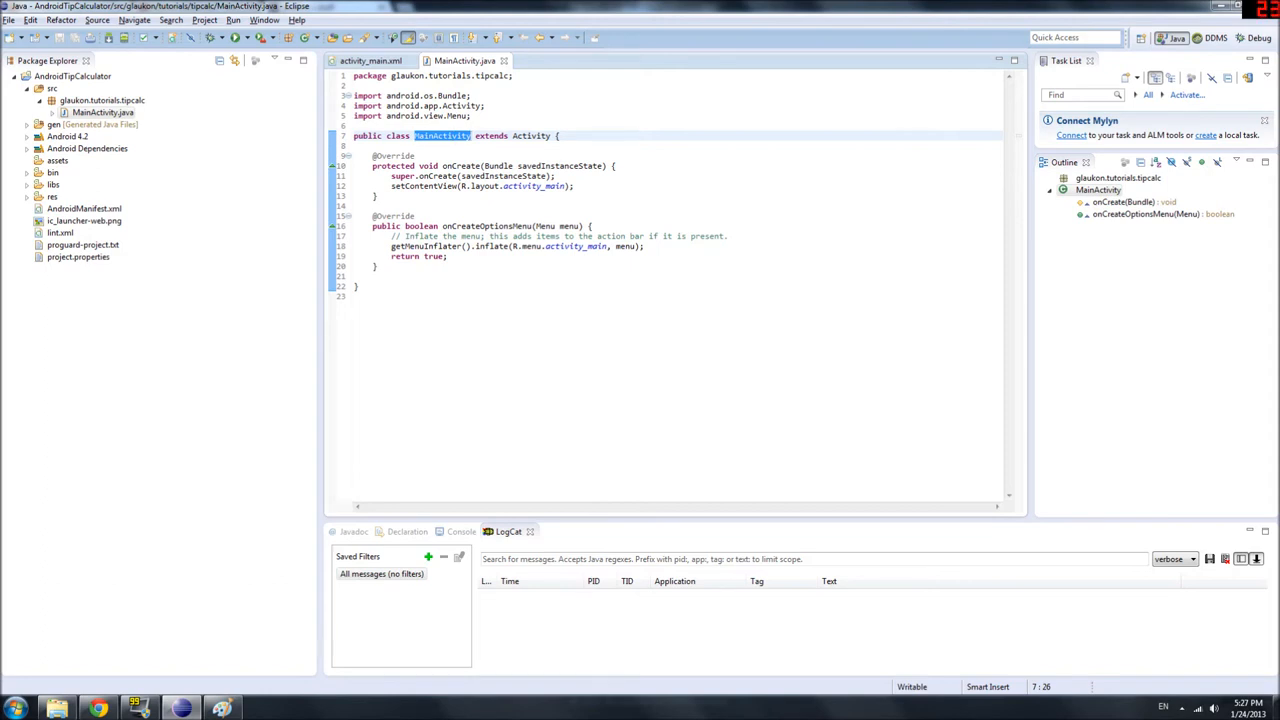
pyautogui.click(558, 136)
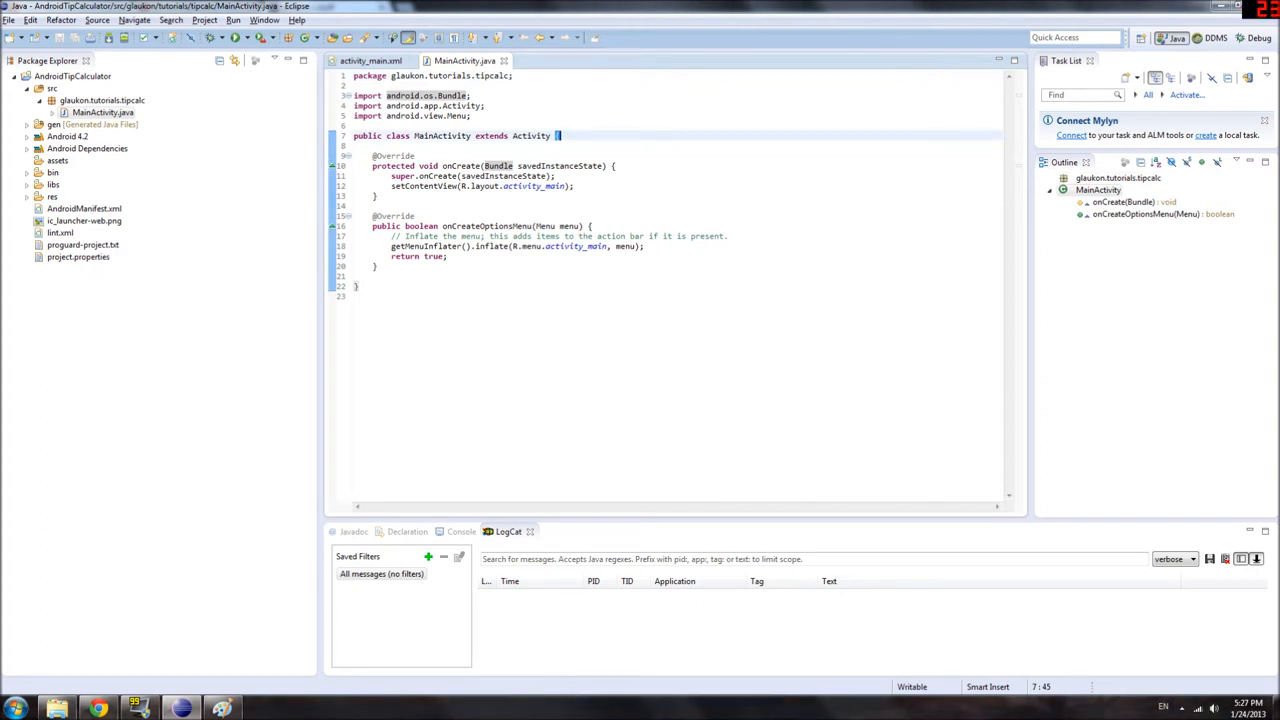
pyautogui.moveTo(556, 136); pyautogui.dragTo(356, 288)
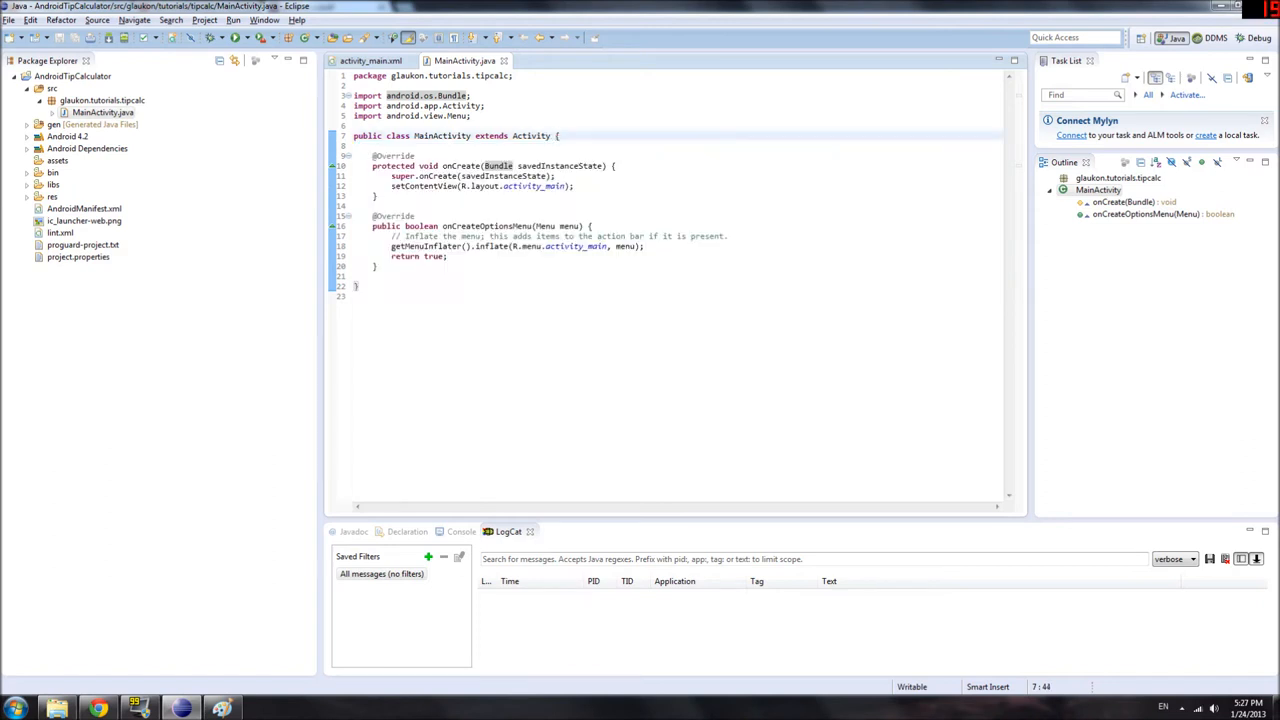
pyautogui.doubleClick(442, 136)
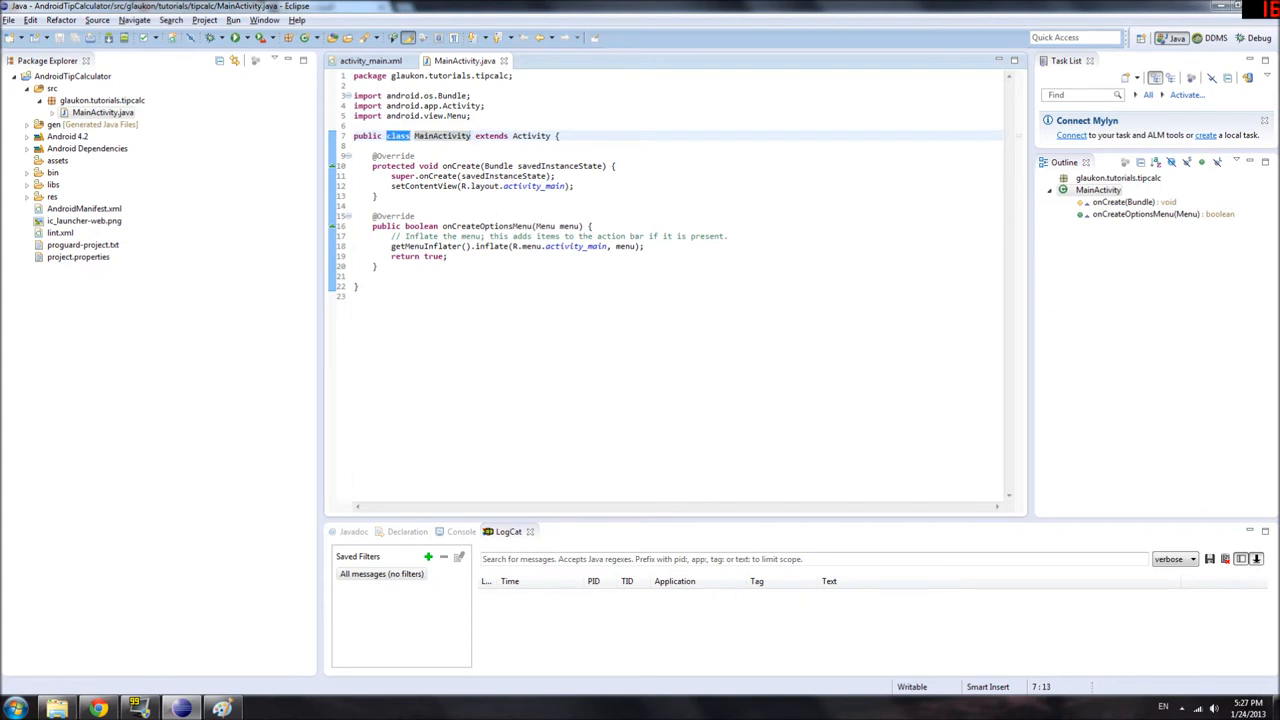
pyautogui.doubleClick(442, 136)
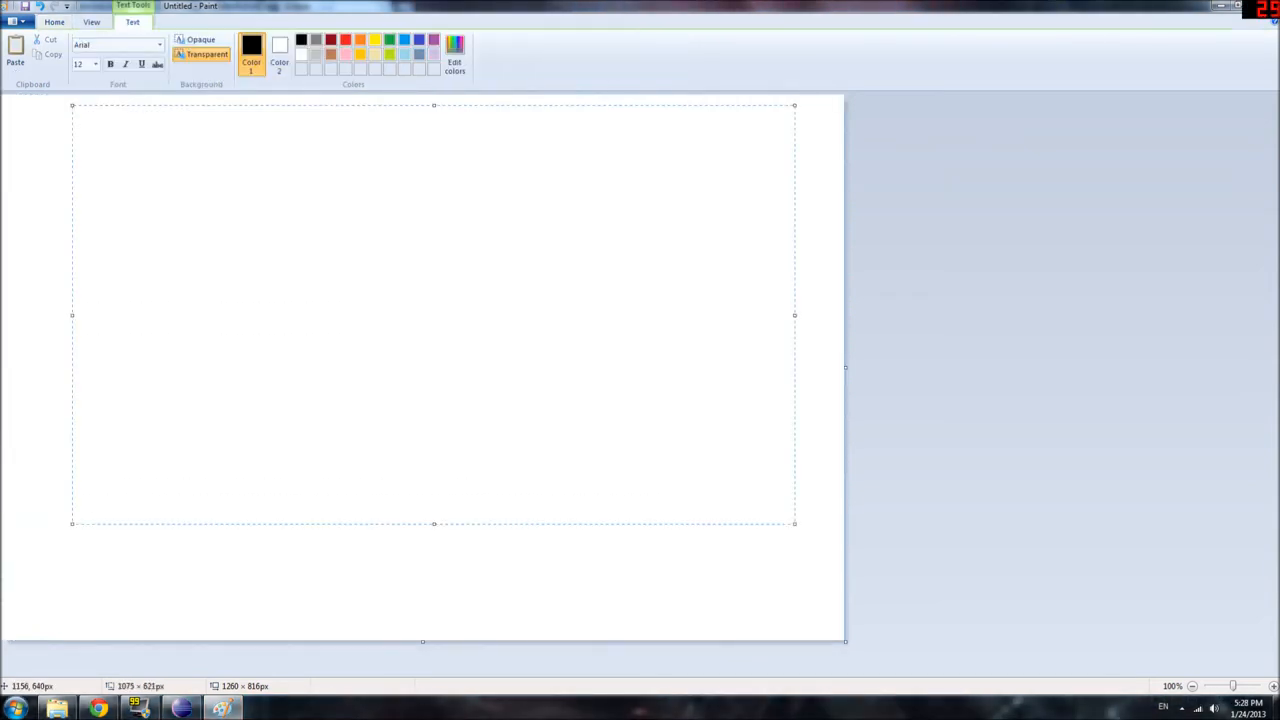
# Write the note 'extends = inherits from' at the top of the Paint canvas.
pyautogui.click(76, 114)
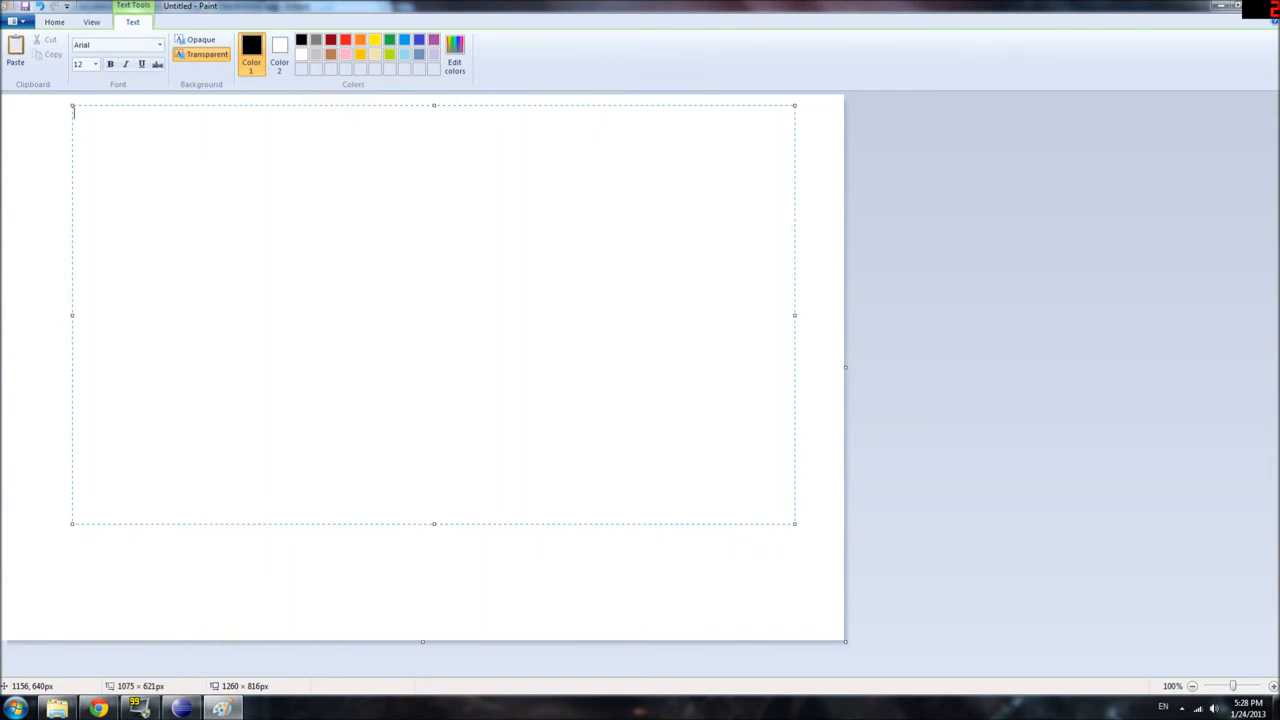
pyautogui.write('e')
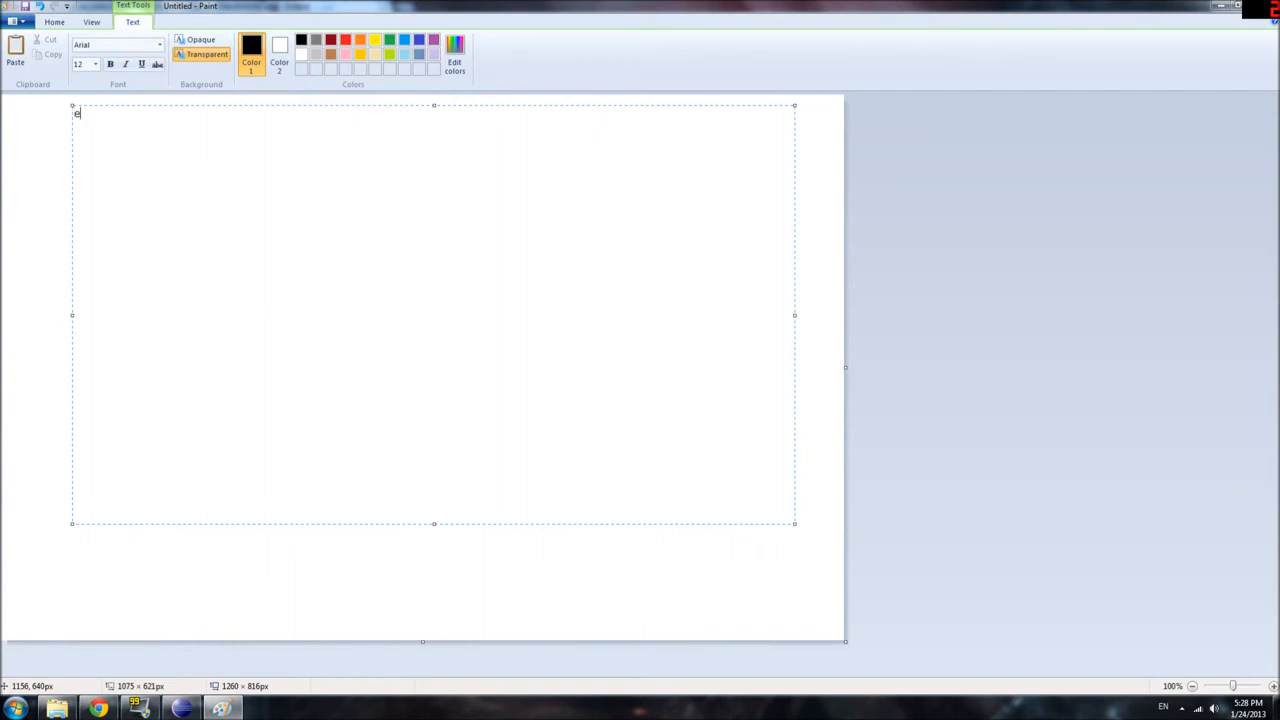
pyautogui.write('xtends =')
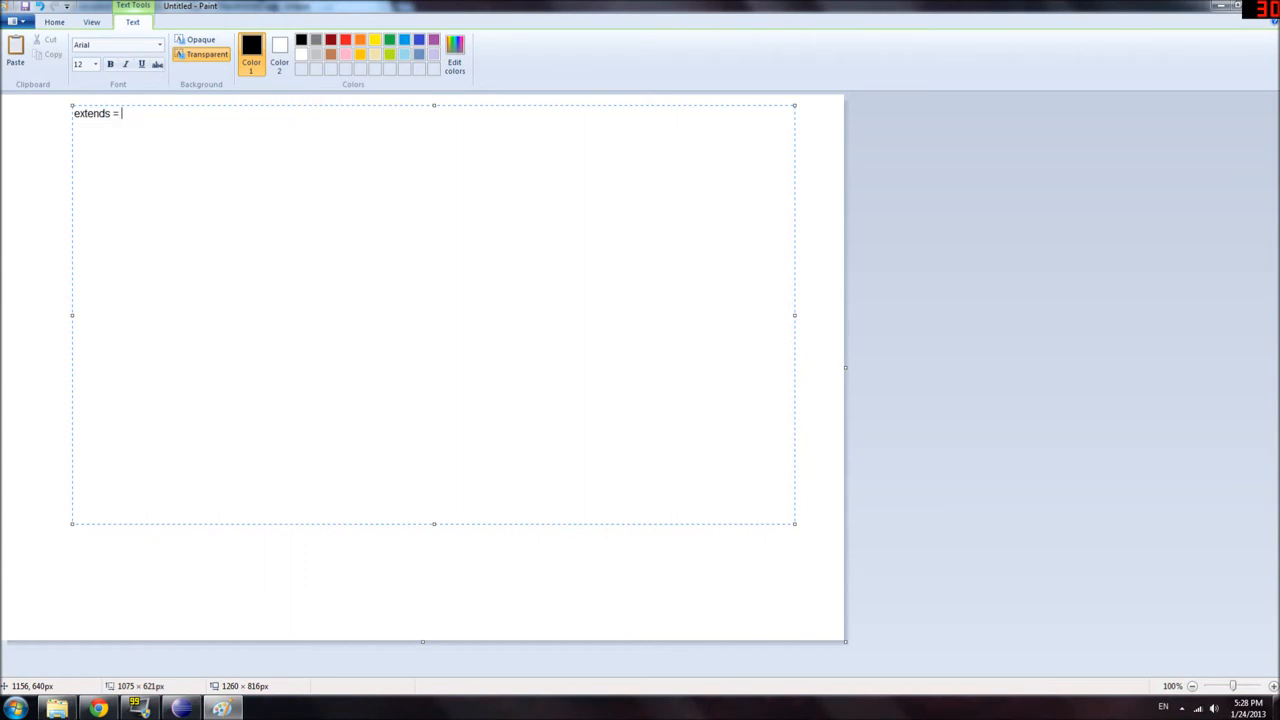
pyautogui.write('inerhits fro')
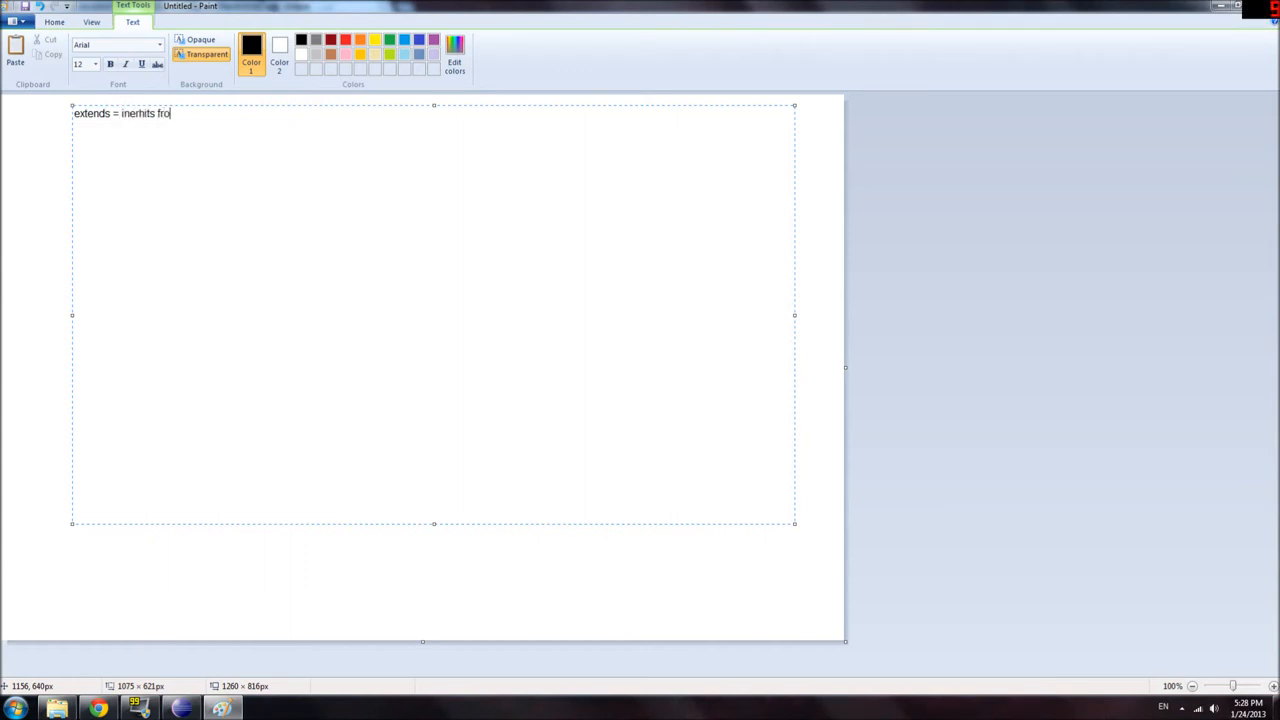
pyautogui.press('backspace')
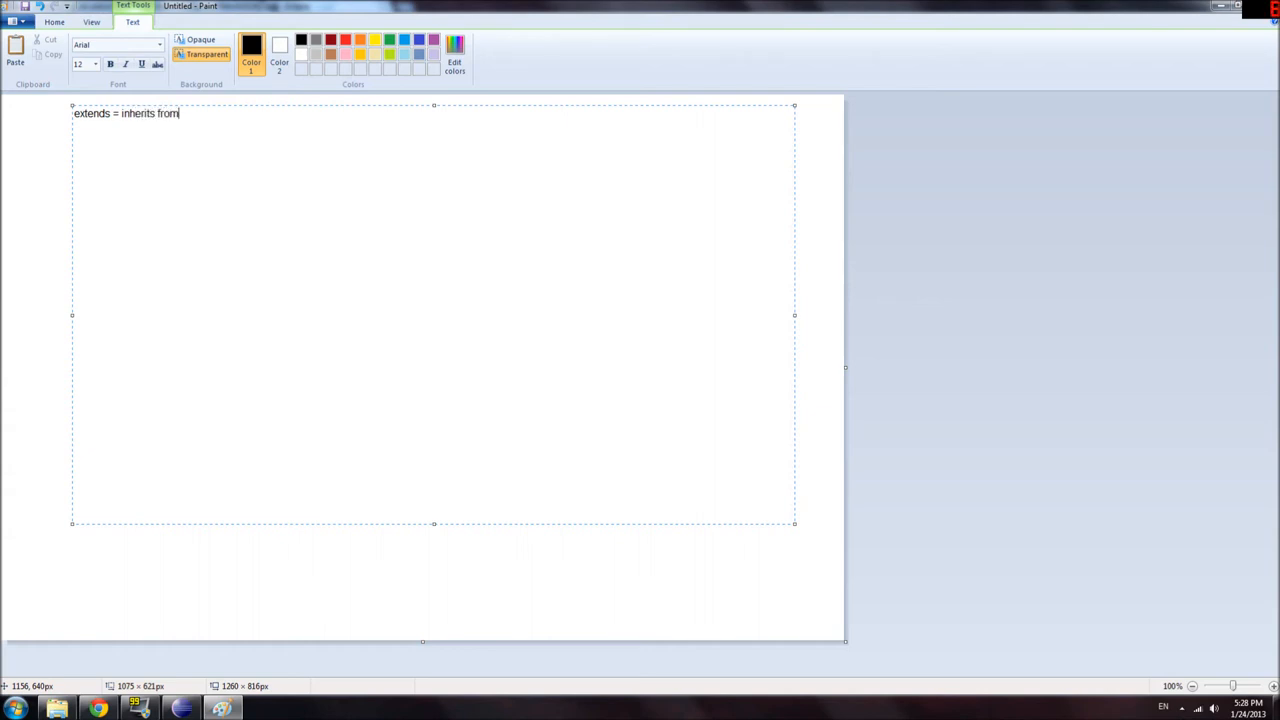
# Add the example line 'MainActivity extends Activity' beneath it and return to the notes.
pyautogui.write('Mina')
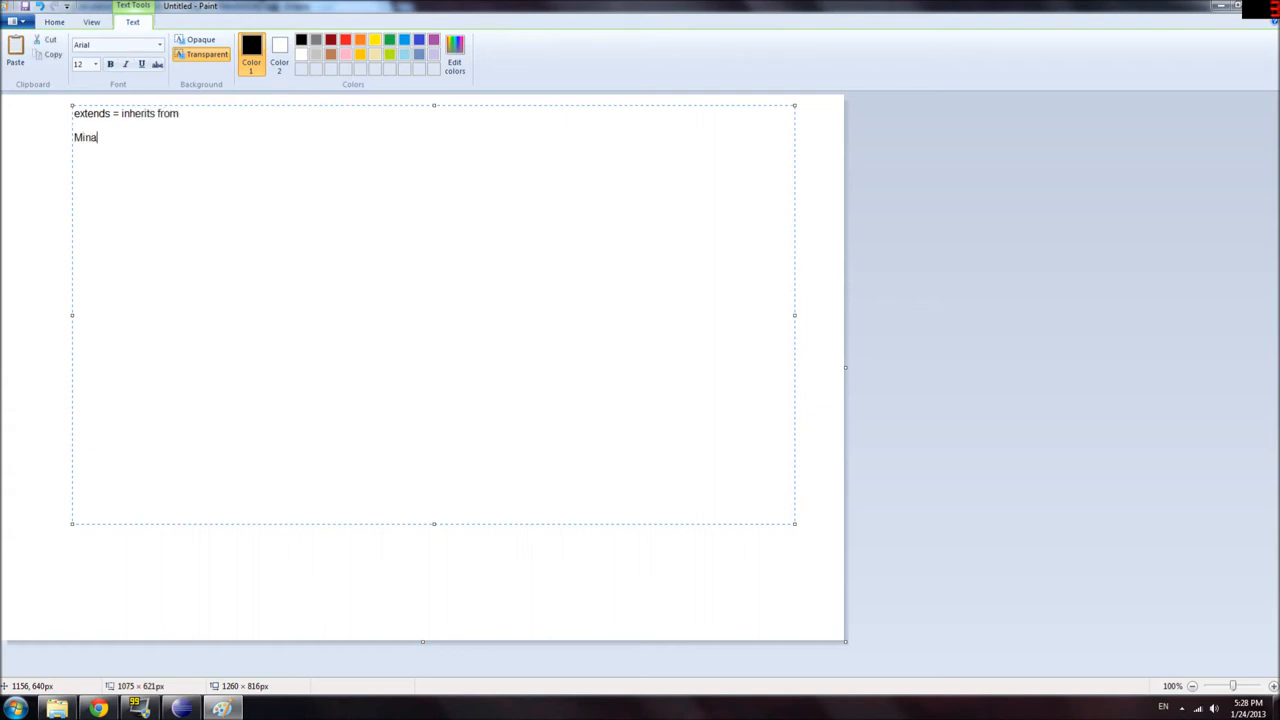
pyautogui.write('Main')
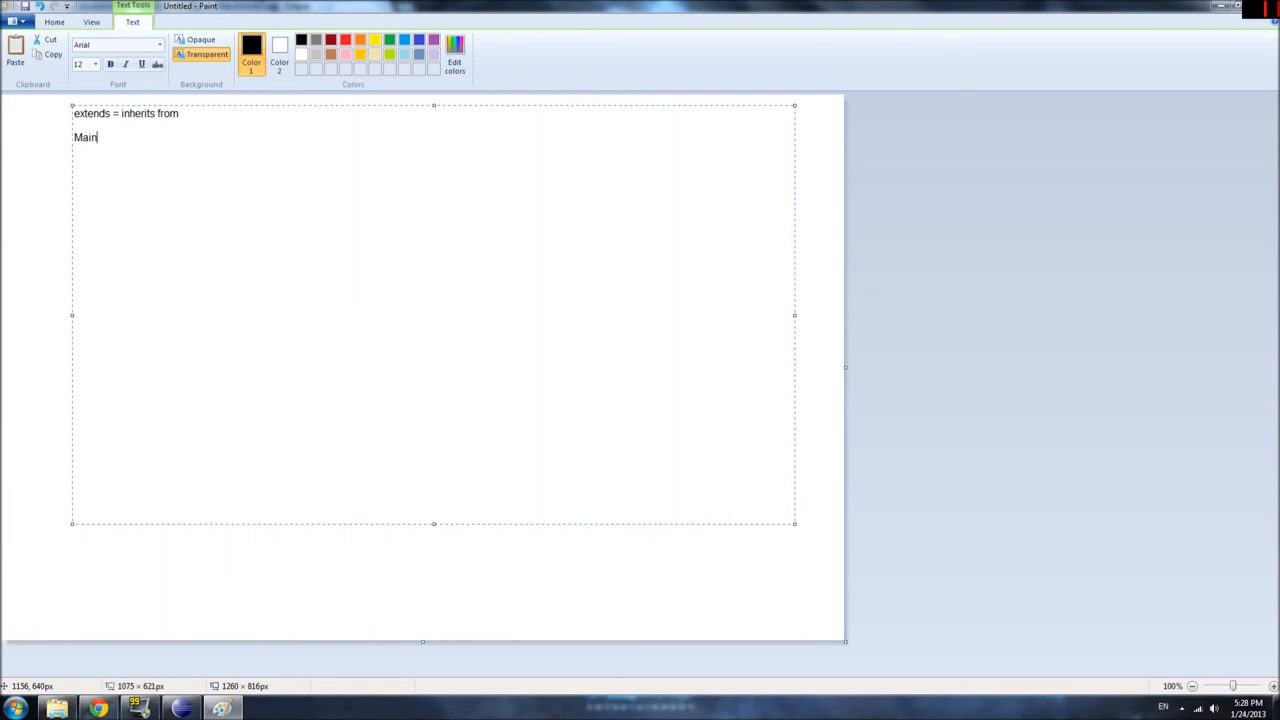
pyautogui.write('Activi')
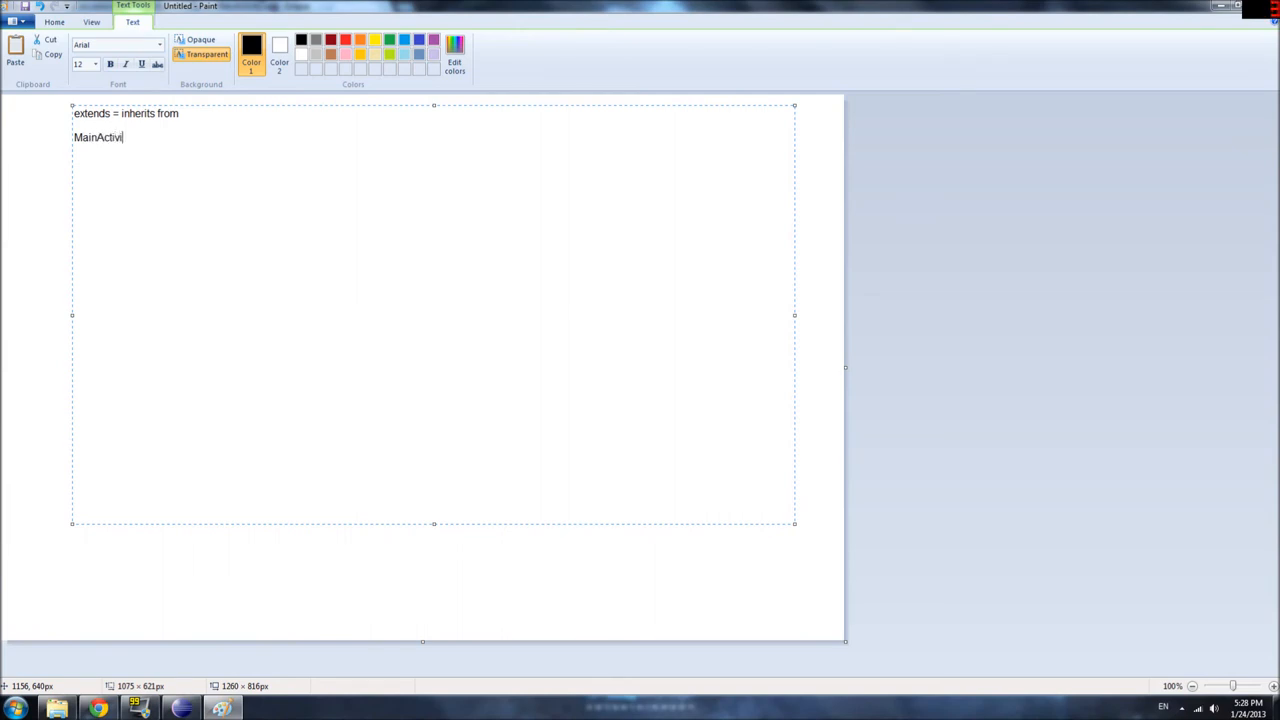
pyautogui.write('ty extends Ac')
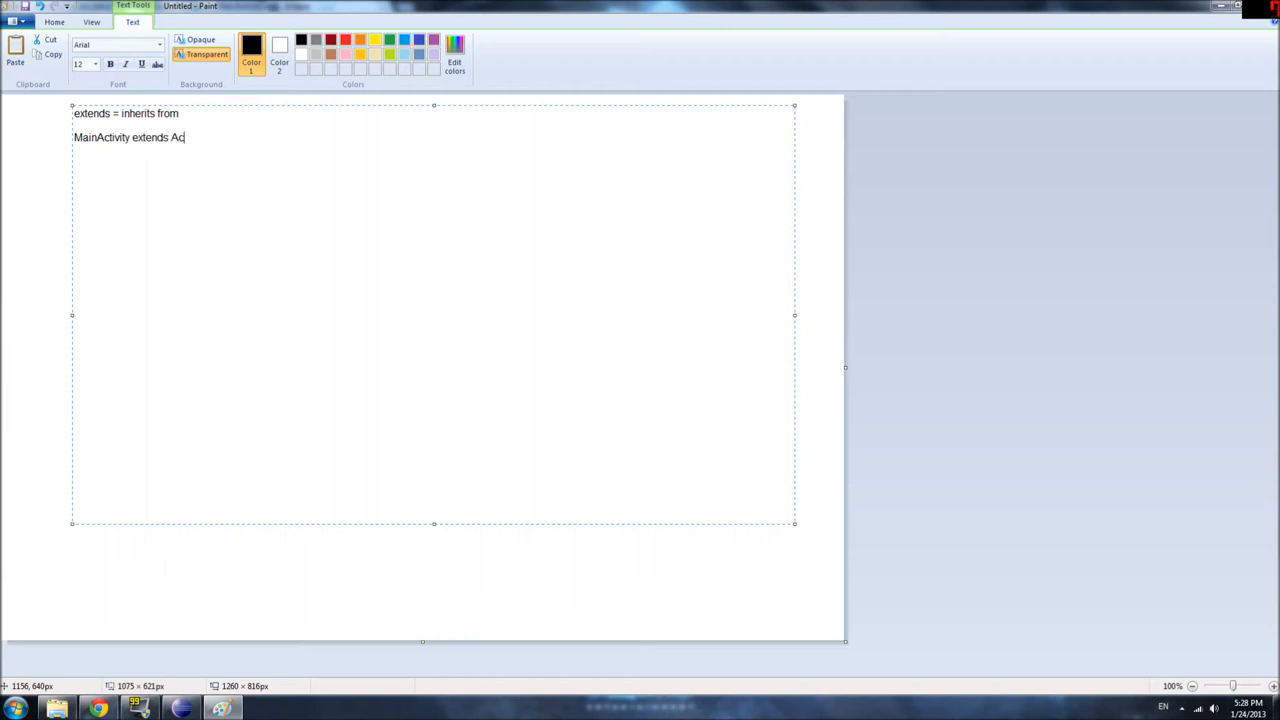
pyautogui.write('tivity')
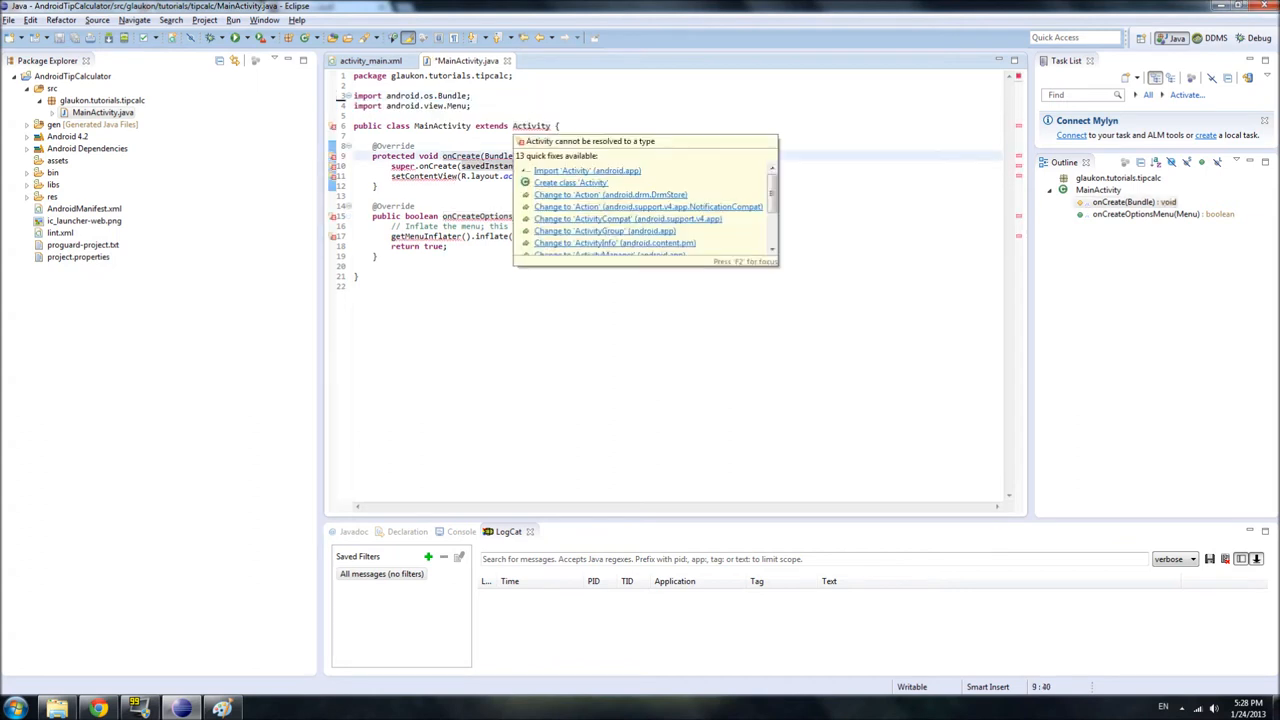
pyautogui.click(586, 170)
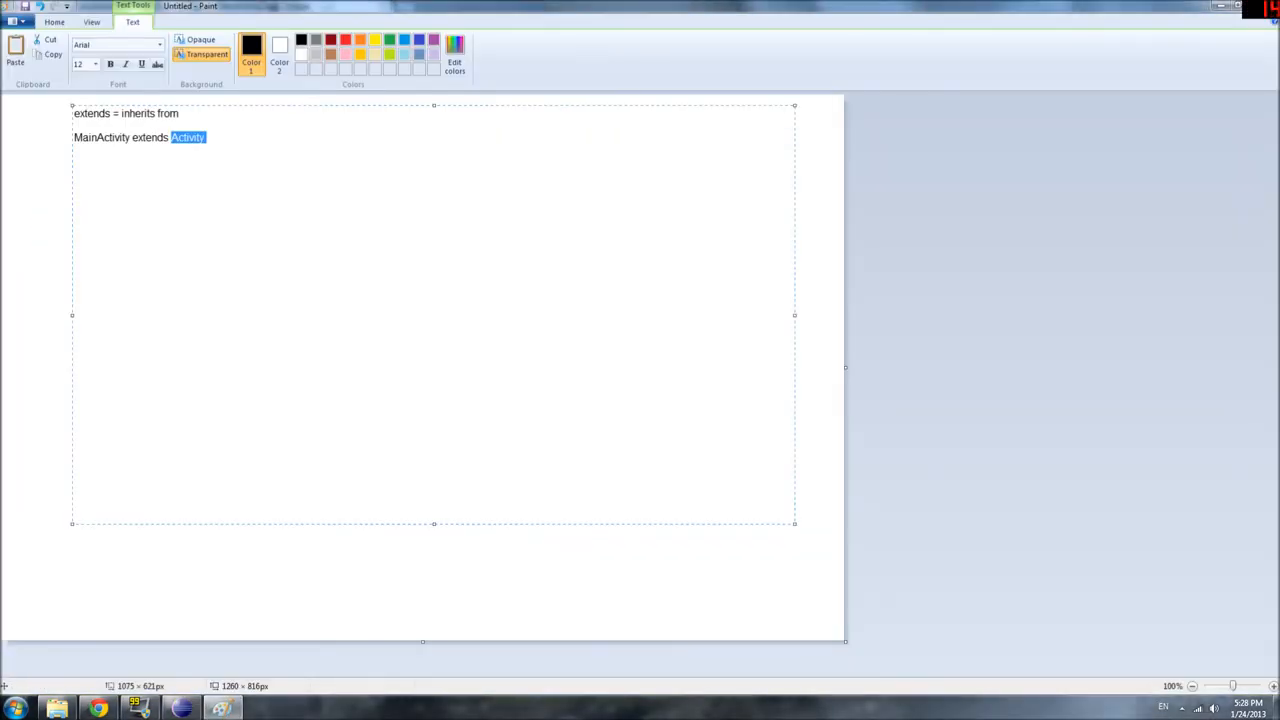
# Write that MainActivity therefore has all of the attributes that Activity has.
pyautogui.click(172, 136)
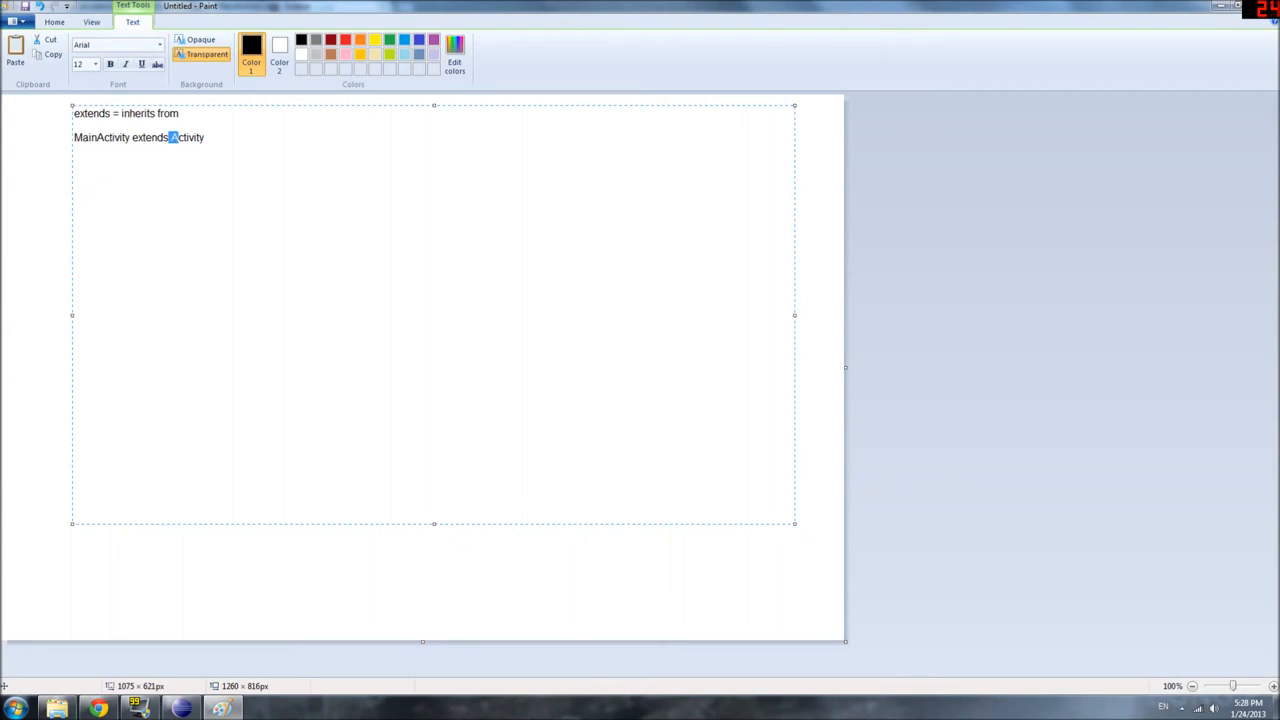
pyautogui.doubleClick(100, 136)
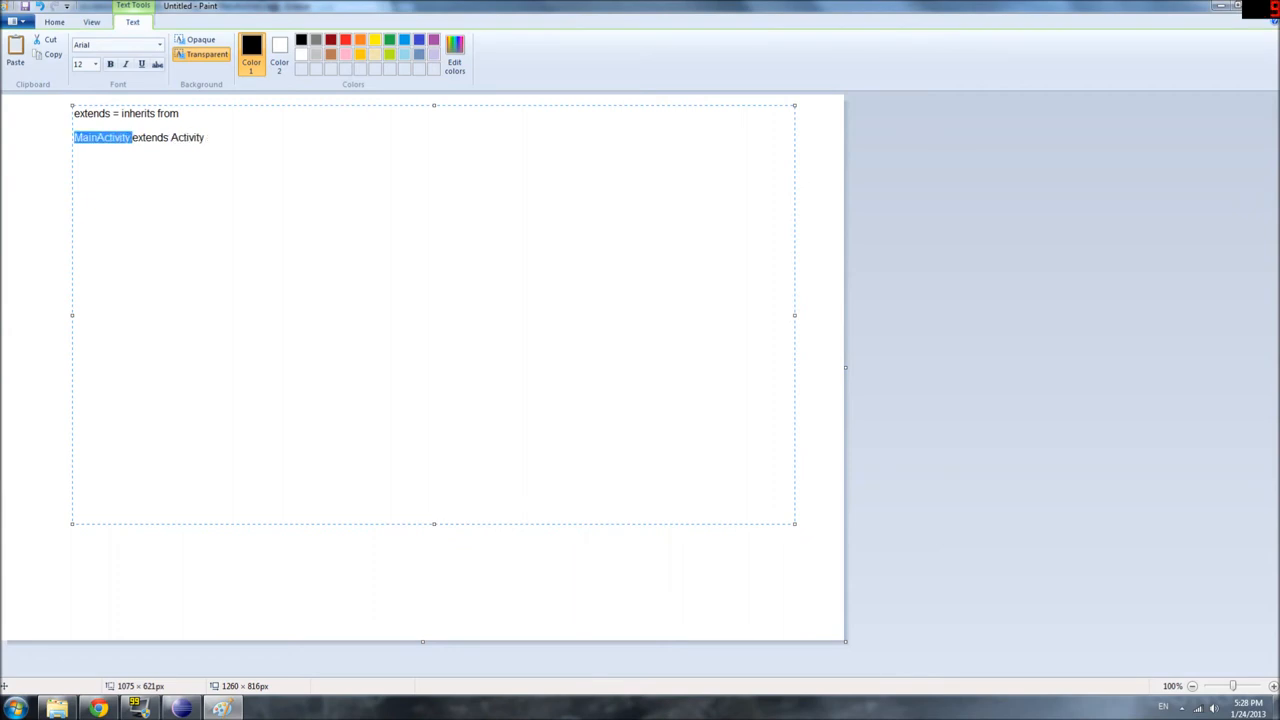
pyautogui.write('MainActivity therefo')
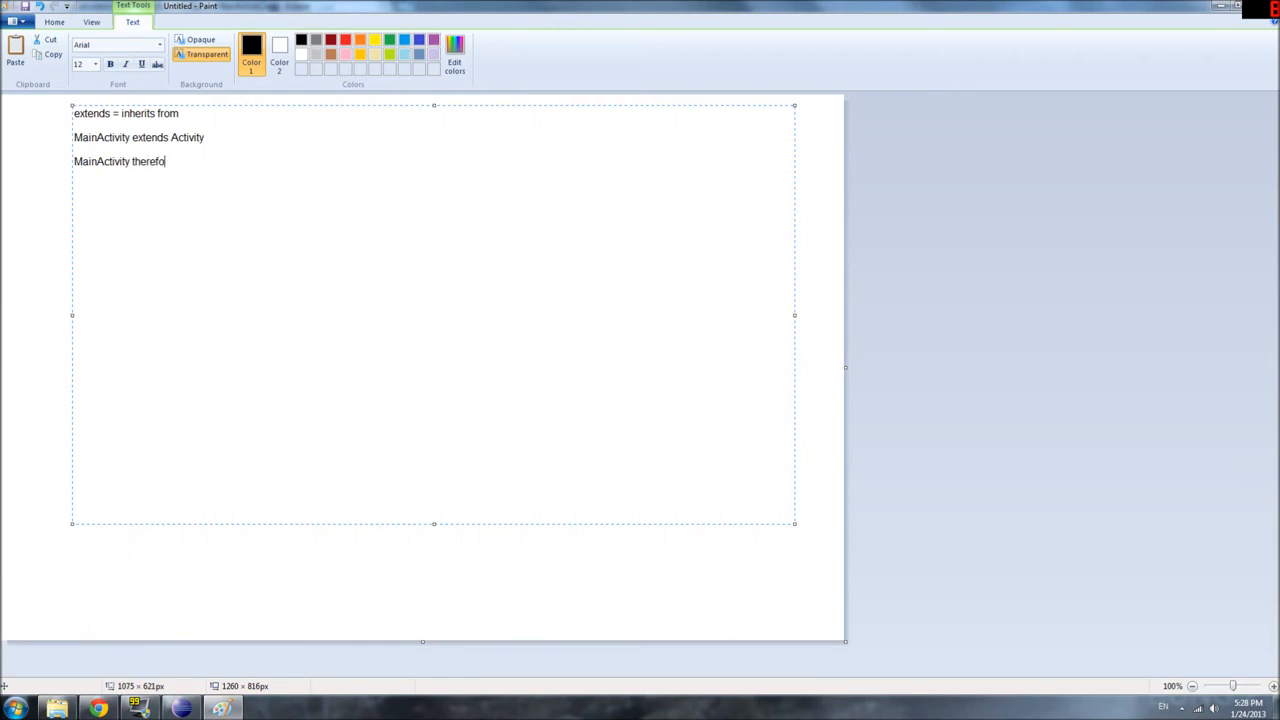
pyautogui.write('re has all of the a')
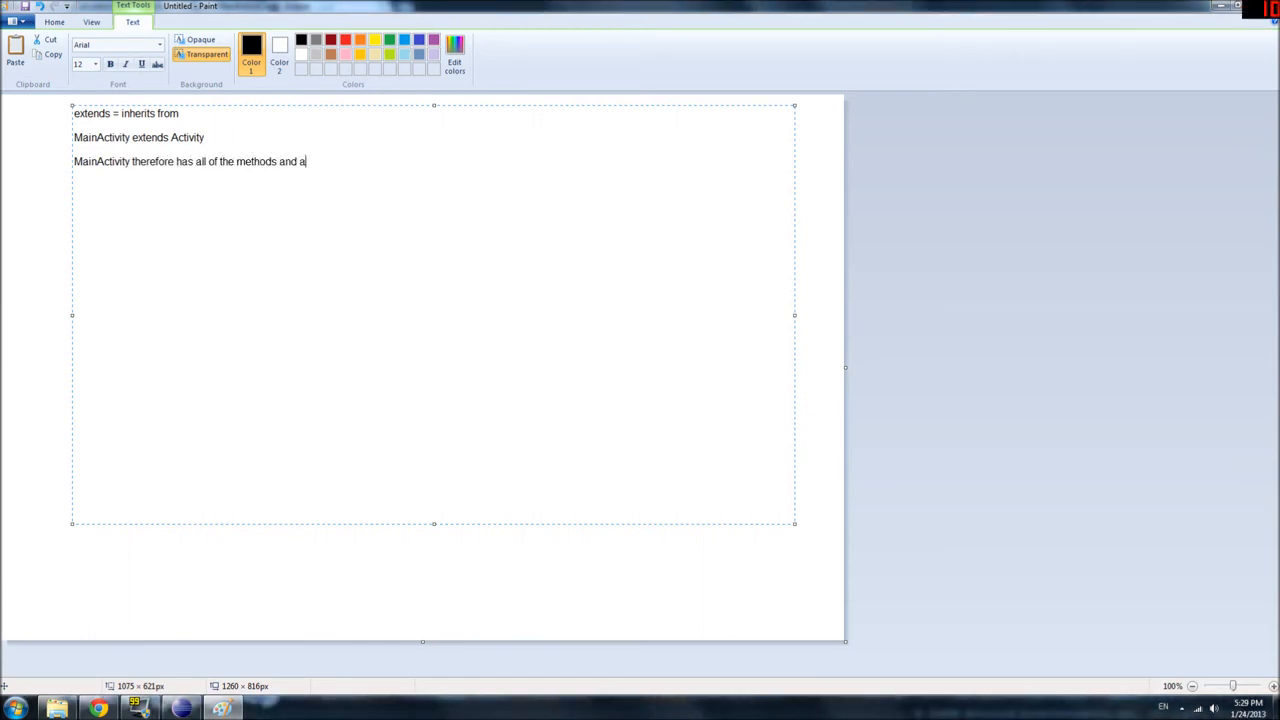
pyautogui.write('tributes that Act')
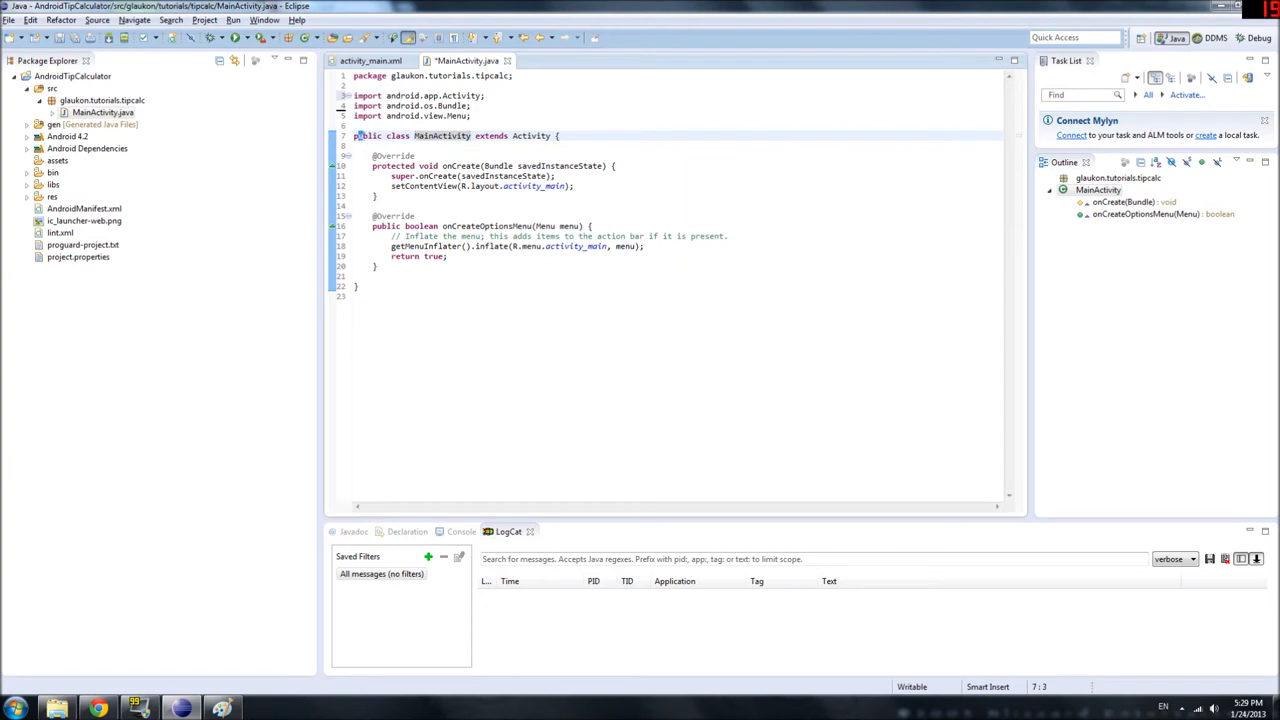
# Select the class name MainActivity in the Eclipse editor.
pyautogui.doubleClick(492, 136)
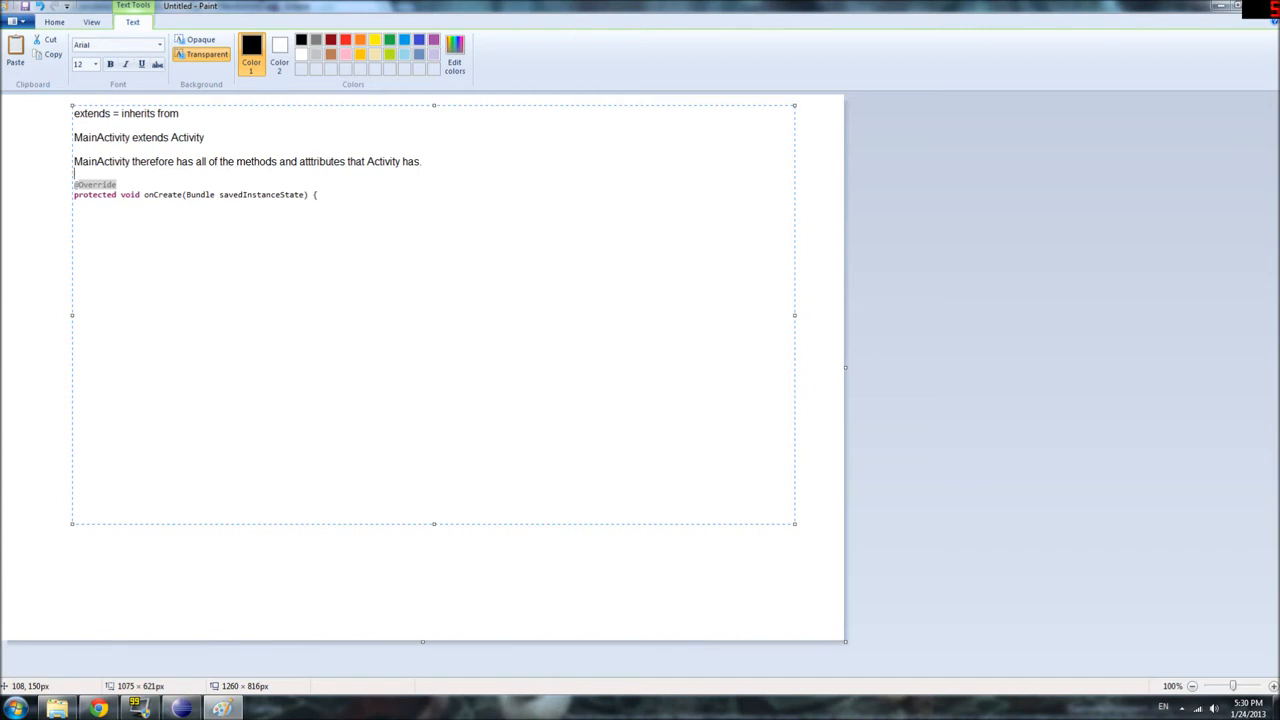
# Select the super.onCreate and setContentView statements inside onCreate.
pyautogui.doubleClick(384, 160)
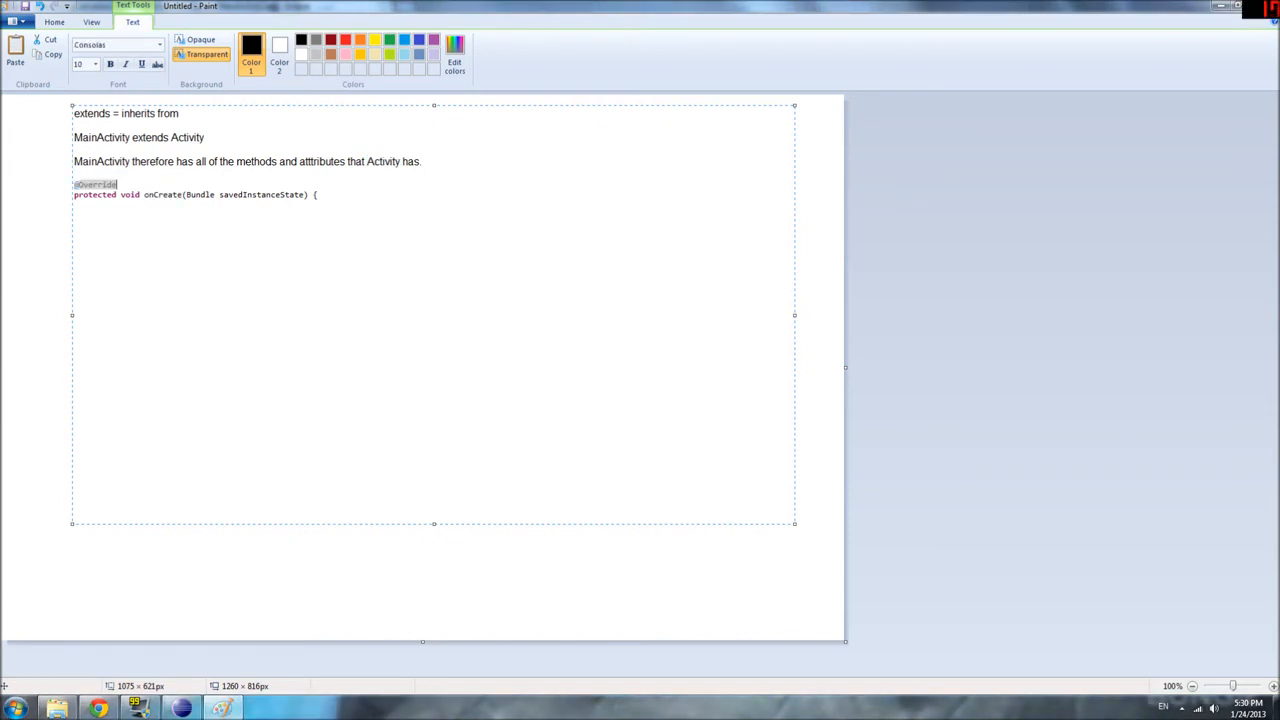
pyautogui.doubleClick(162, 194)
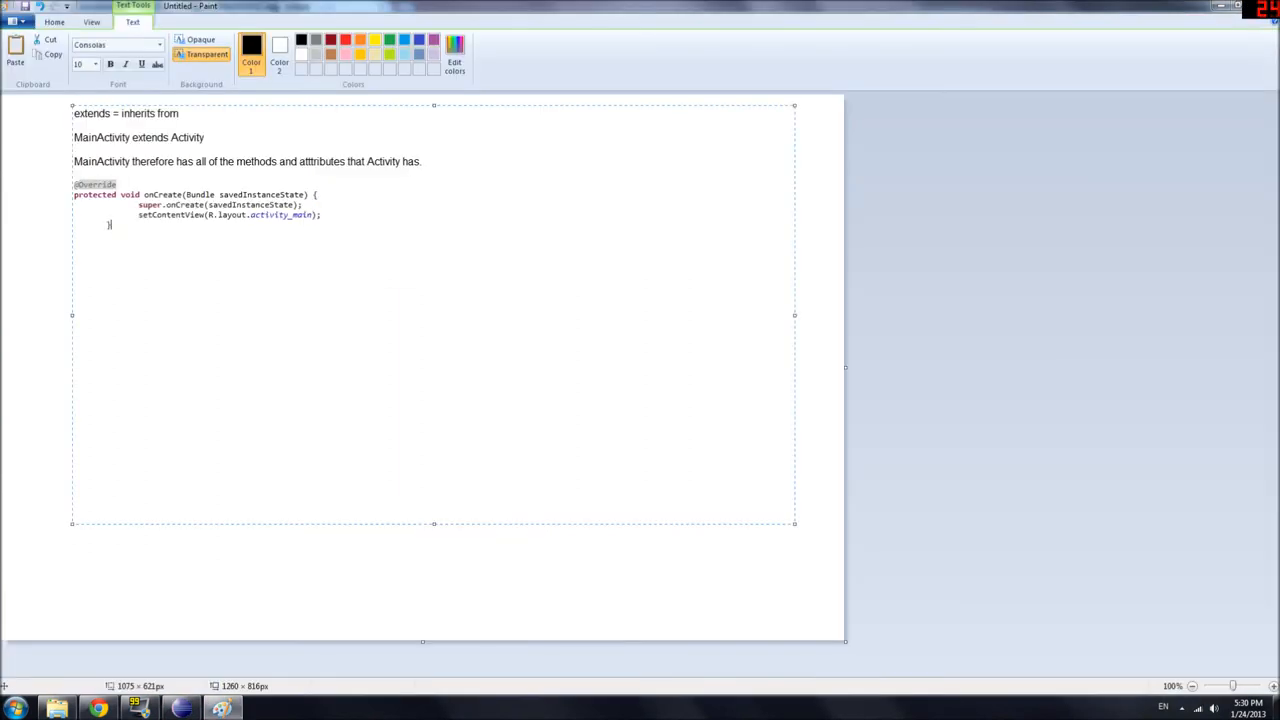
pyautogui.moveTo(138, 204); pyautogui.dragTo(320, 214)
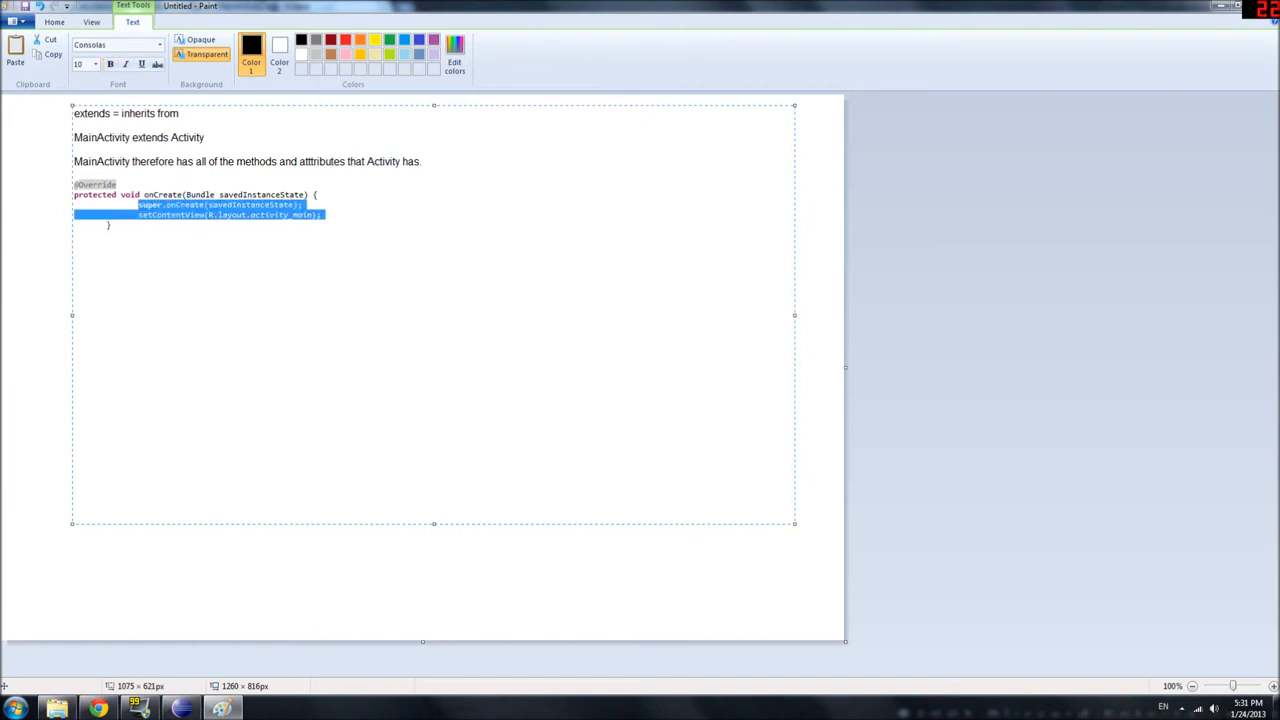
# Highlight void and the onCreate name, then move the notes block to the right.
pyautogui.click(322, 214)
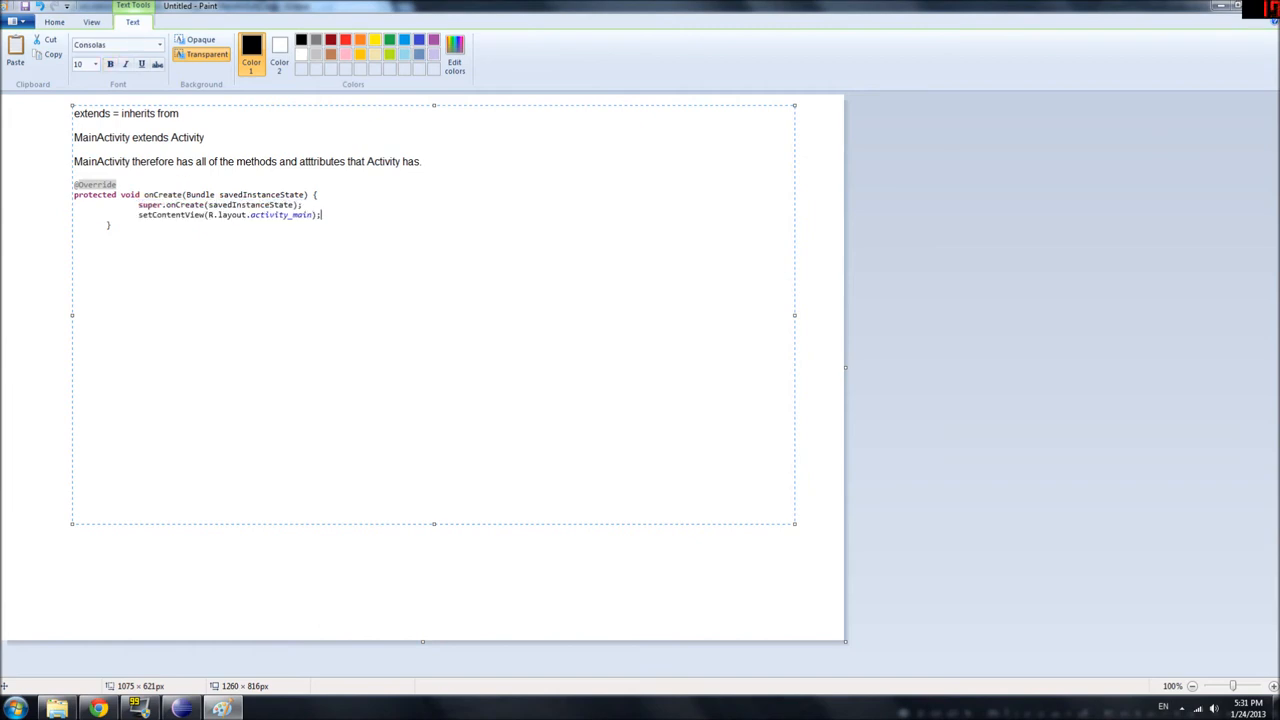
pyautogui.doubleClick(132, 194)
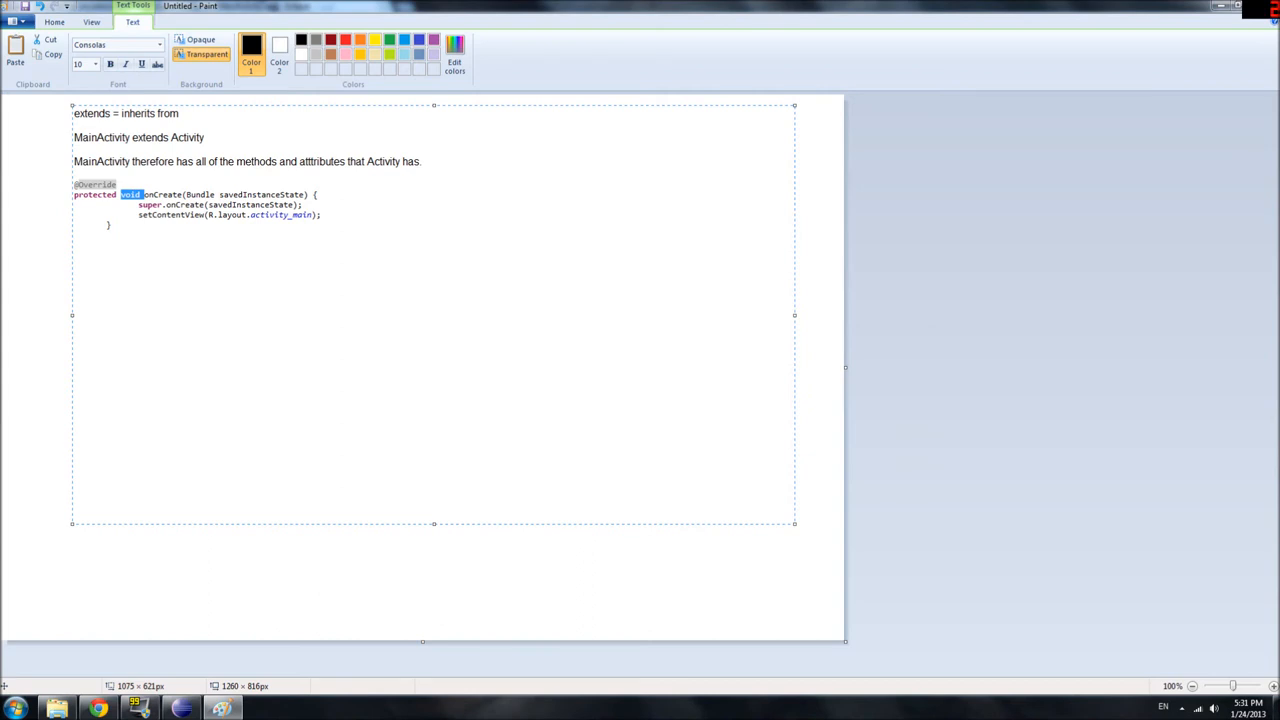
pyautogui.doubleClick(160, 194)
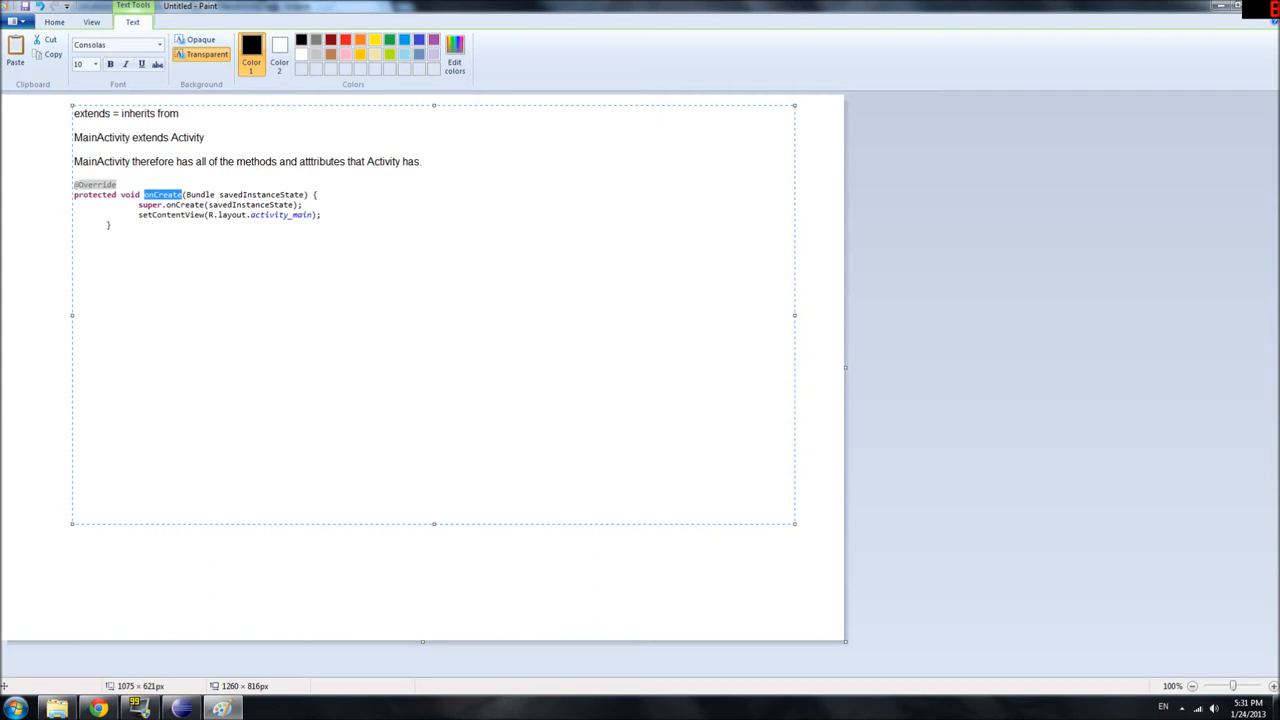
pyautogui.doubleClick(132, 194)
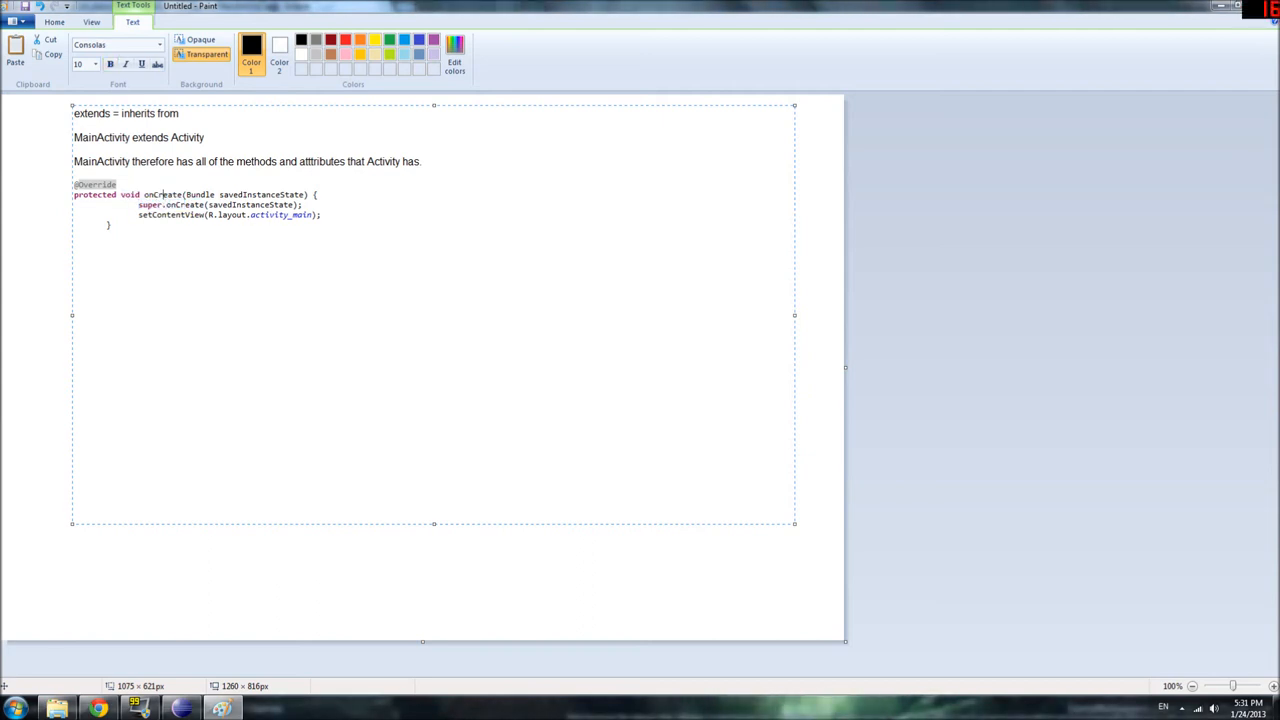
pyautogui.moveTo(72, 194); pyautogui.dragTo(144, 194)
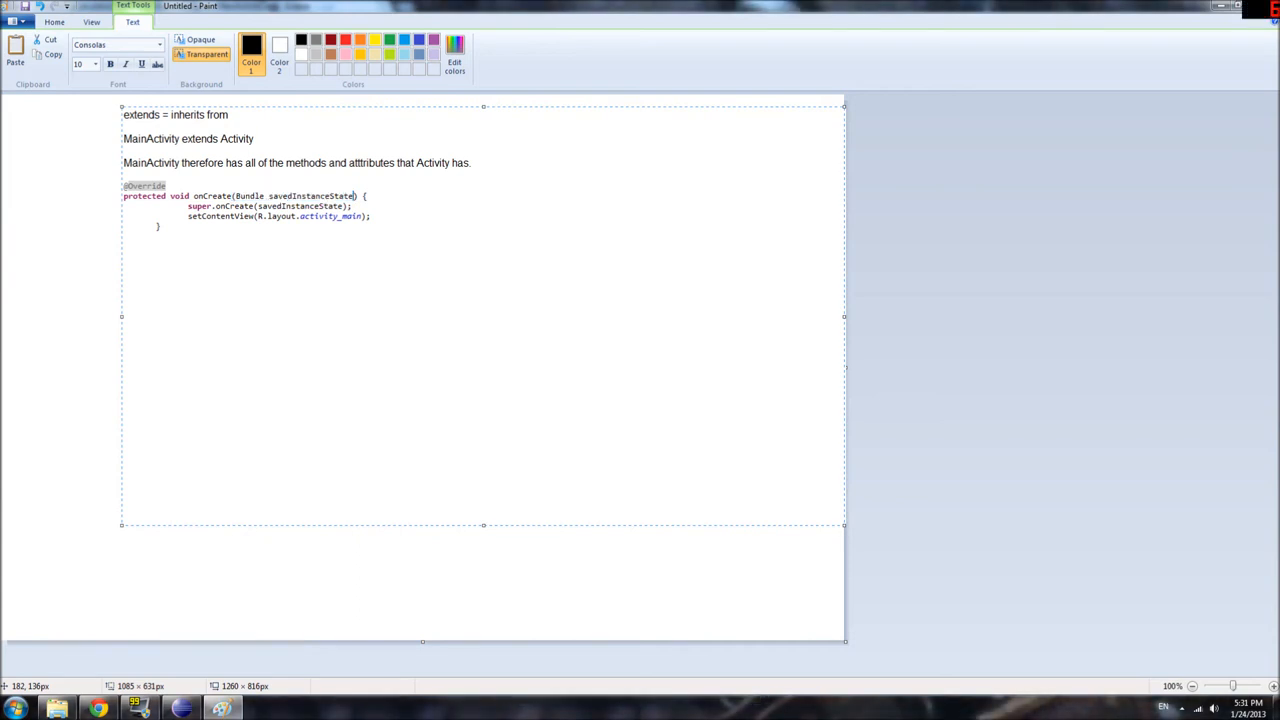
# Highlight the word super and the parent class Activity while explaining them.
pyautogui.moveTo(234, 196); pyautogui.dragTo(352, 196)
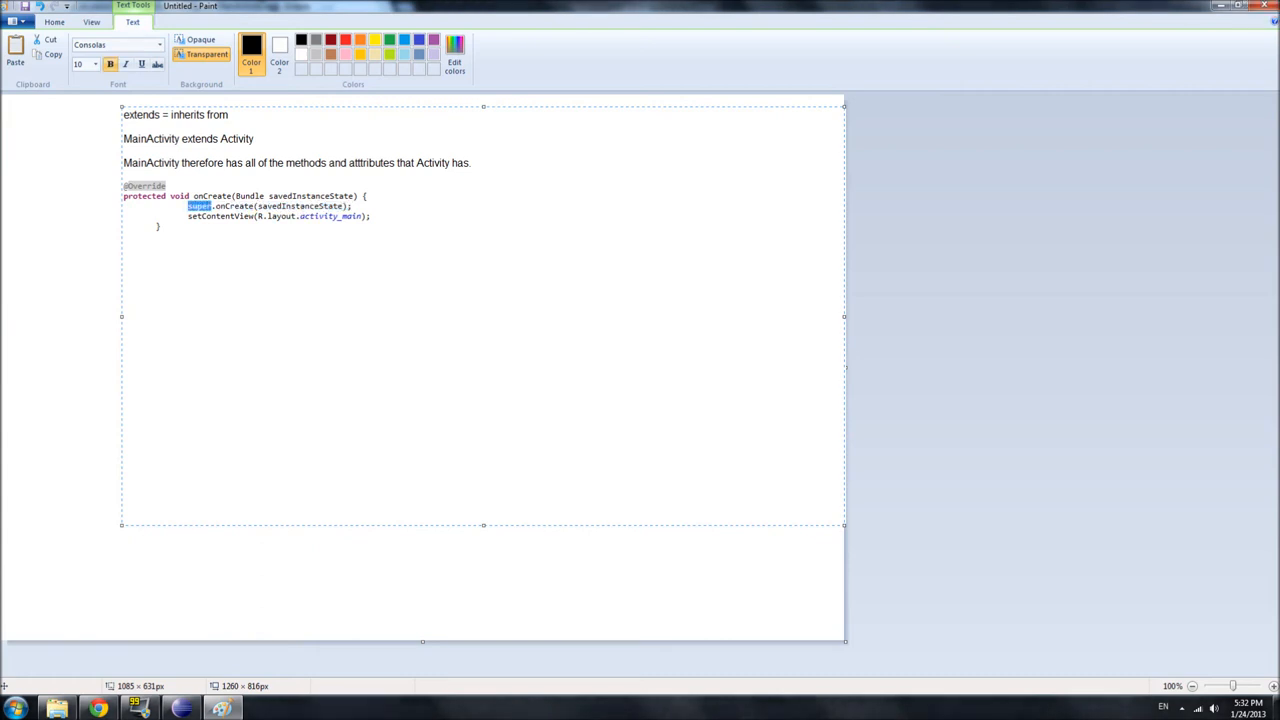
pyautogui.doubleClick(234, 206)
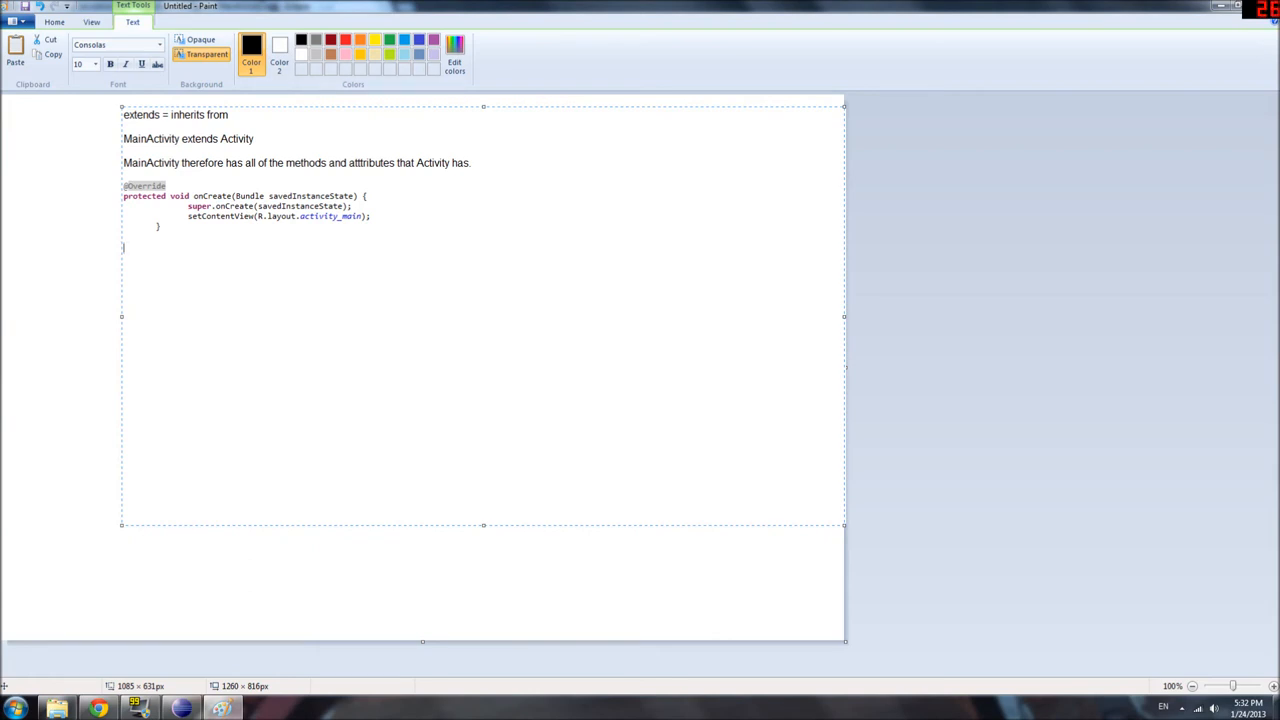
pyautogui.doubleClick(150, 138)
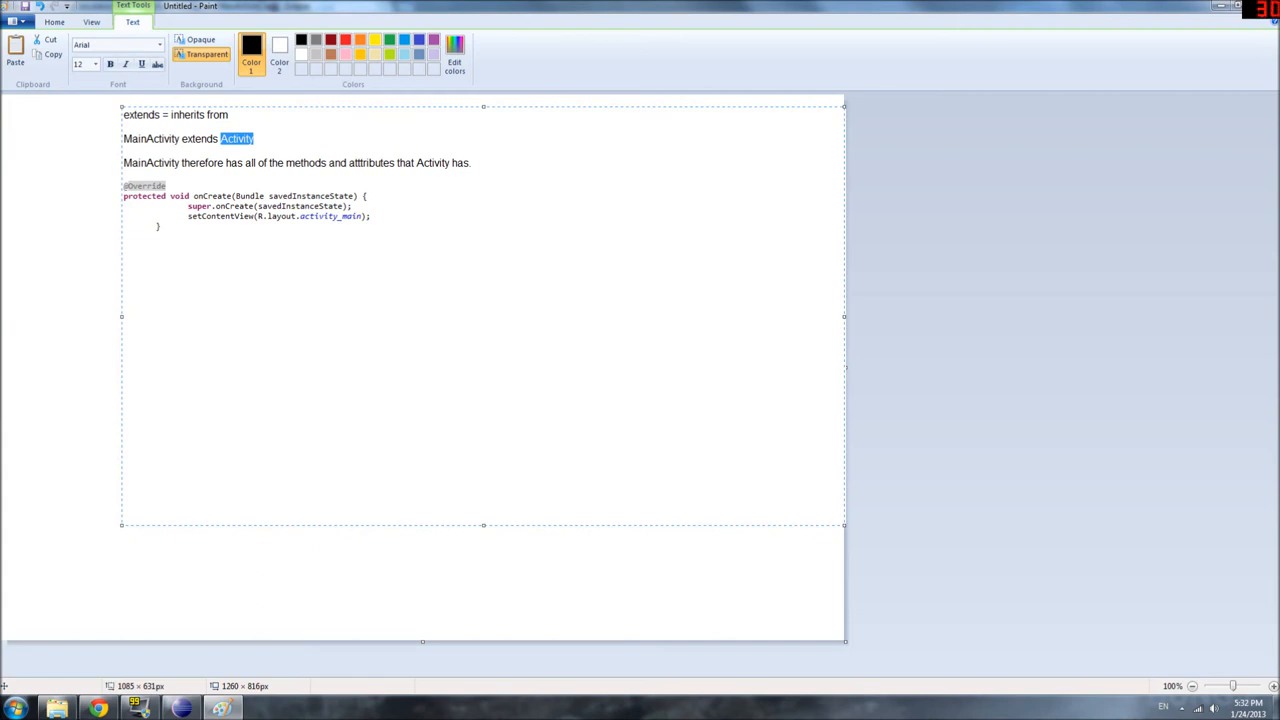
pyautogui.click(116, 44)
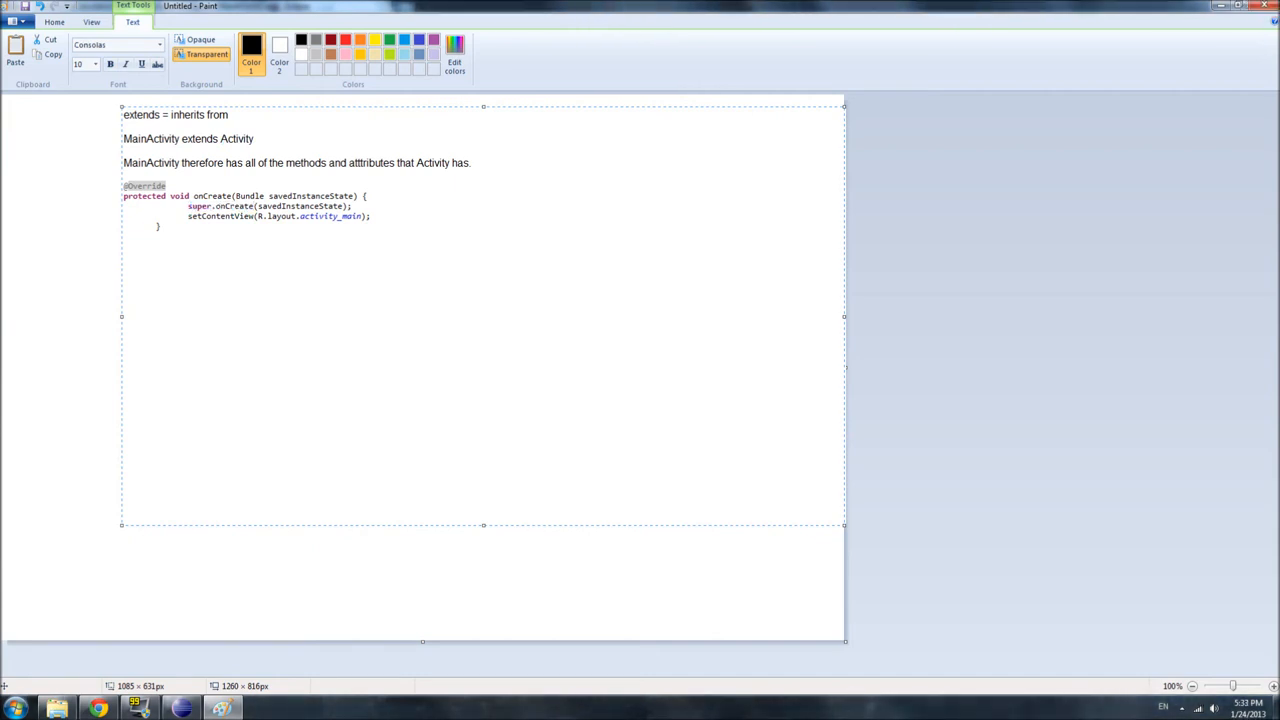
# Highlight the super.onCreate call and its statement line in the notes.
pyautogui.doubleClick(232, 206)
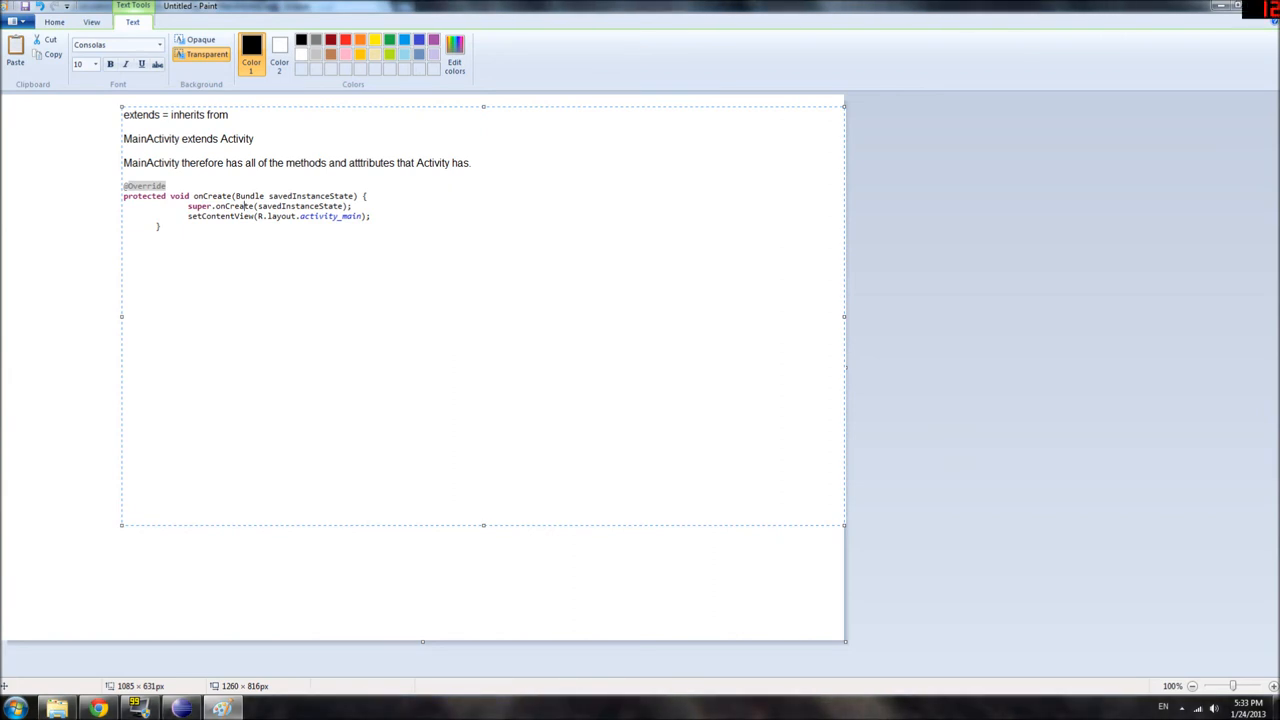
pyautogui.doubleClick(232, 206)
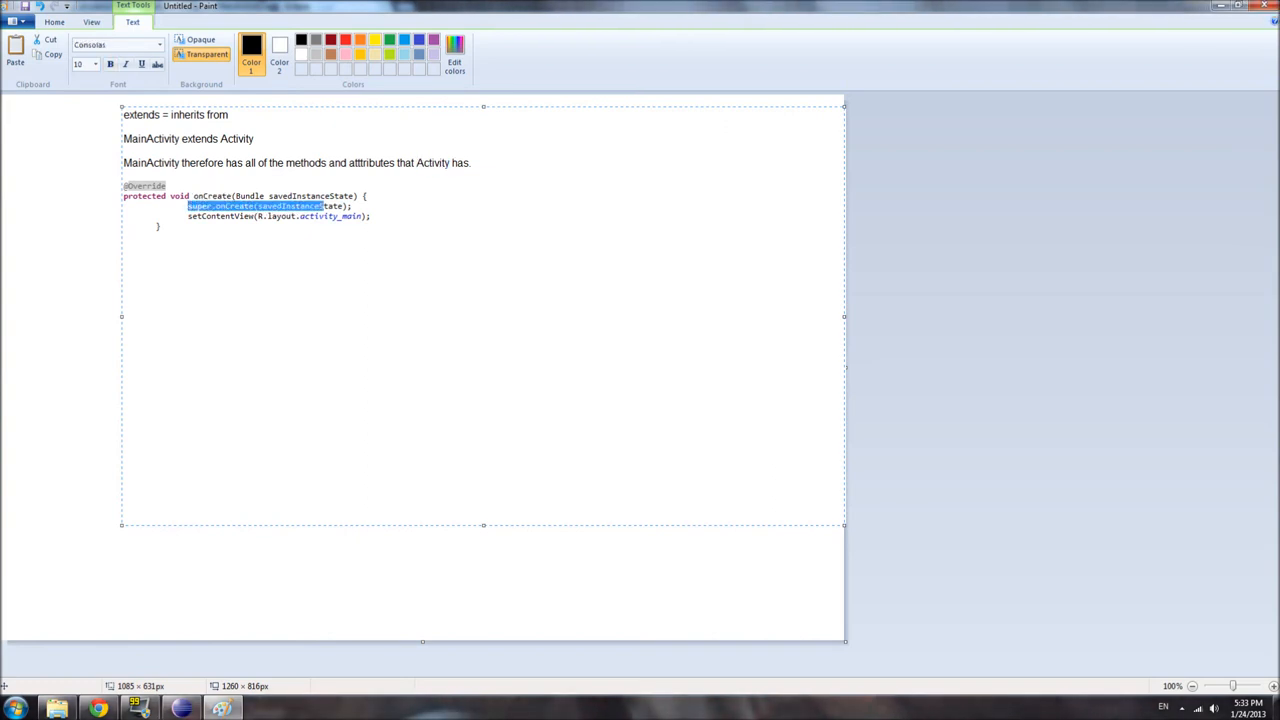
pyautogui.moveTo(188, 206); pyautogui.dragTo(376, 216)
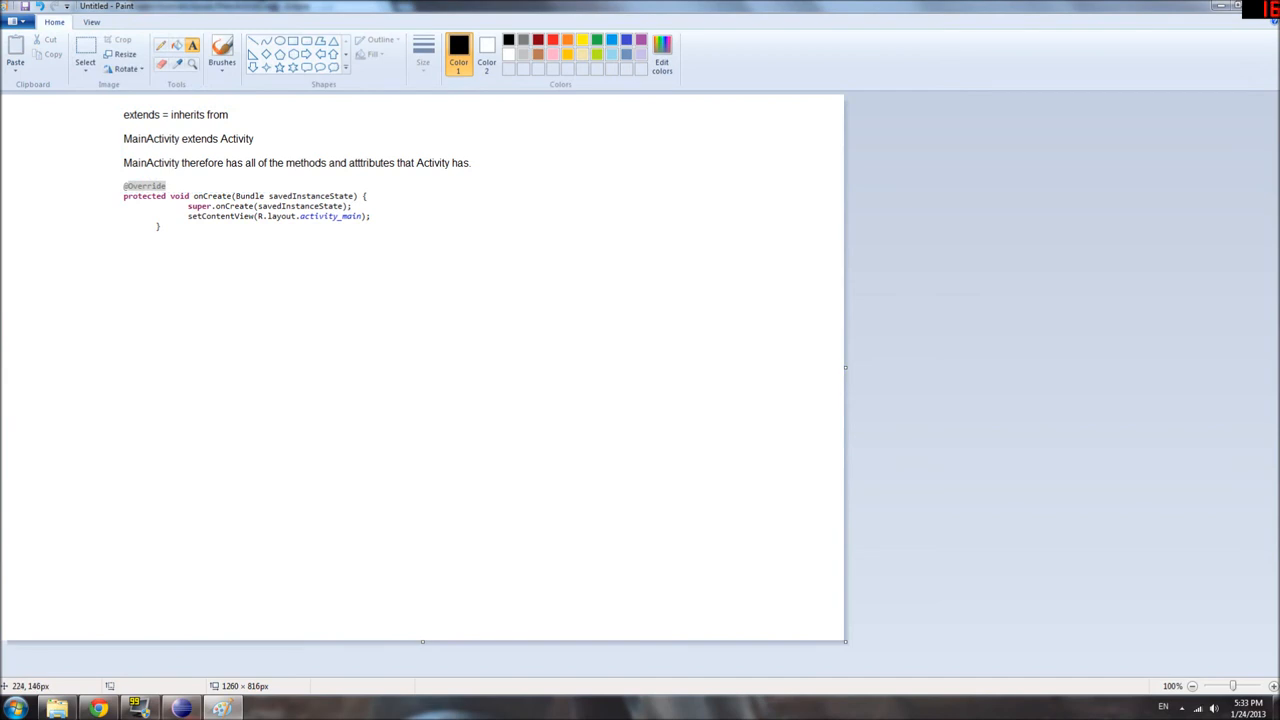
# Draw a new empty text area below the onCreate code on the canvas.
pyautogui.moveTo(116, 244); pyautogui.dragTo(458, 422)
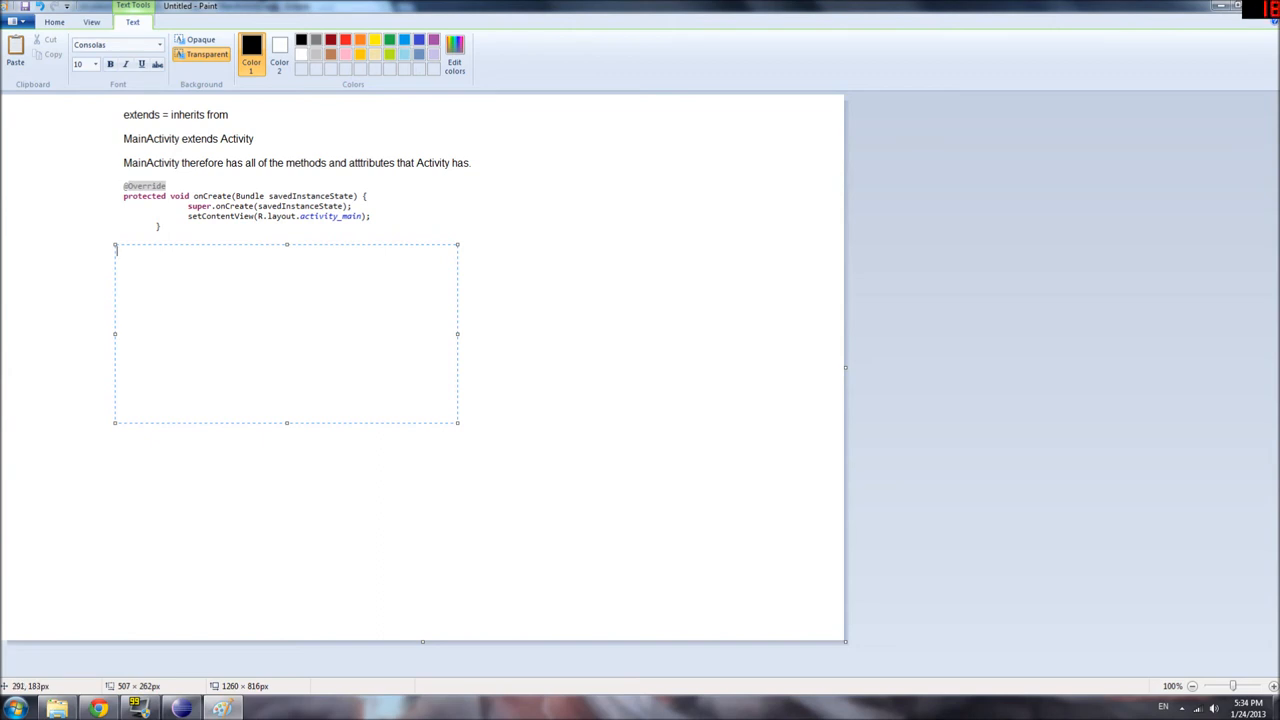
pyautogui.moveTo(380, 184)
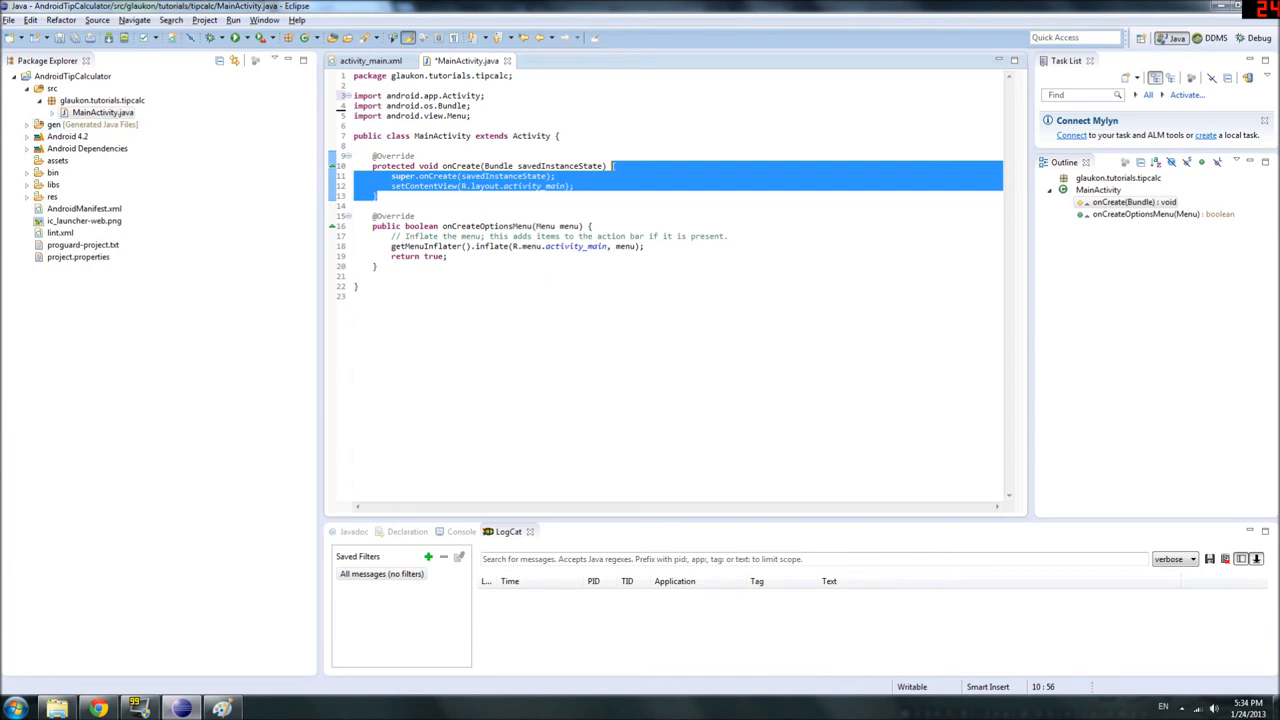
# Expand the project's resource folders in Eclipse and switch back toward the Paint notes.
pyautogui.click(28, 196)
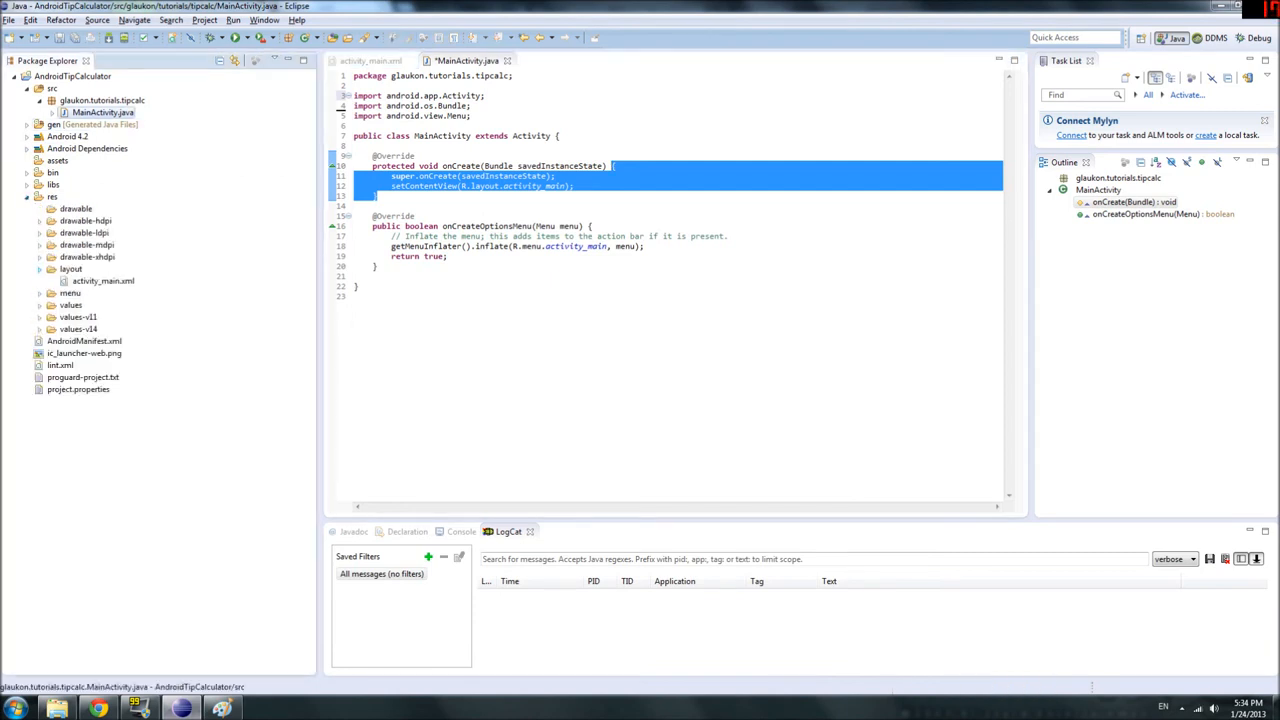
pyautogui.click(102, 280)
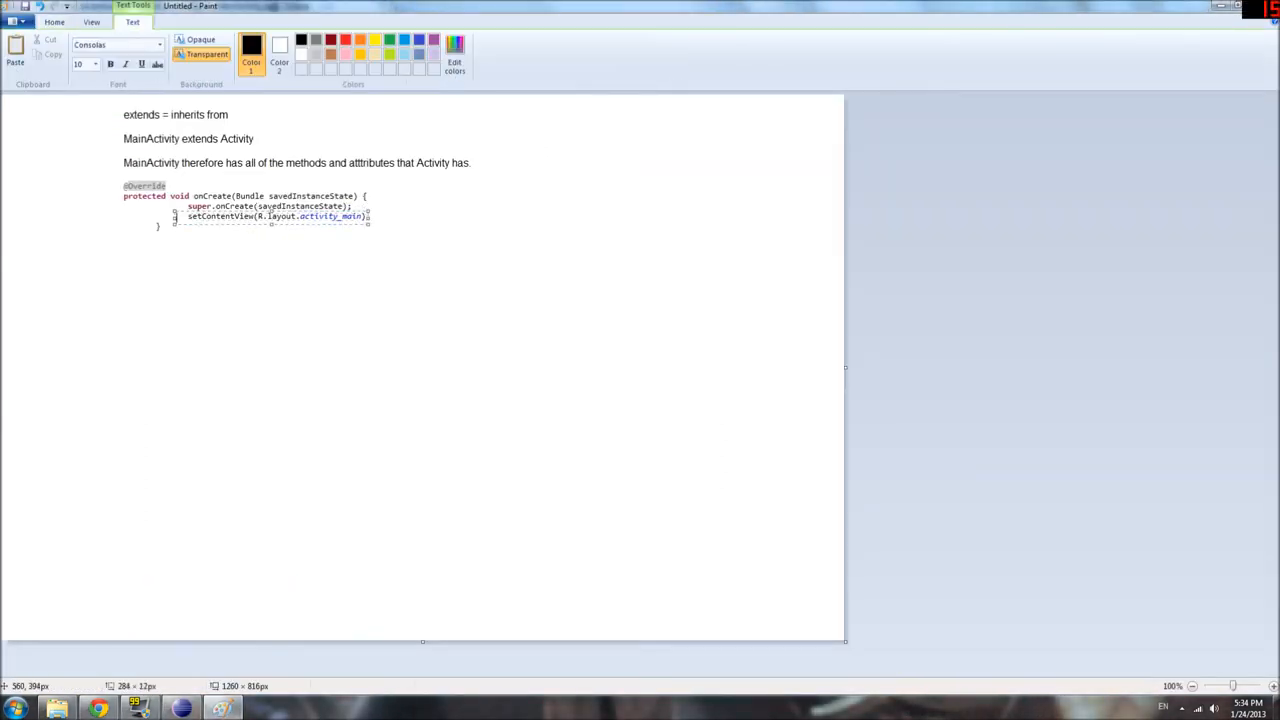
pyautogui.click(54, 20)
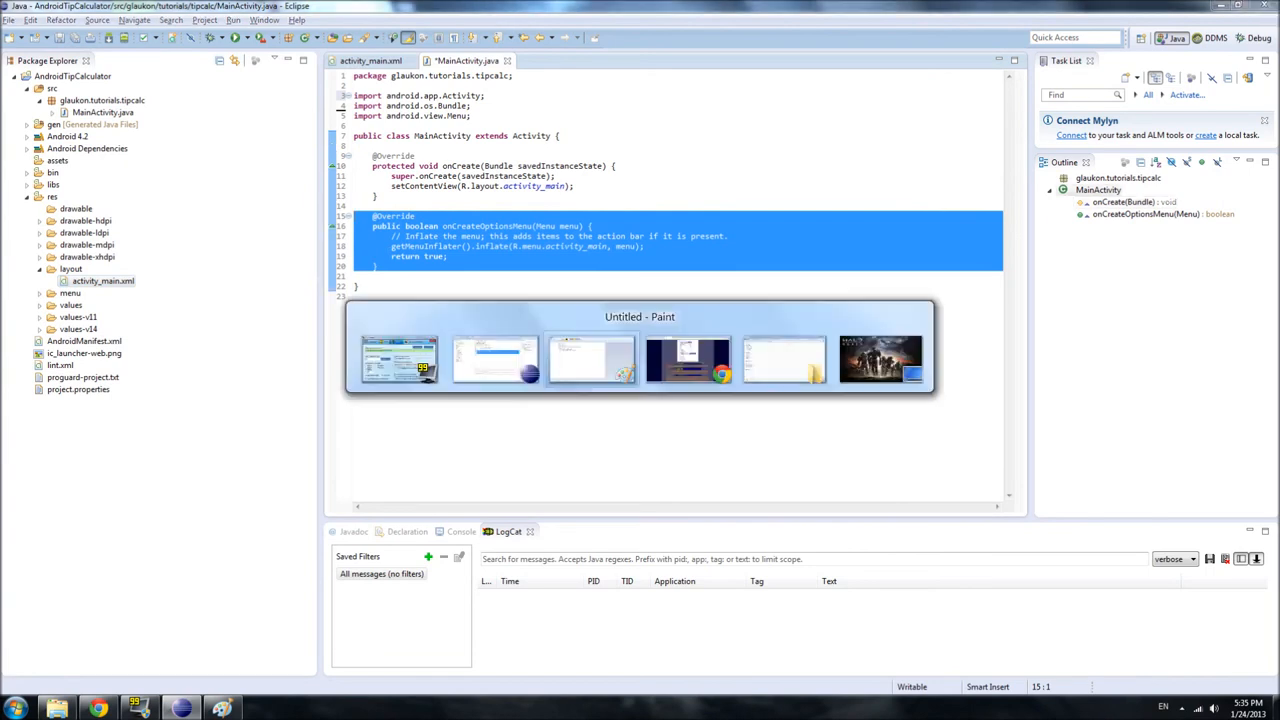
# Circle the opening and closing braces of onCreate with the pencil tool.
pyautogui.click(880, 358)
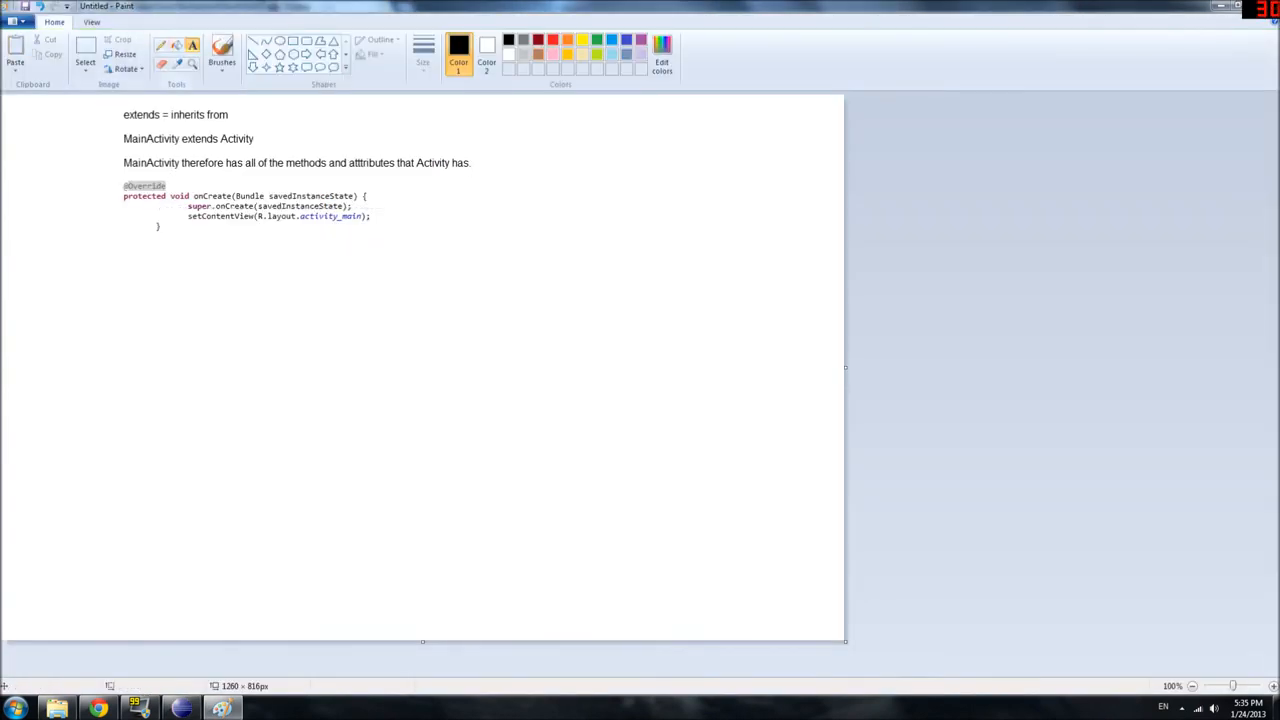
pyautogui.moveTo(122, 230); pyautogui.dragTo(160, 218)
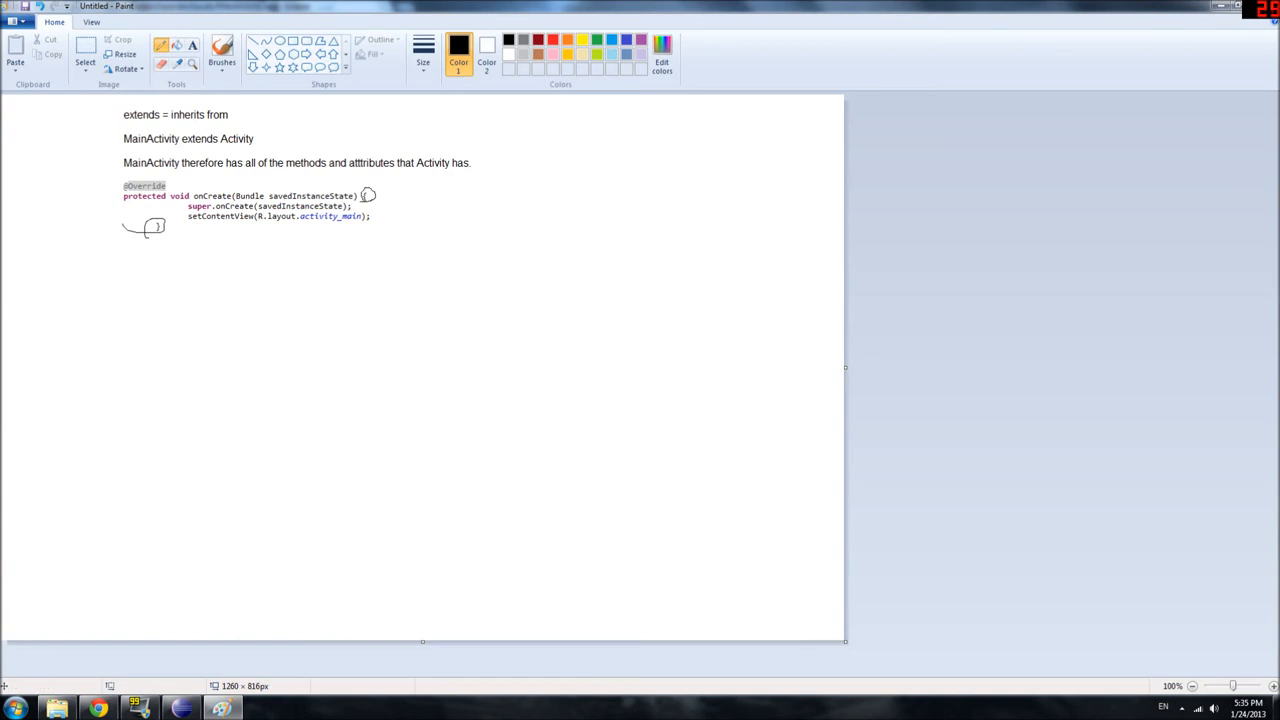
pyautogui.moveTo(112, 248); pyautogui.dragTo(408, 444)
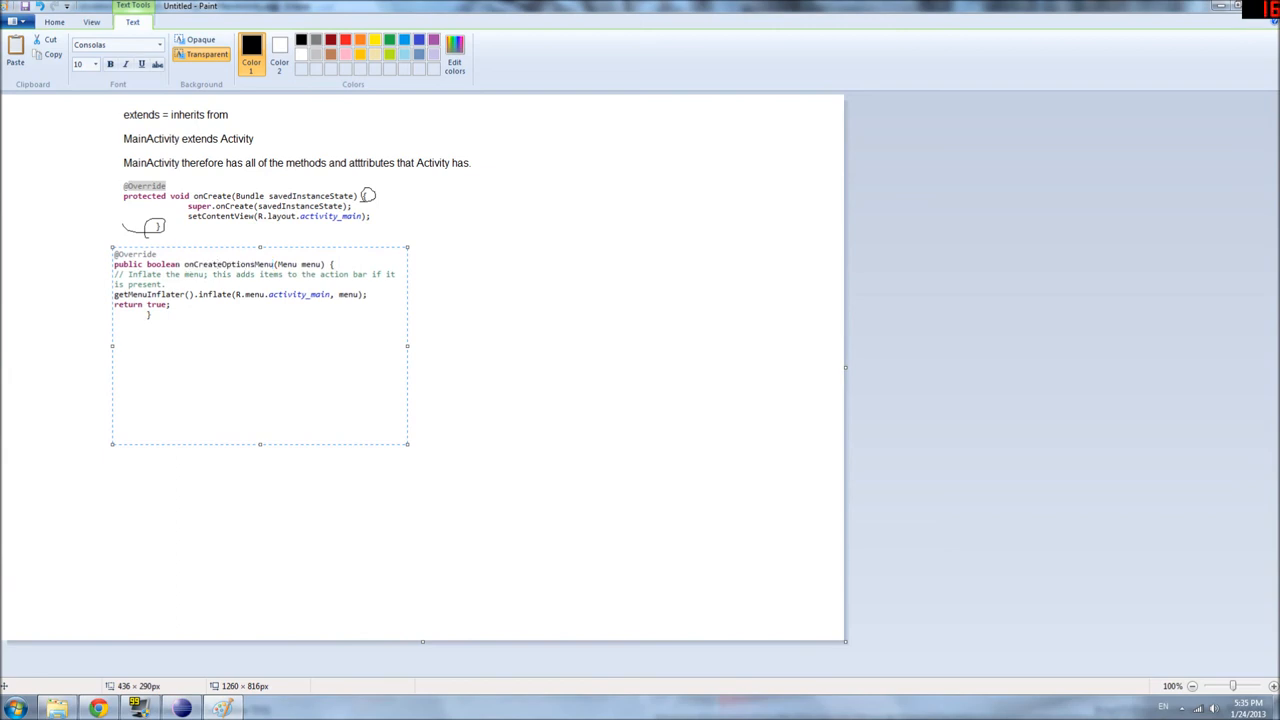
pyautogui.doubleClick(228, 264)
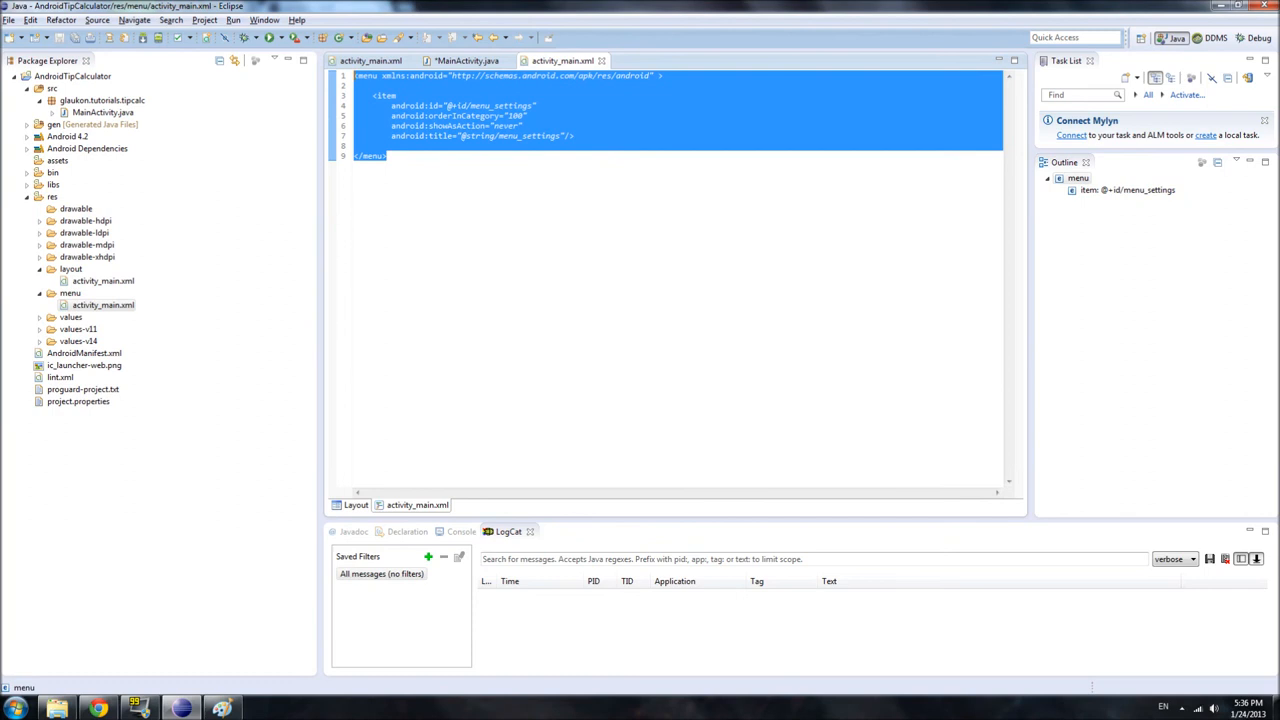
# Review onCreateOptionsMenu in MainActivity.java, save it, and go back to Paint.
pyautogui.click(232, 20)
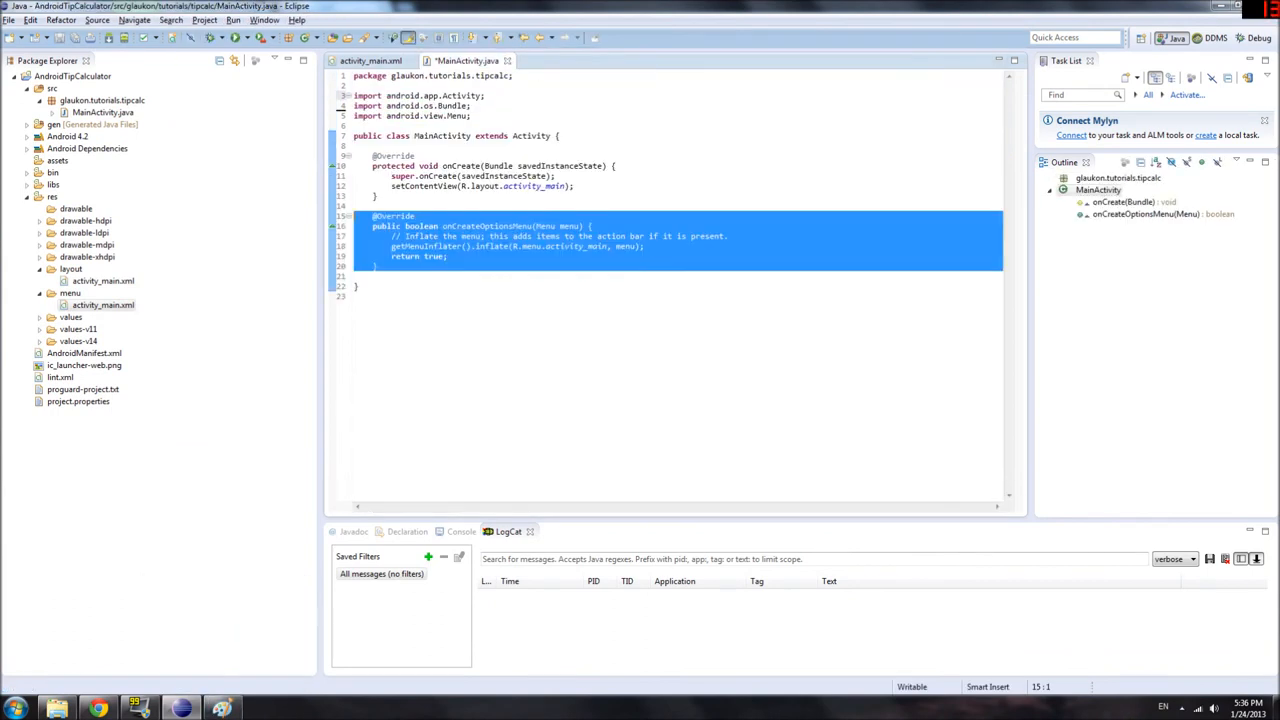
pyautogui.click(508, 136)
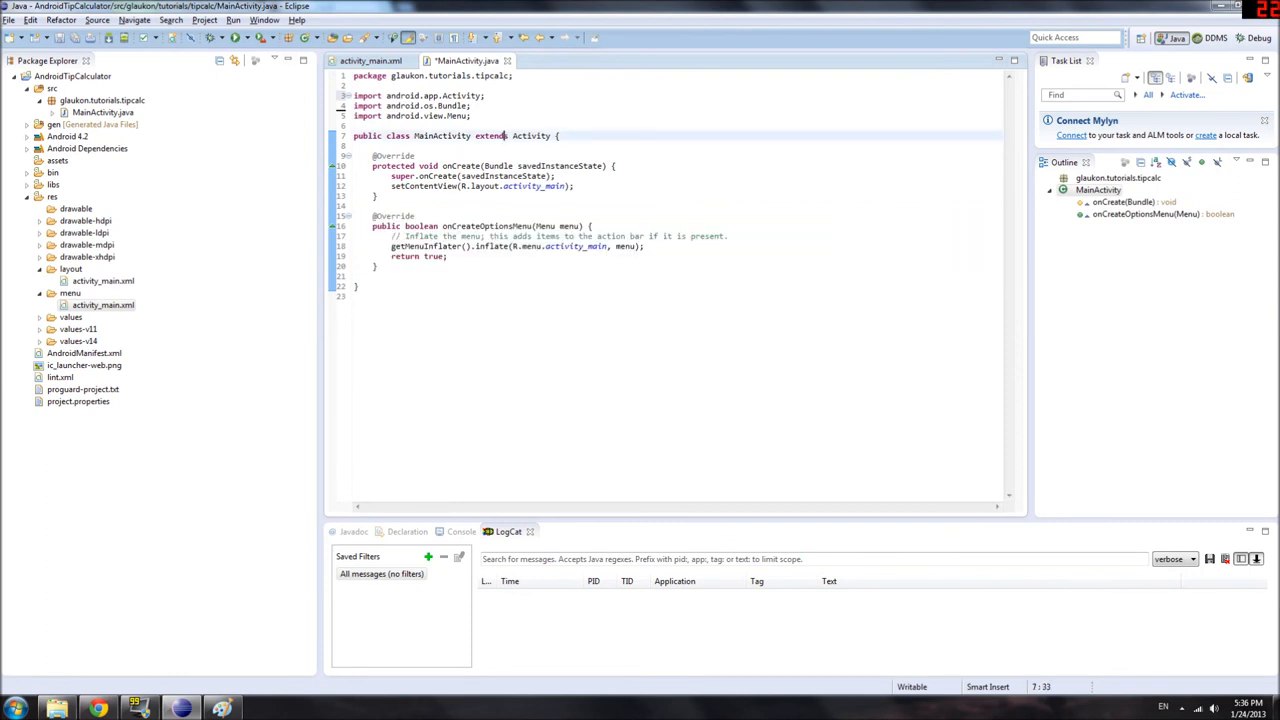
pyautogui.press('ctrl+s')
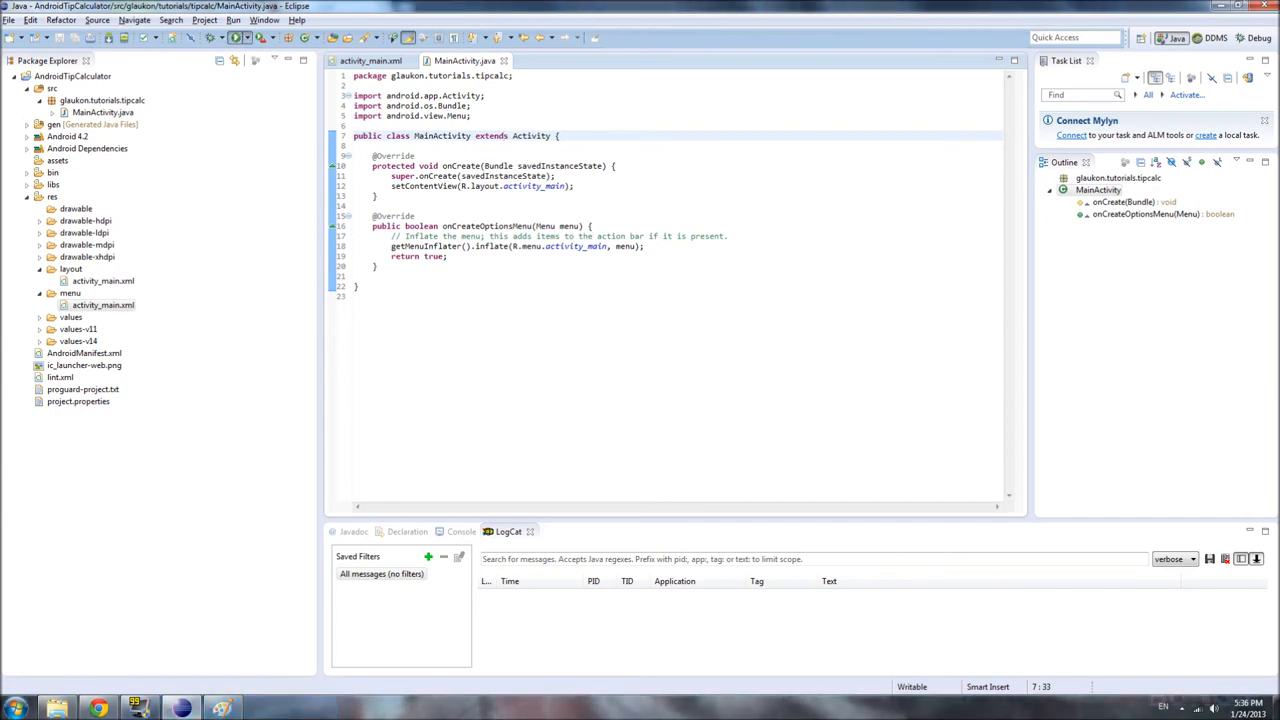
pyautogui.click(234, 36)
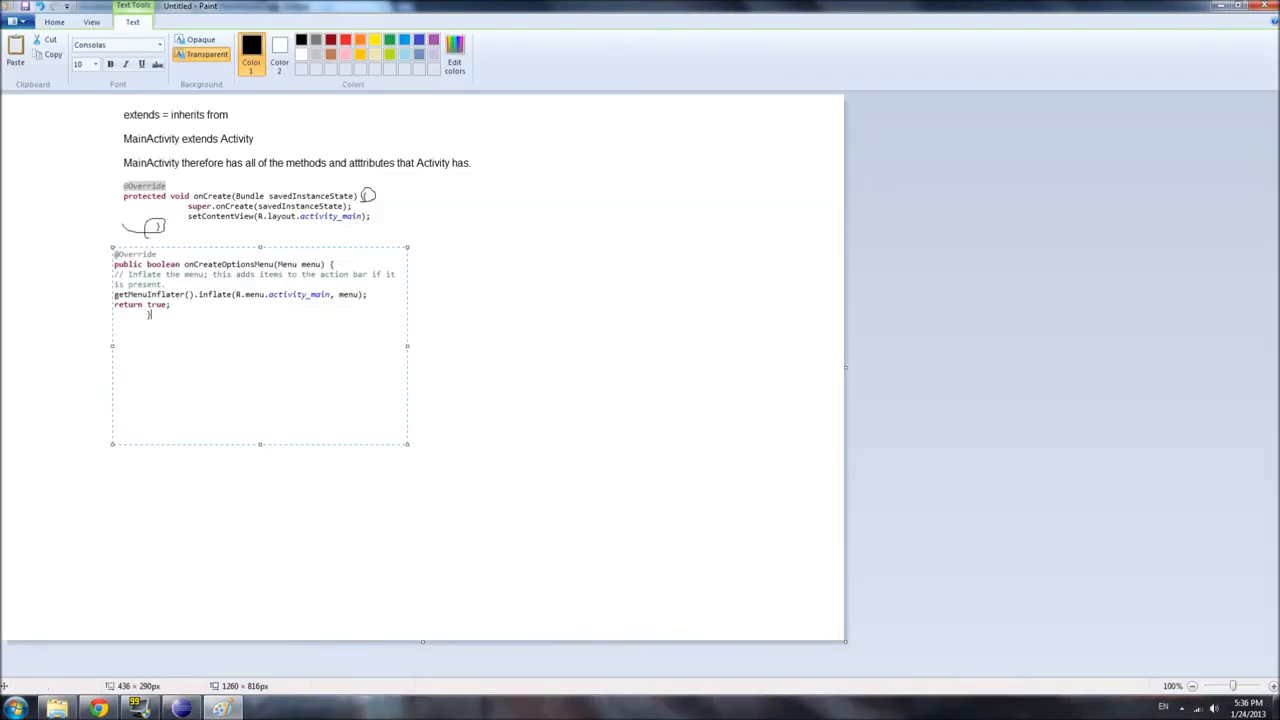
# Commit the pasted onCreateOptionsMenu text in Paint and underline its 'public boolean' header with the pencil.
pyautogui.tripleClick(240, 294)
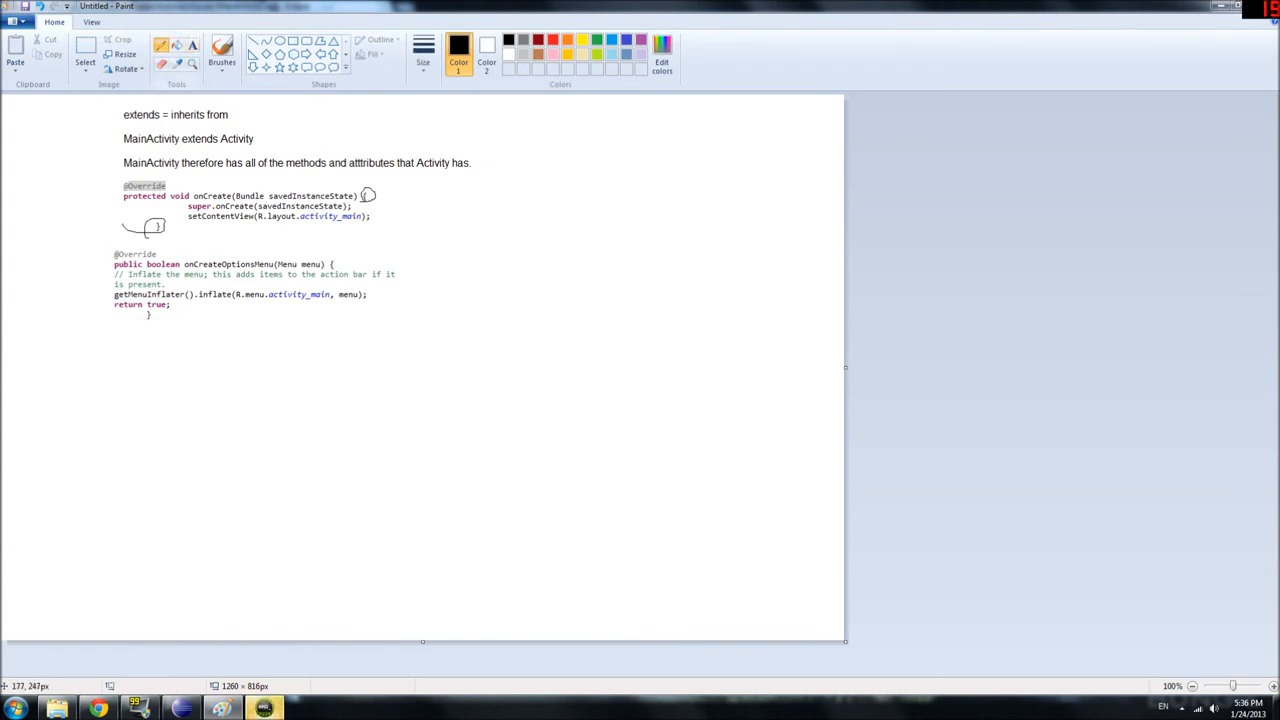
pyautogui.moveTo(114, 264); pyautogui.dragTo(184, 264)
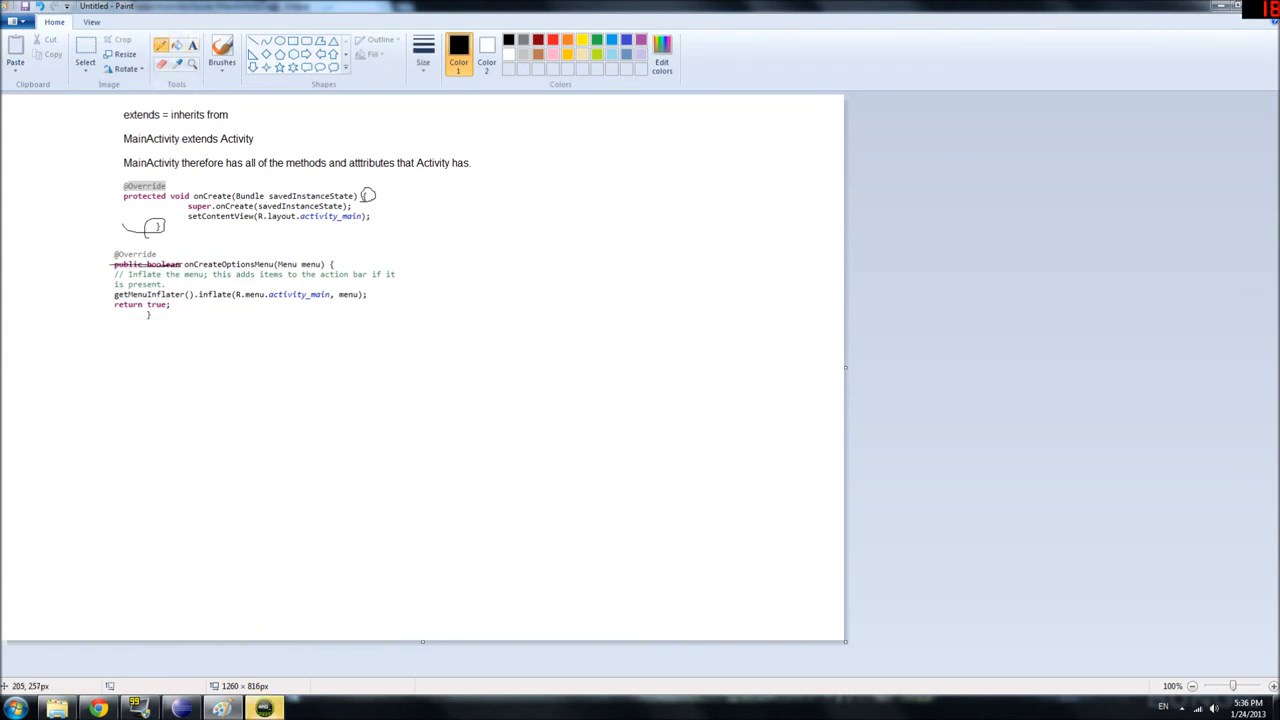
pyautogui.moveTo(112, 304); pyautogui.dragTo(170, 304)
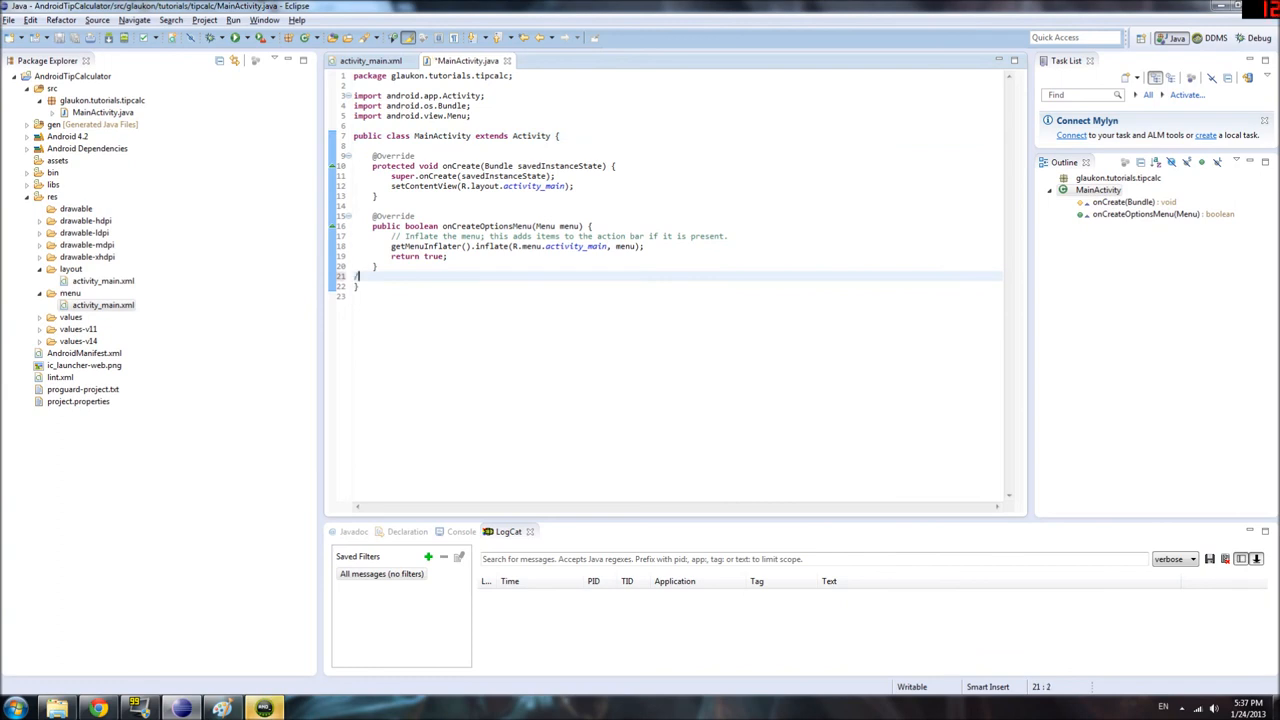
pyautogui.write('/asdfasdfasdfasdfdsafsdf')
pyautogui.click(676, 206)
pyautogui.write('//The')
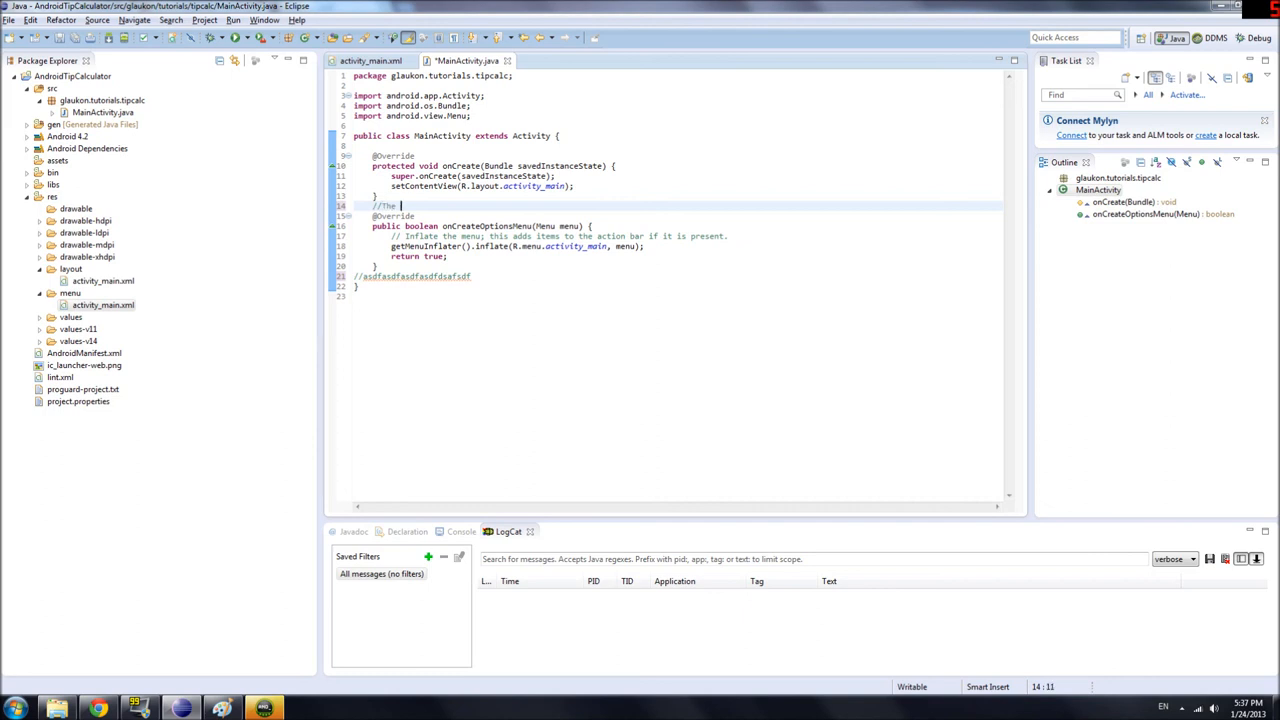
pyautogui.write('below code infla')
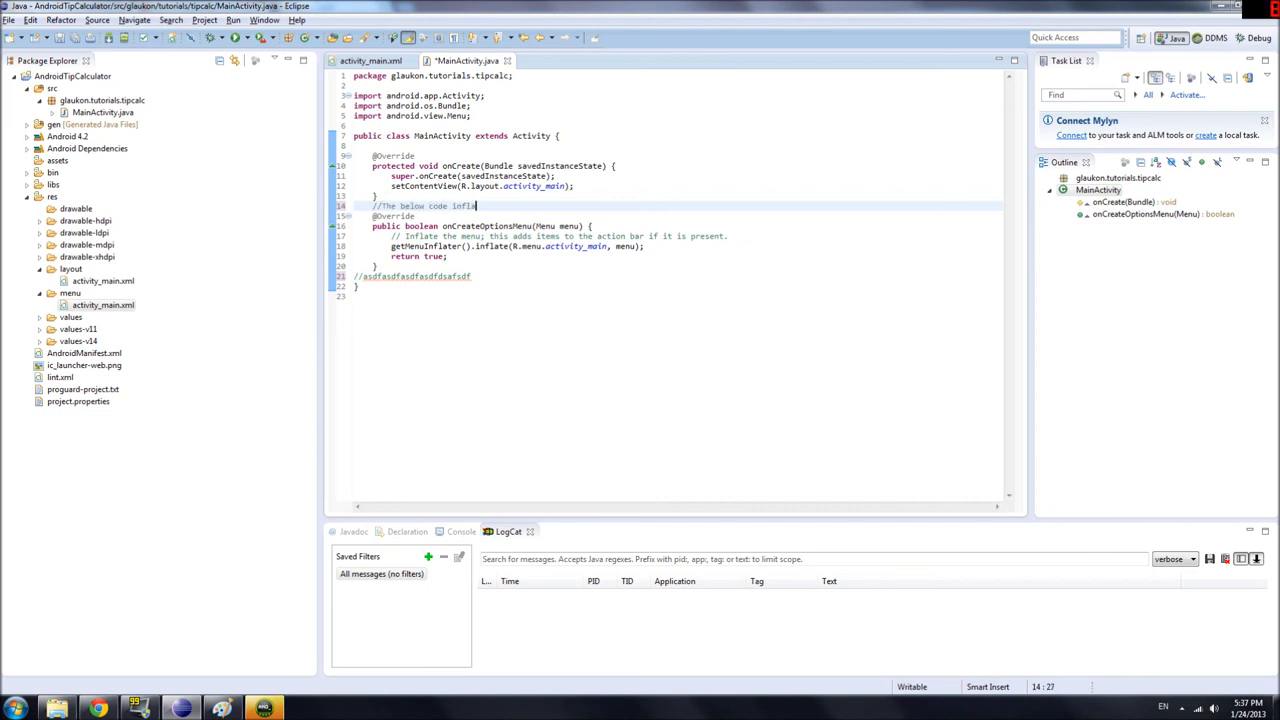
pyautogui.write('tes the options menu w')
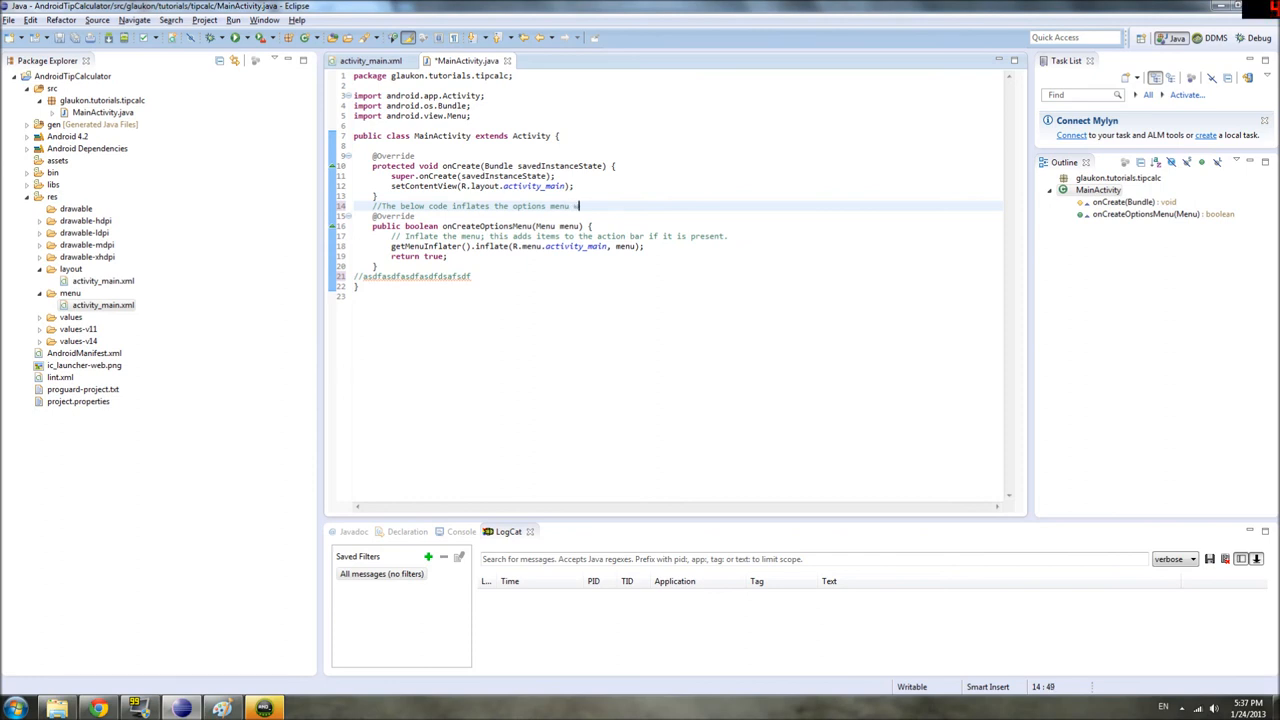
pyautogui.write('using the')
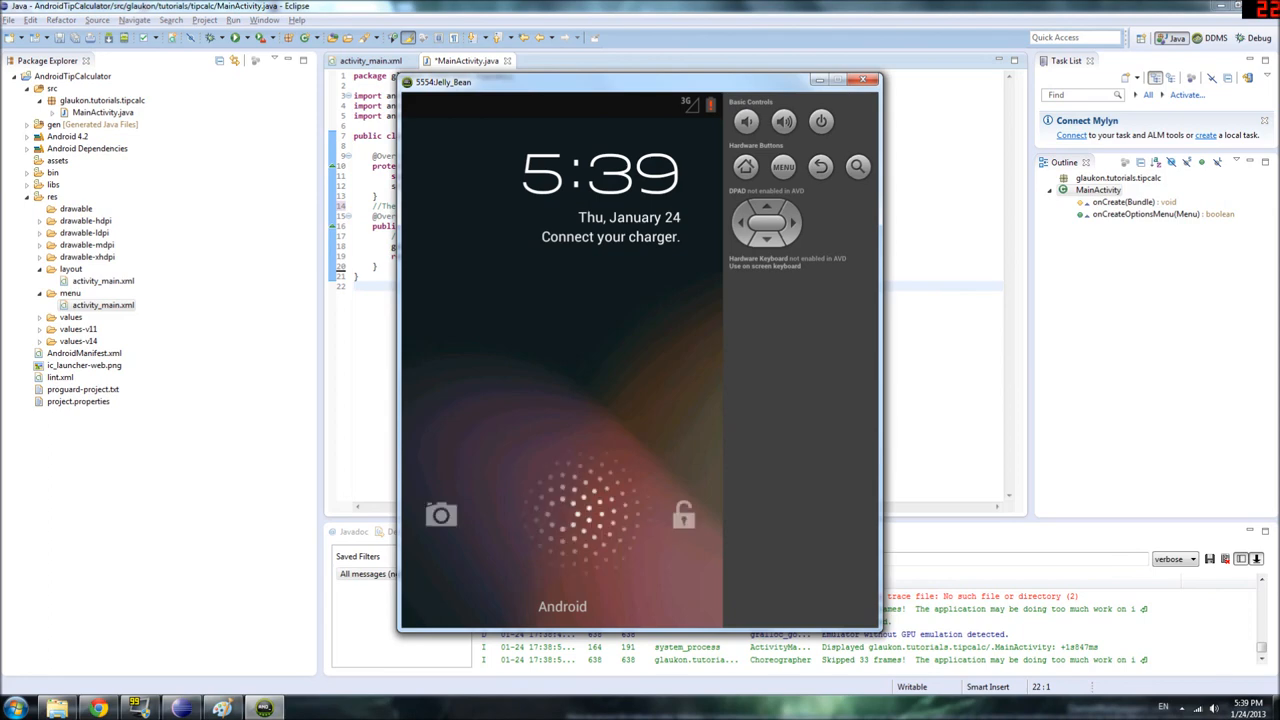
# Unlock the emulator, show the Tip Calculator's bill keypad, then return to Eclipse.
pyautogui.click(590, 516)
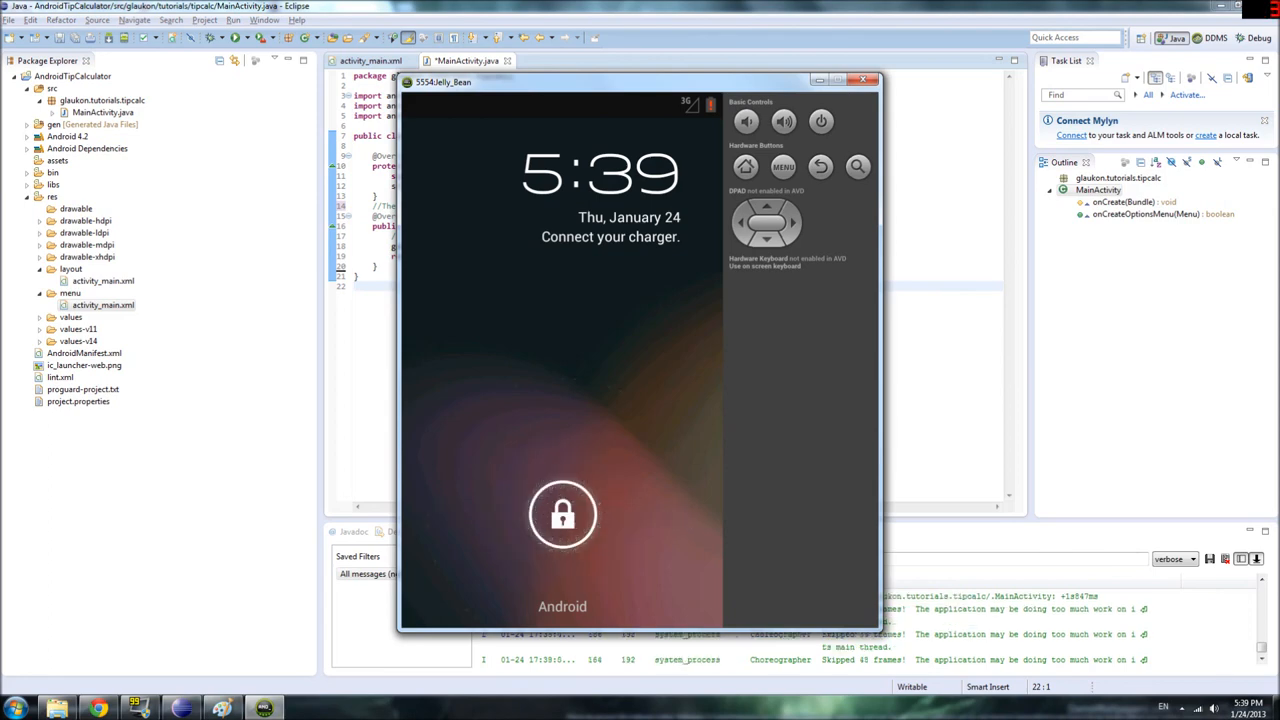
pyautogui.moveTo(562, 512); pyautogui.dragTo(696, 512)
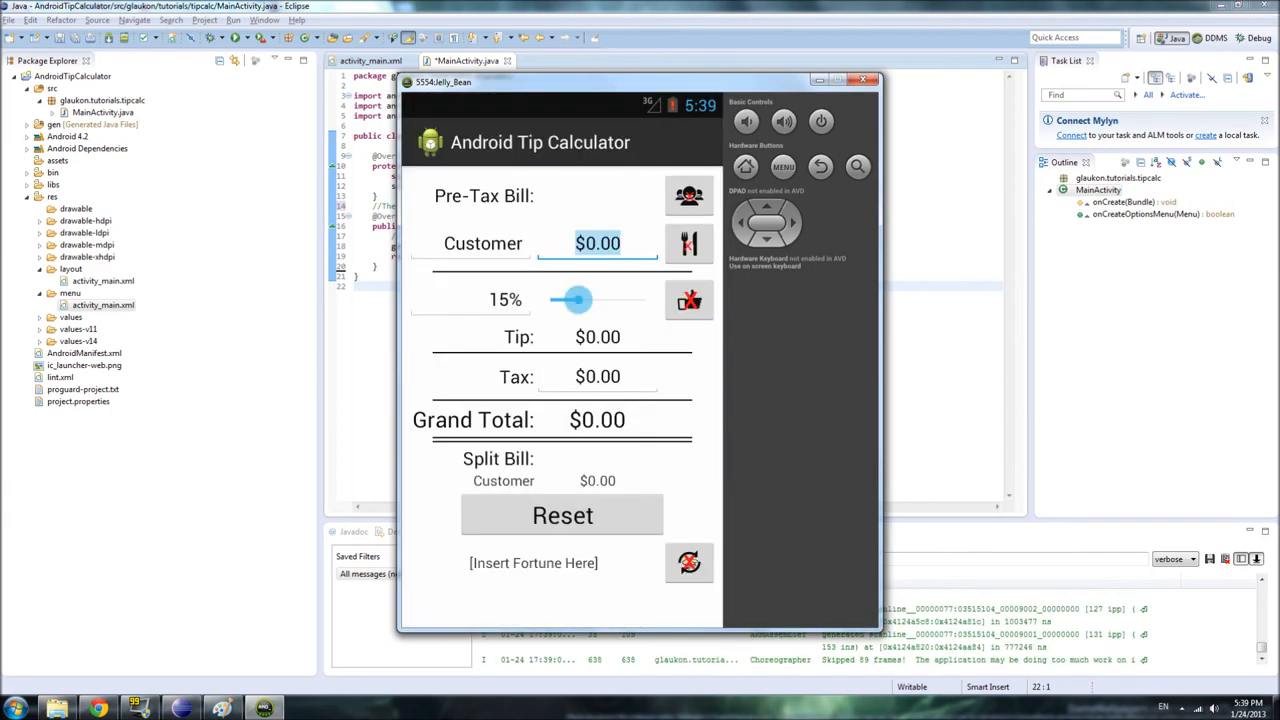
pyautogui.click(782, 166)
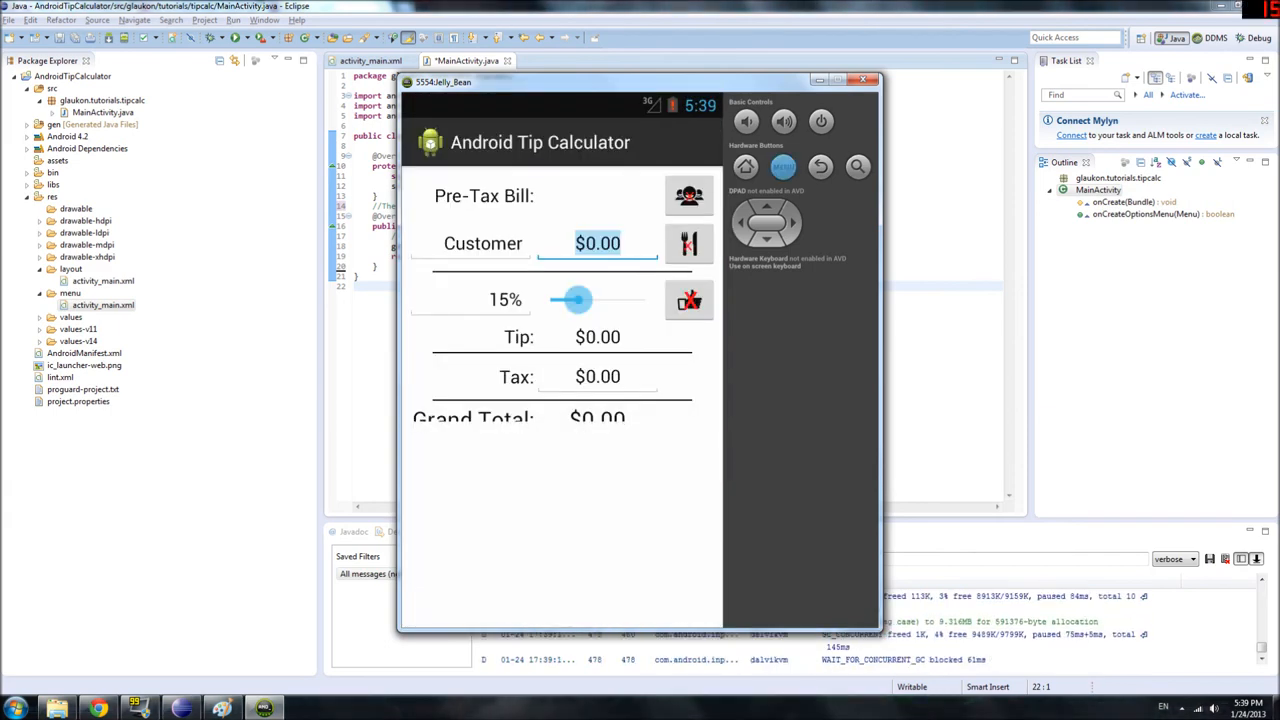
pyautogui.click(596, 244)
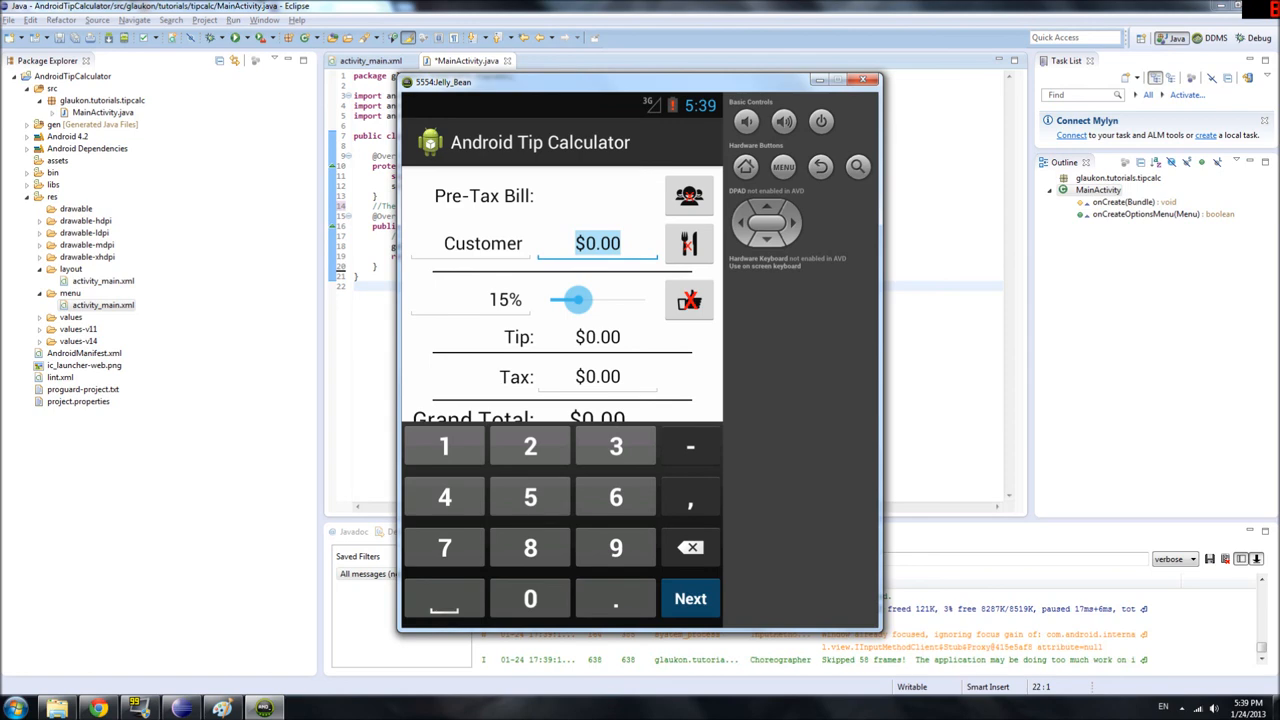
pyautogui.click(784, 166)
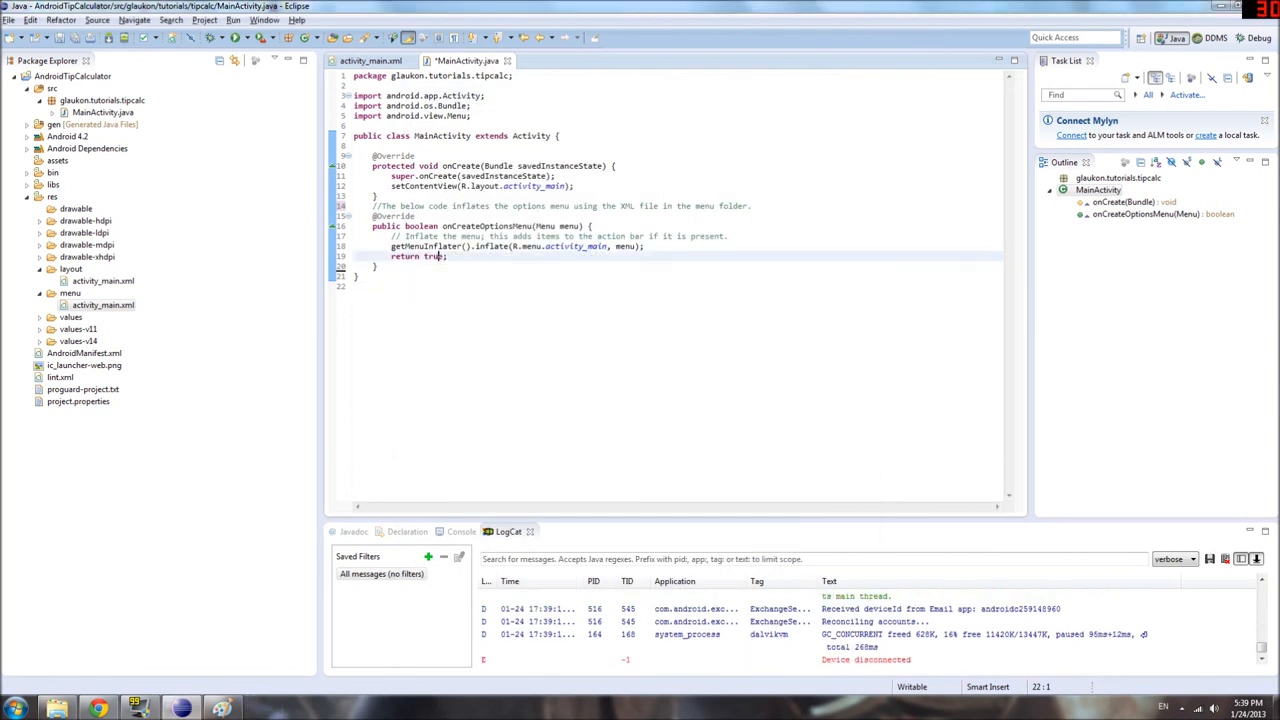
# Highlight the setContentView line, then select all of MainActivity.java with Ctrl+A.
pyautogui.moveTo(376, 204); pyautogui.dragTo(440, 266)
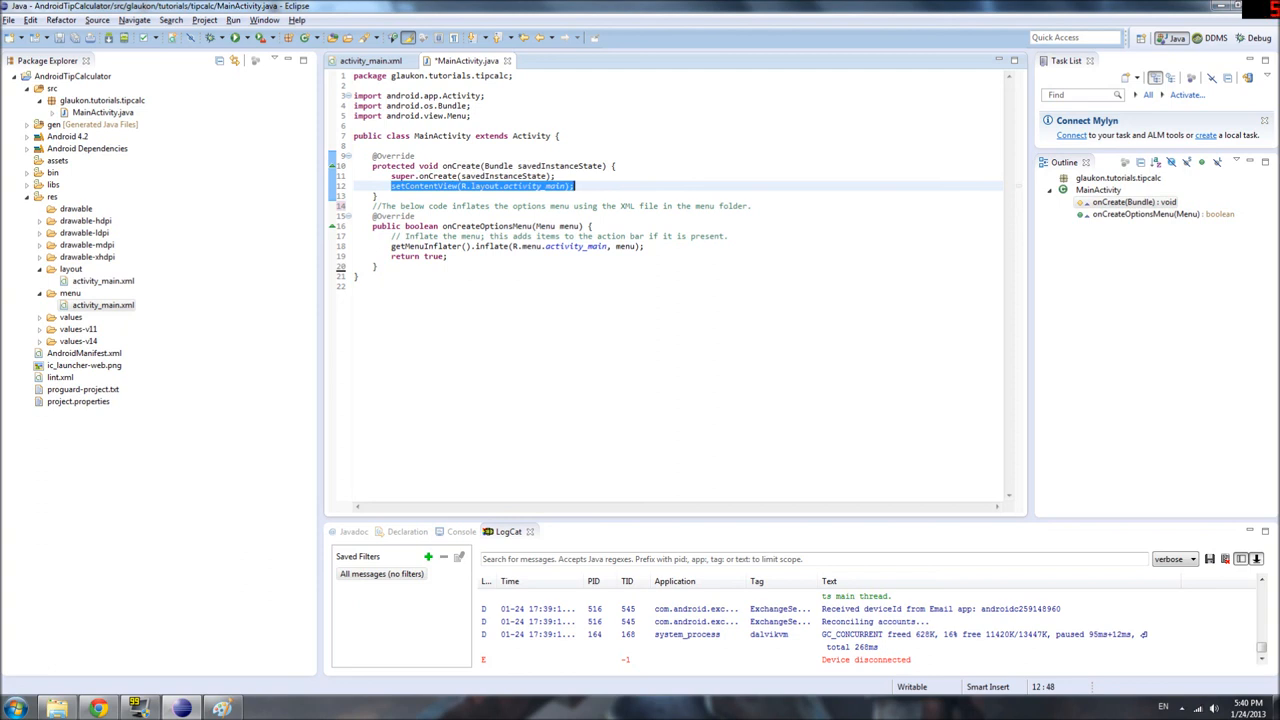
pyautogui.press('ctrl+a')
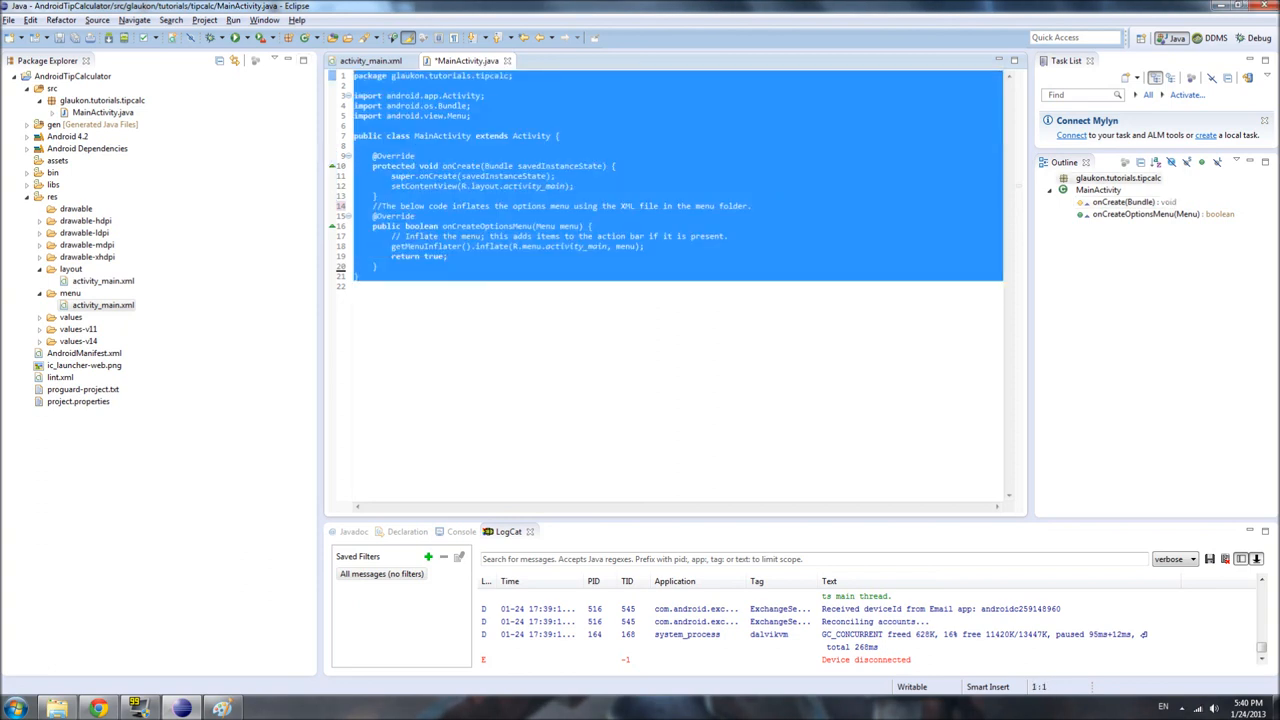